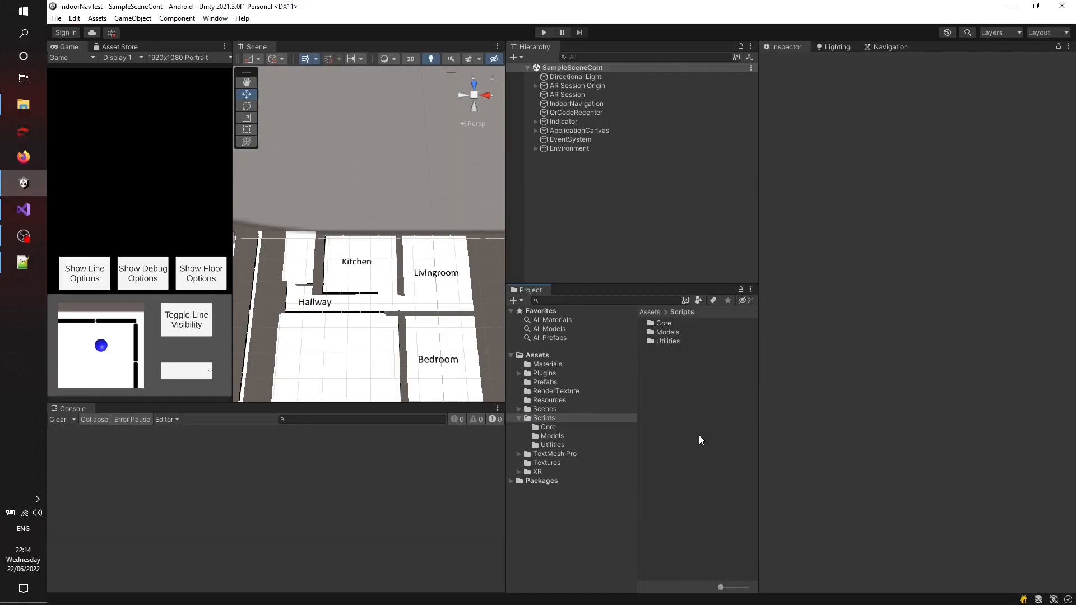
{"action": "mouse_move", "coordinate": [763, 298]}
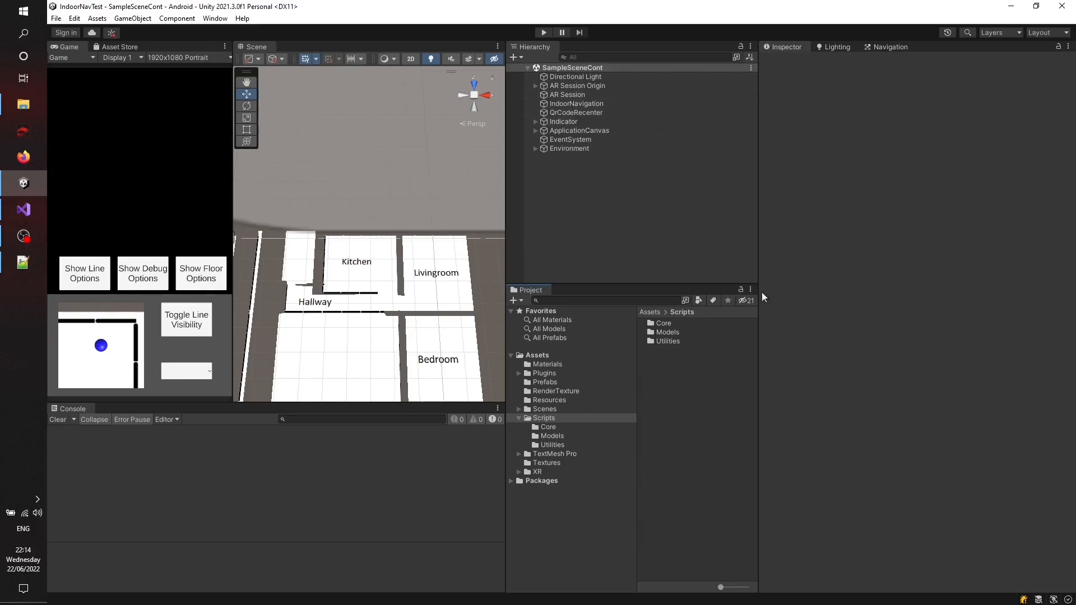
{"action": "mouse_move", "coordinate": [703, 492]}
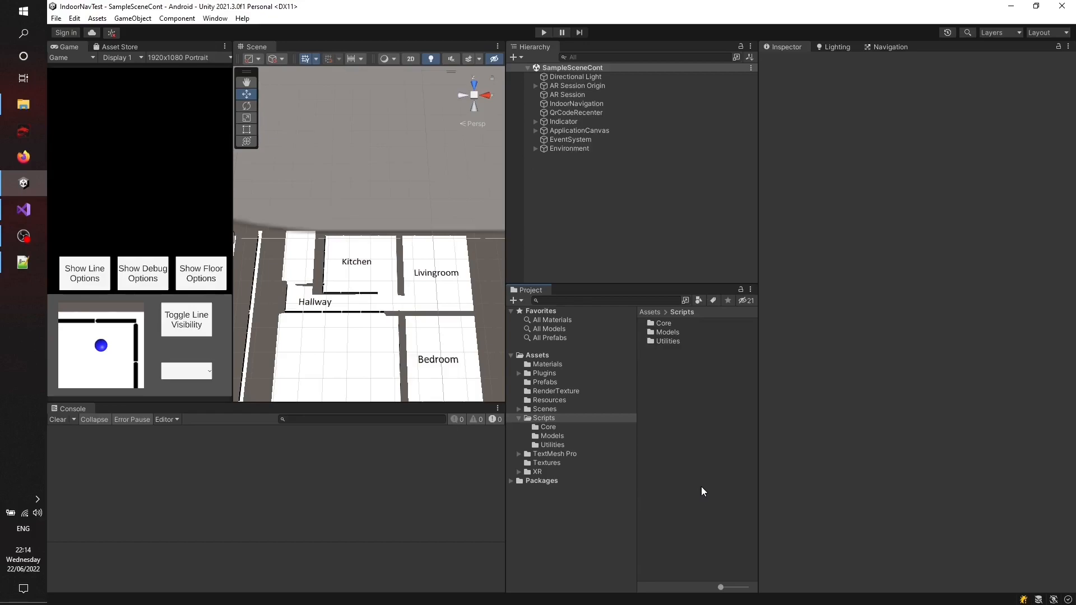
{"action": "mouse_move", "coordinate": [534, 455]}
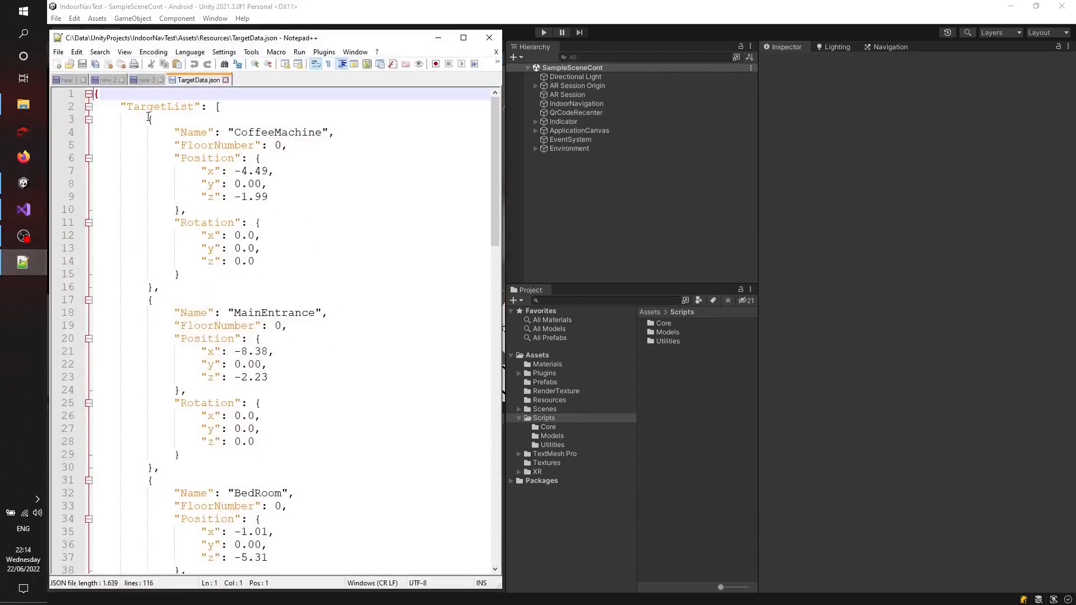
{"action": "mouse_move", "coordinate": [157, 132]}
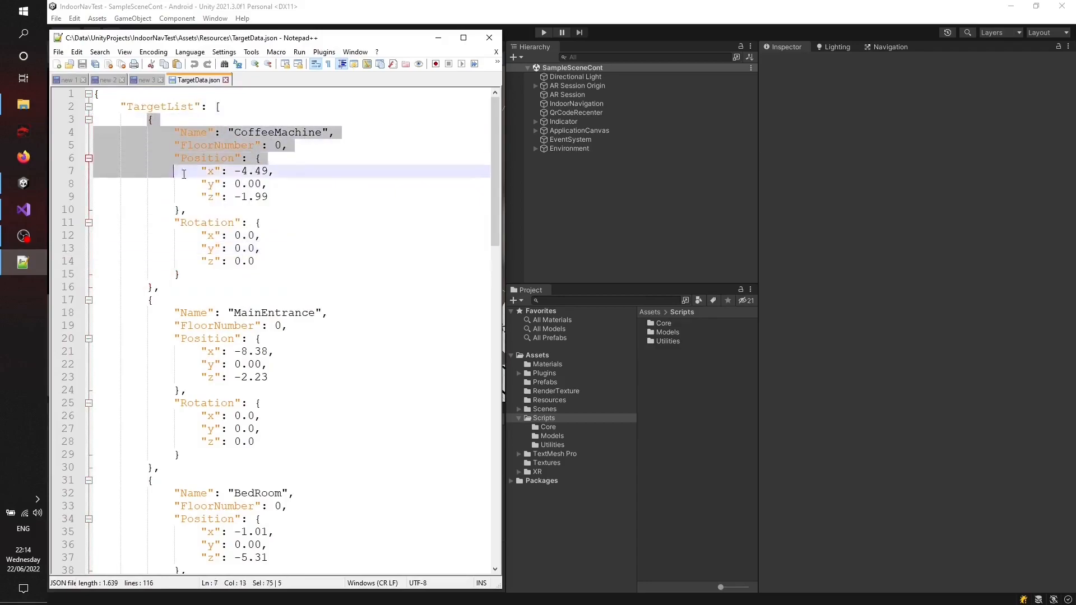
Step: Clear the selection in TargetData.json after reading the CoffeeMachine target entry
{"action": "left_click", "coordinate": [213, 184]}
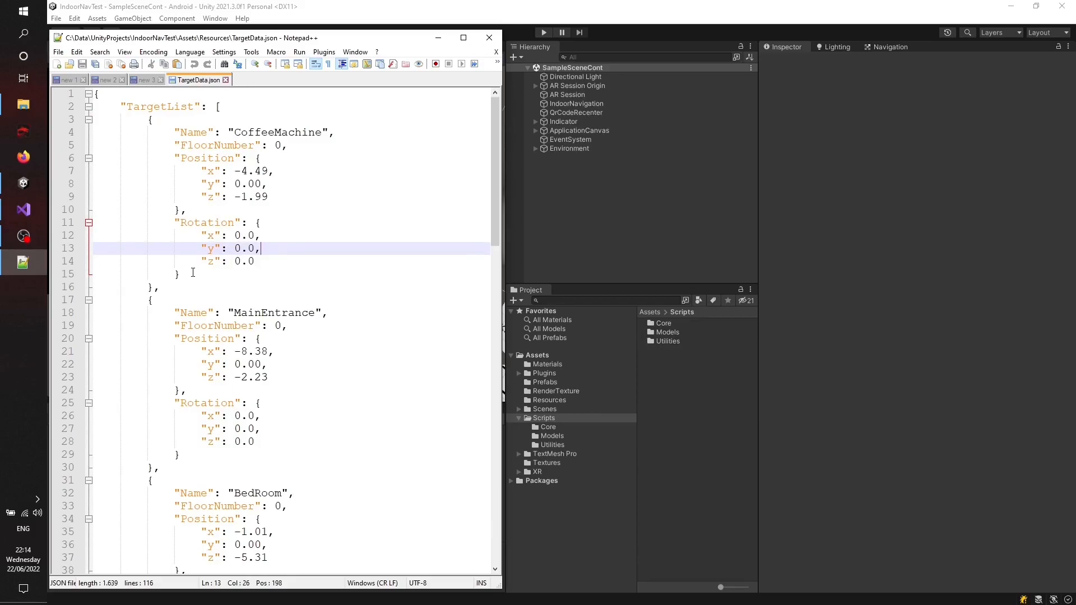
{"action": "mouse_move", "coordinate": [302, 273]}
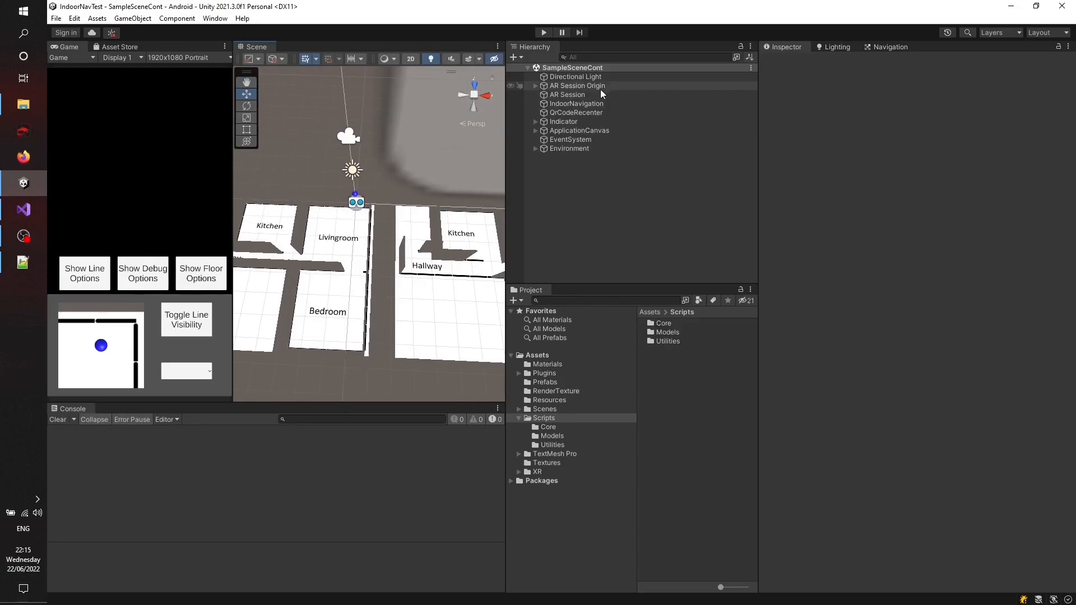
Step: Select IndoorNavigation to view its Target Handler component in the Inspector
{"action": "left_click", "coordinate": [577, 103]}
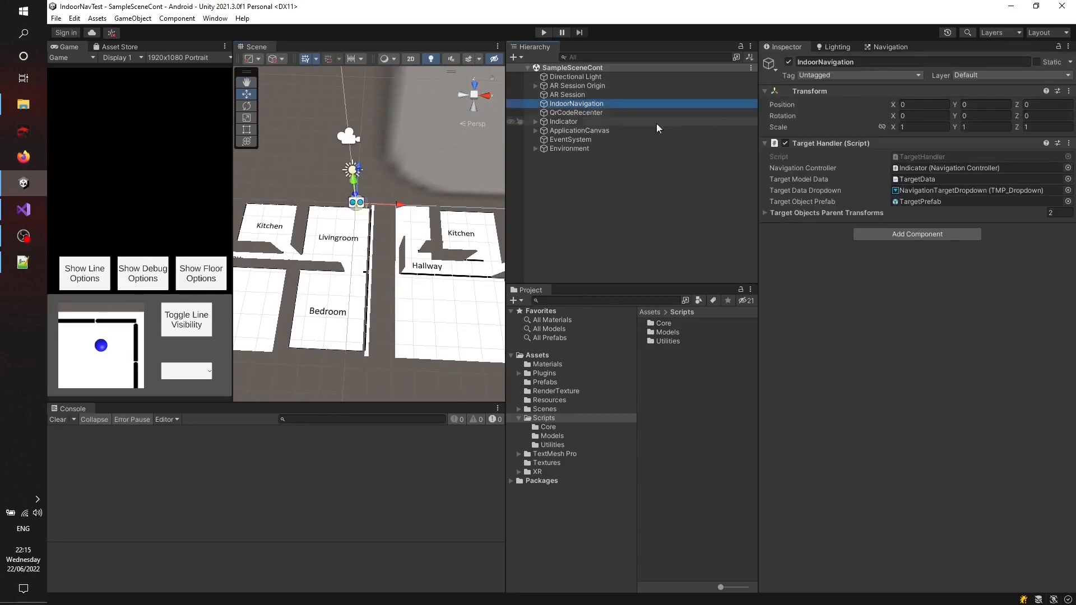
{"action": "mouse_move", "coordinate": [829, 169]}
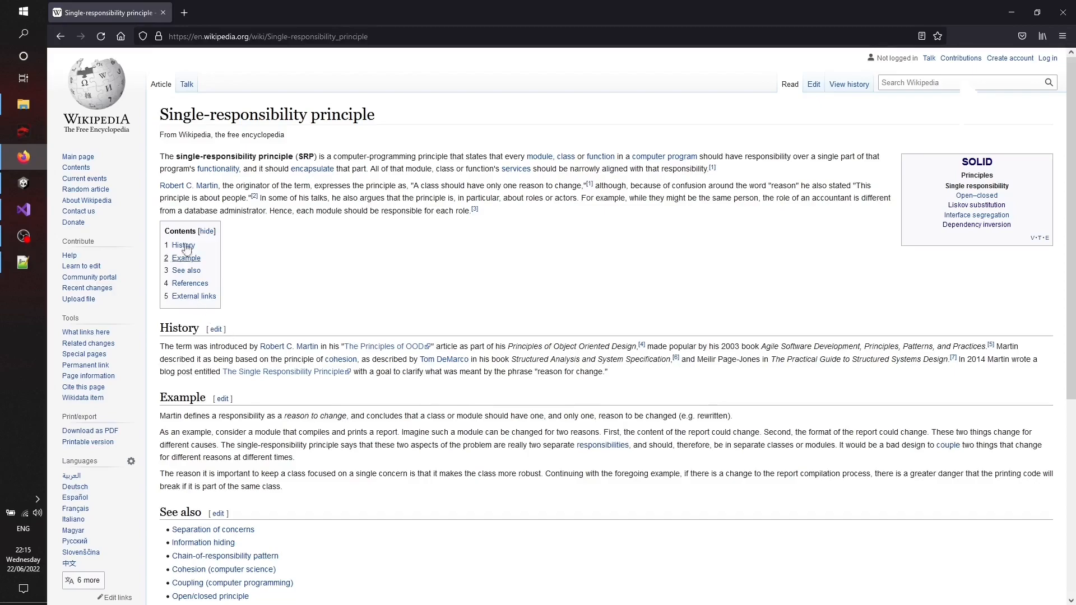
{"action": "mouse_move", "coordinate": [643, 252]}
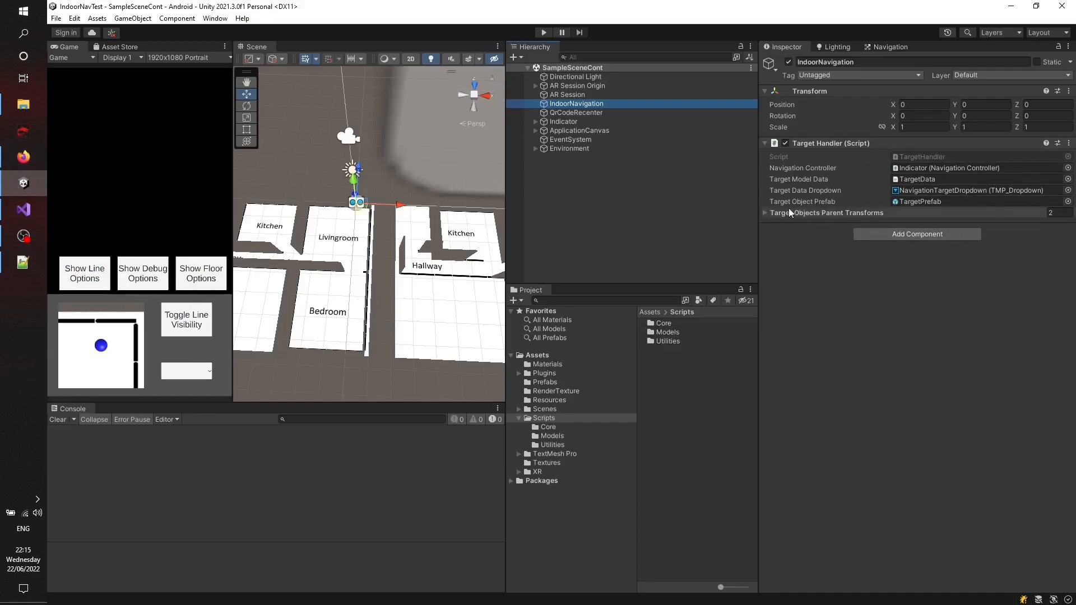
Step: Expand the parent transforms and browse FirstFloor, SecondFloor and their navigation children, then reselect IndoorNavigation
{"action": "left_click", "coordinate": [764, 213]}
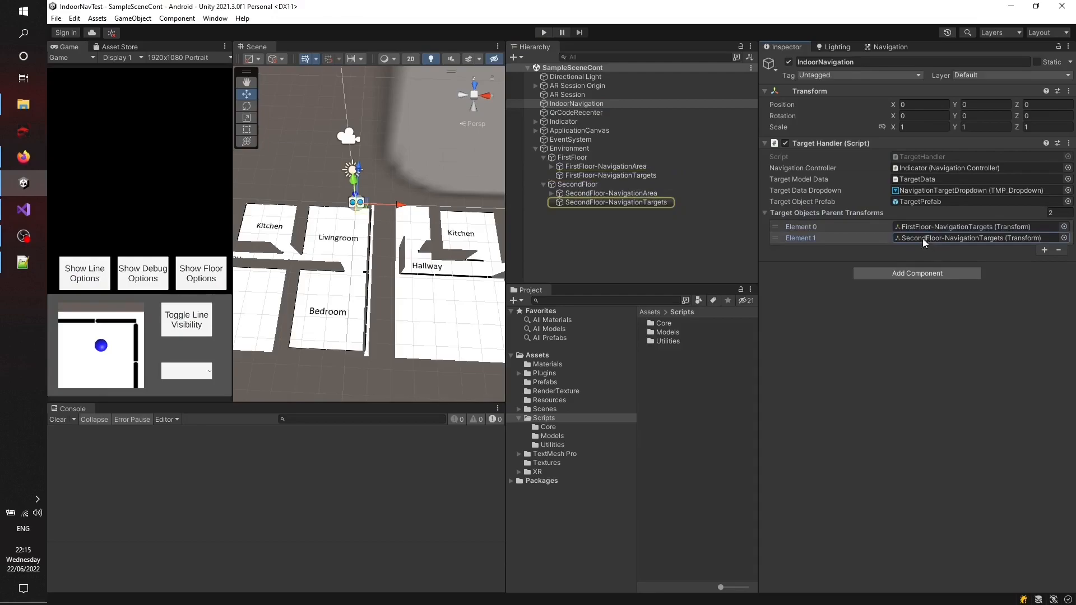
{"action": "left_click", "coordinate": [609, 175]}
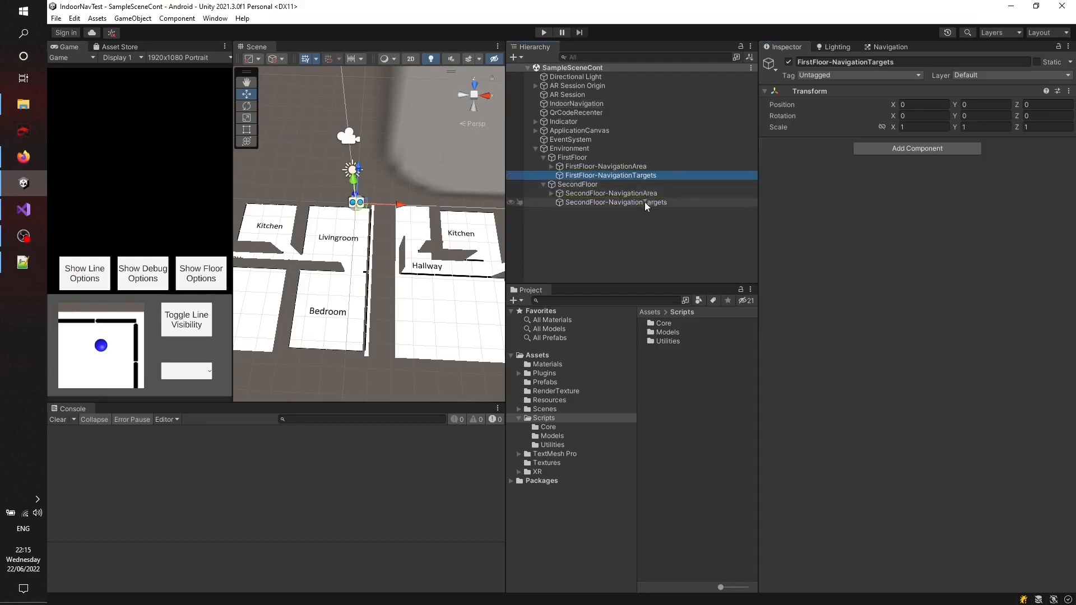
{"action": "left_click", "coordinate": [570, 157]}
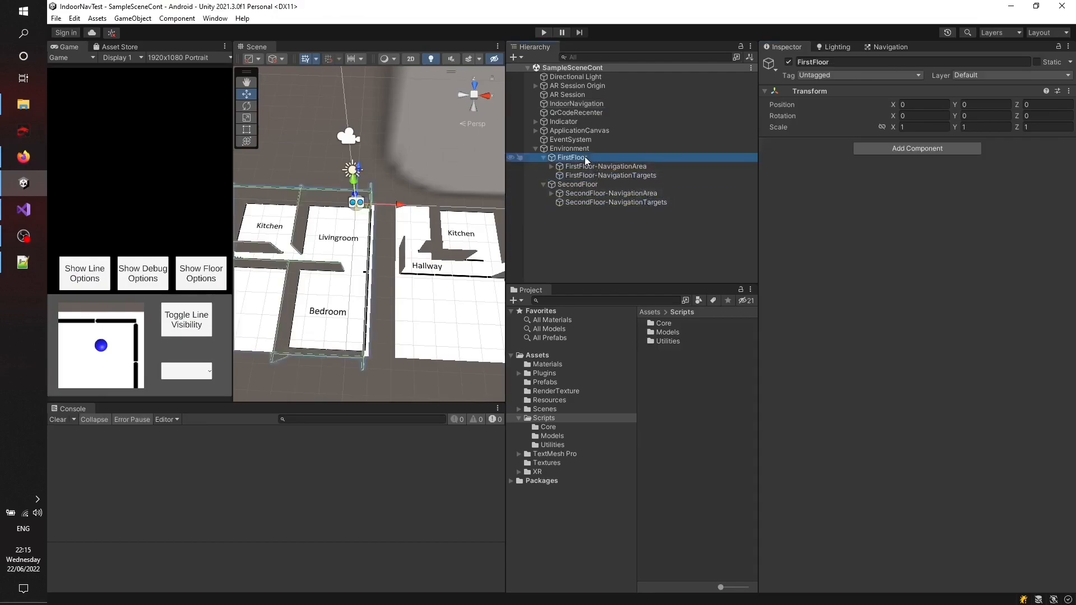
{"action": "left_click", "coordinate": [578, 183]}
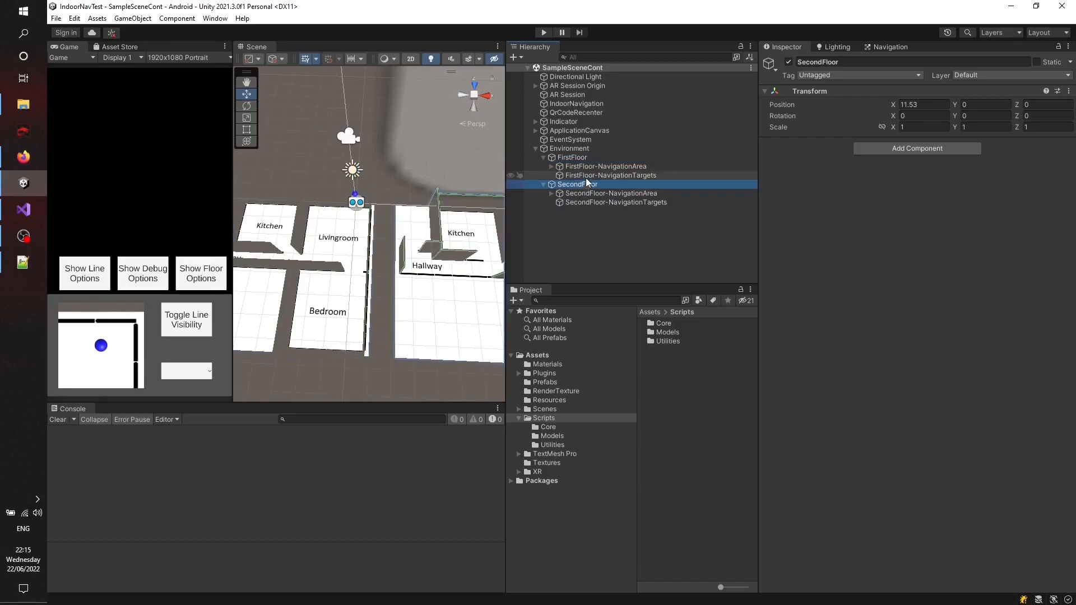
{"action": "left_click", "coordinate": [551, 166]}
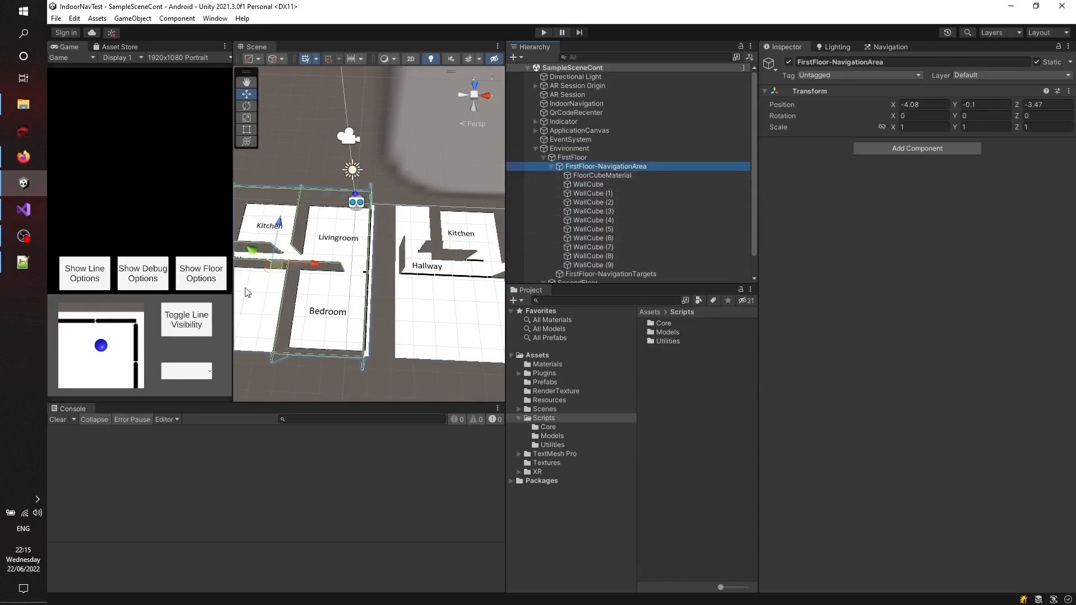
{"action": "left_click", "coordinate": [550, 166]}
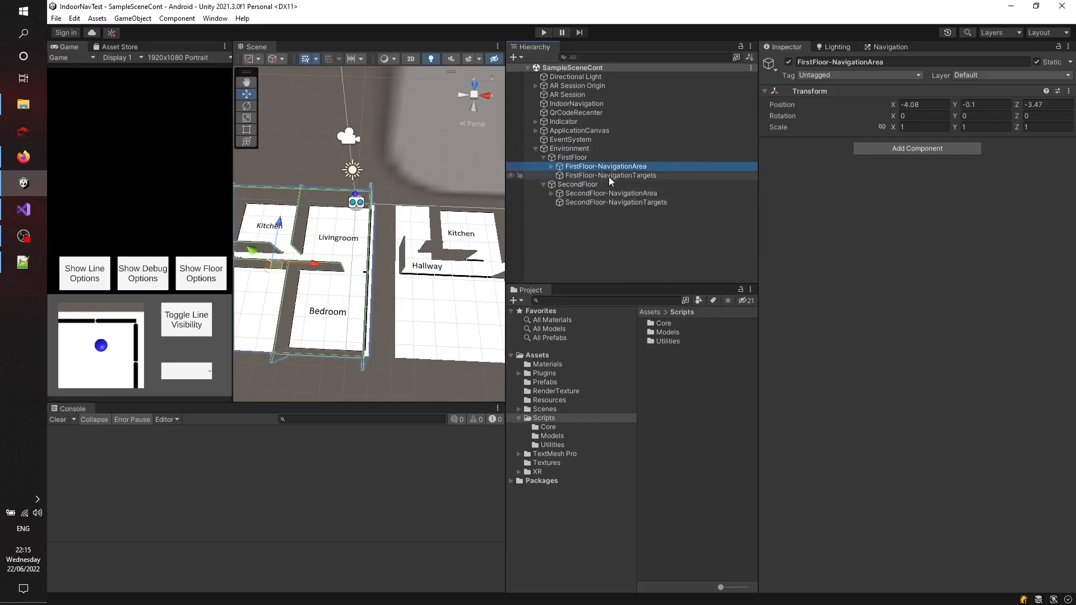
{"action": "left_click", "coordinate": [610, 175]}
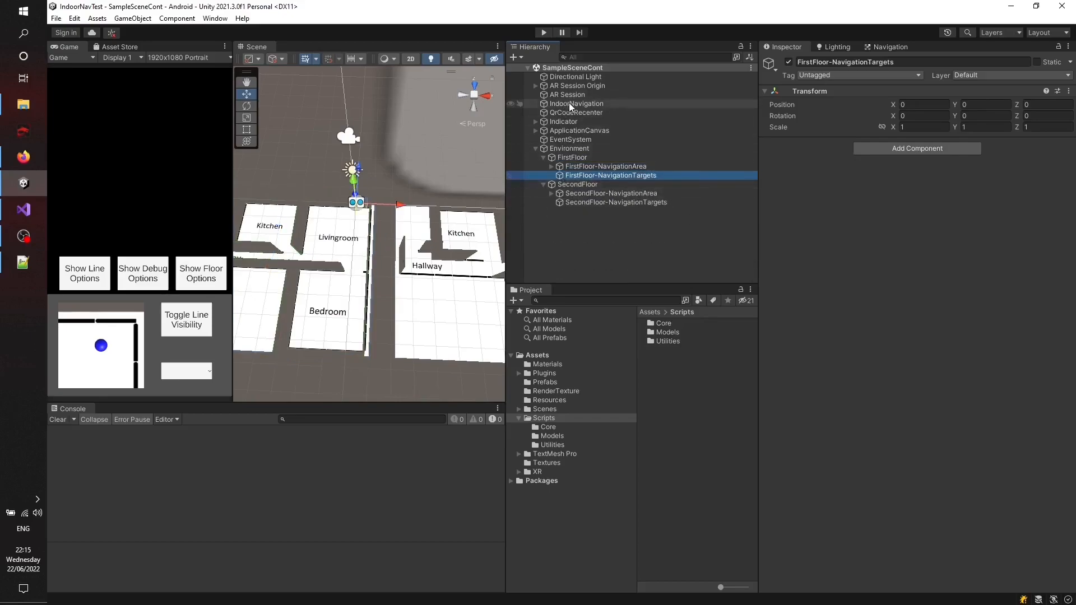
{"action": "left_click", "coordinate": [576, 104]}
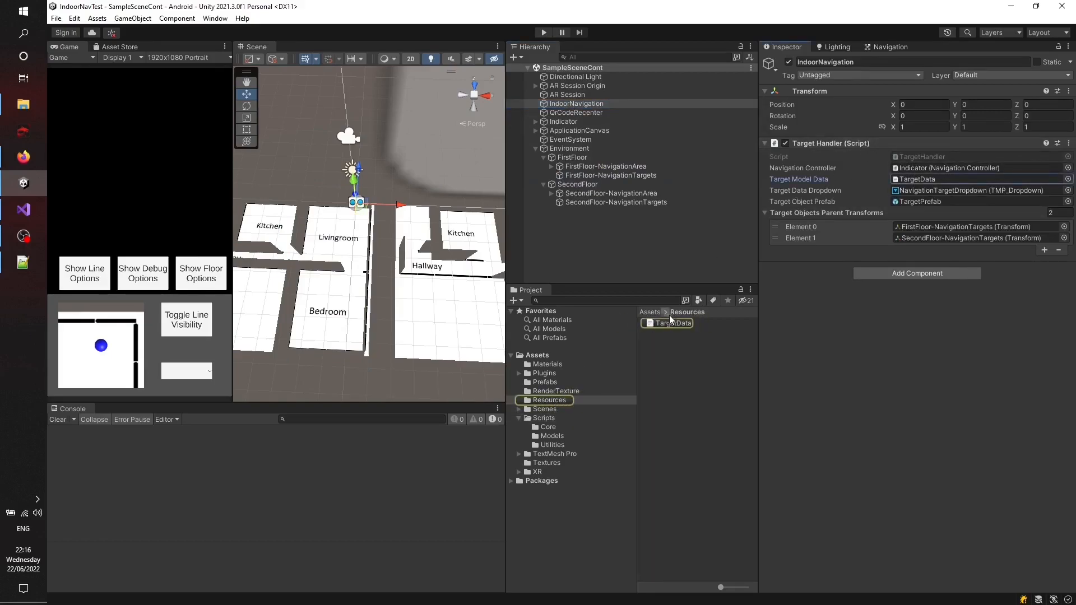
Step: Locate the TargetData and TargetPrefab assets, open TargetPrefab, then reselect IndoorNavigation
{"action": "double_click", "coordinate": [669, 324]}
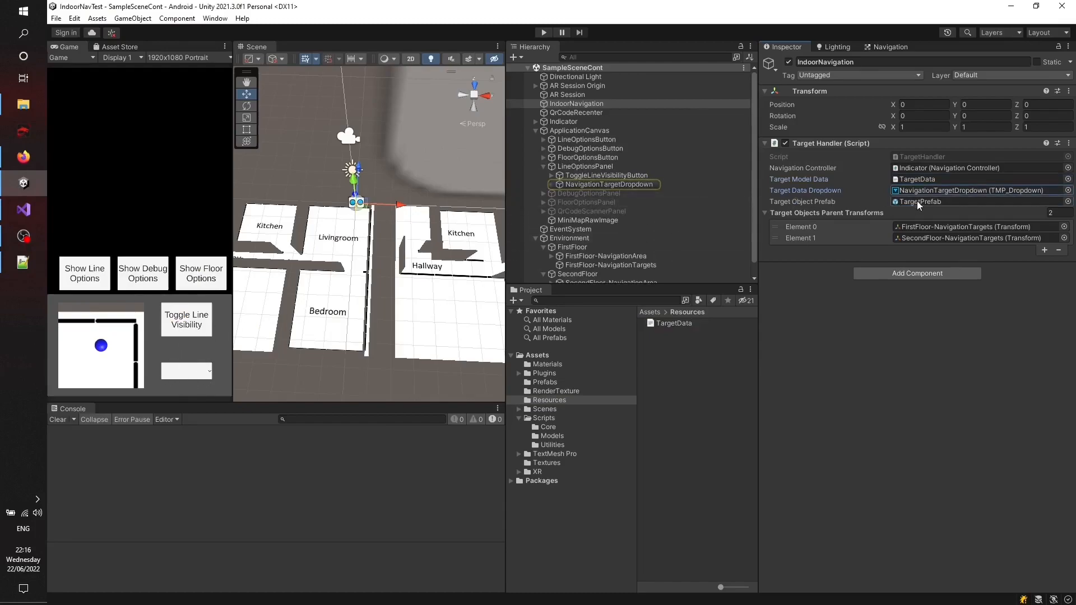
{"action": "left_click", "coordinate": [916, 201]}
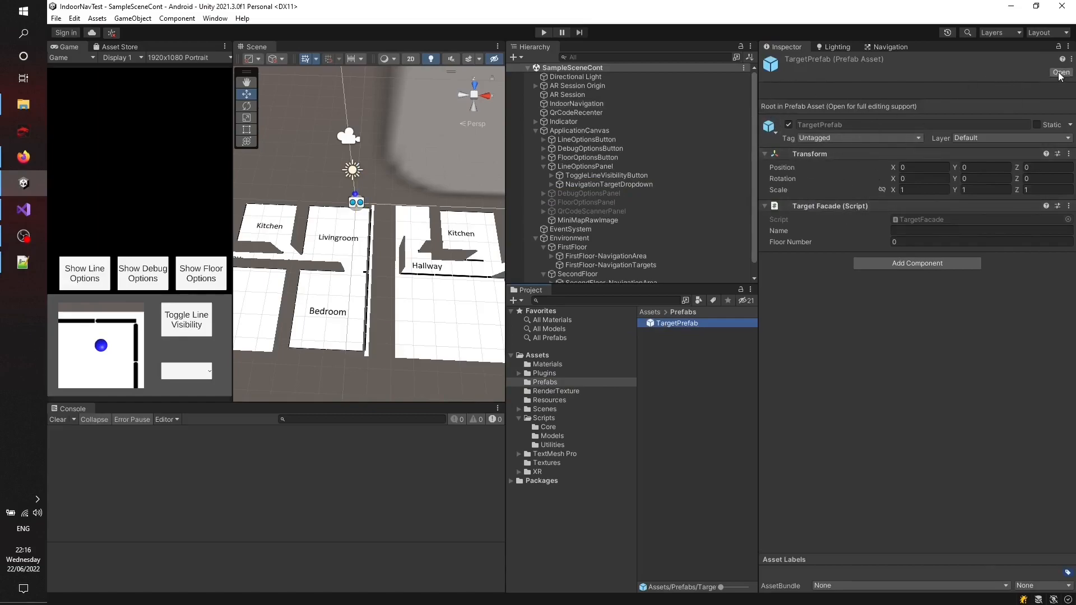
{"action": "left_click", "coordinate": [1060, 72]}
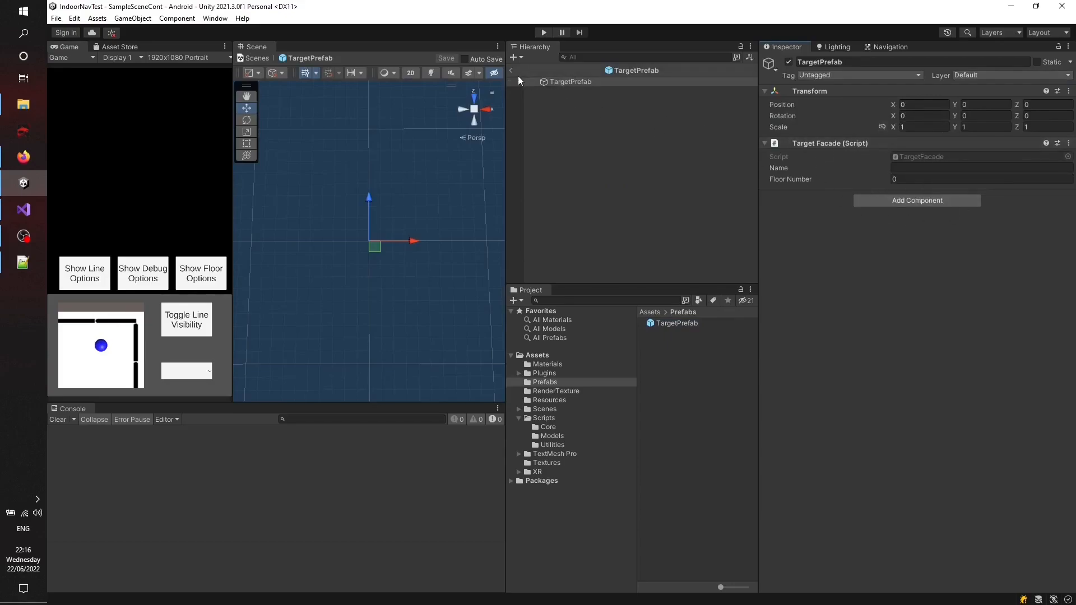
{"action": "mouse_move", "coordinate": [516, 79]}
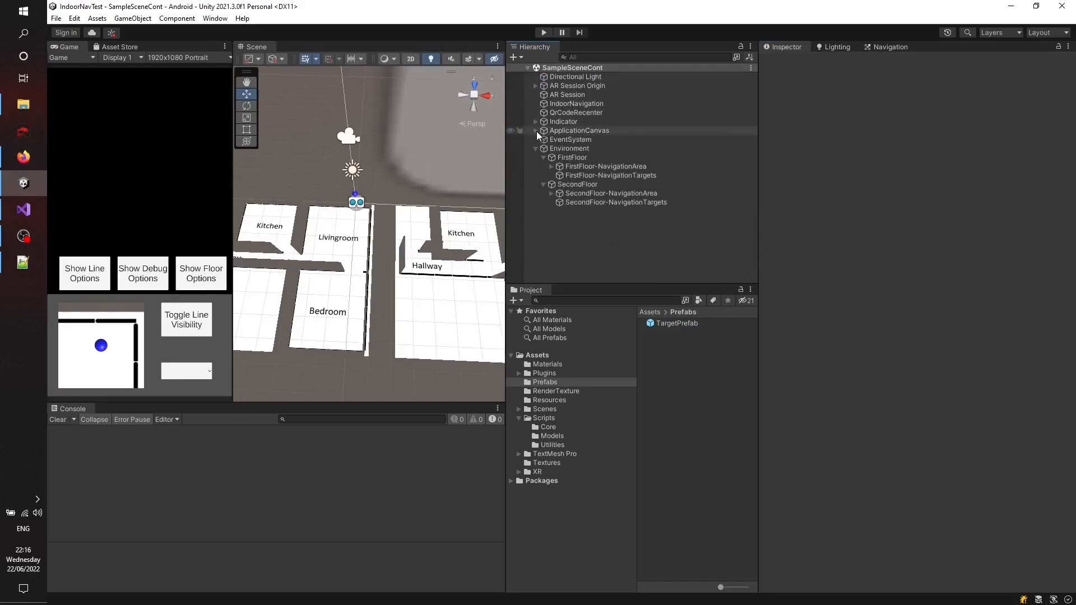
{"action": "left_click", "coordinate": [577, 104]}
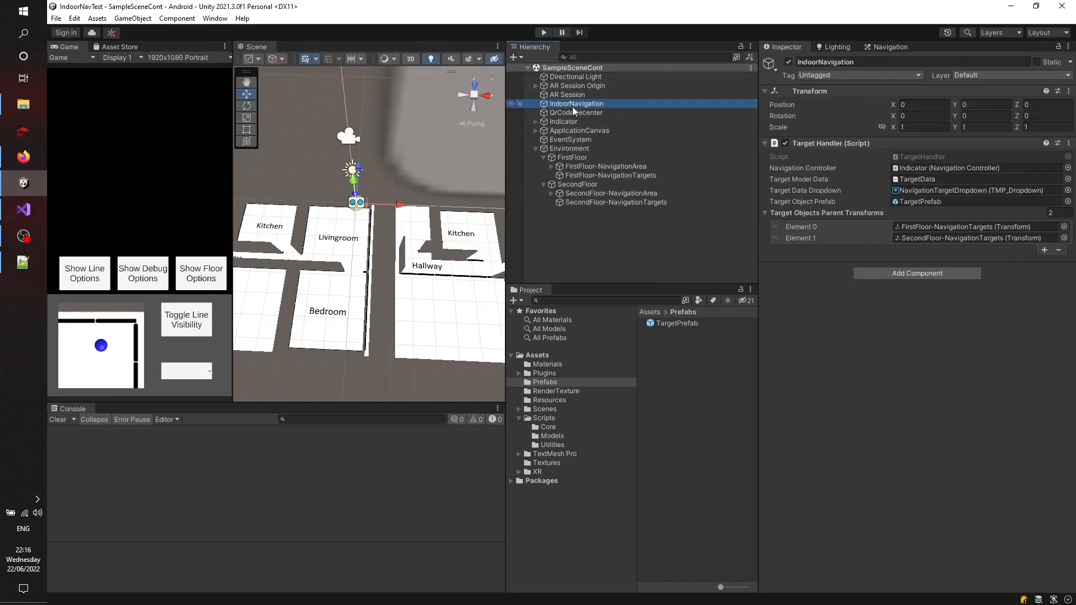
{"action": "left_click", "coordinate": [576, 112]}
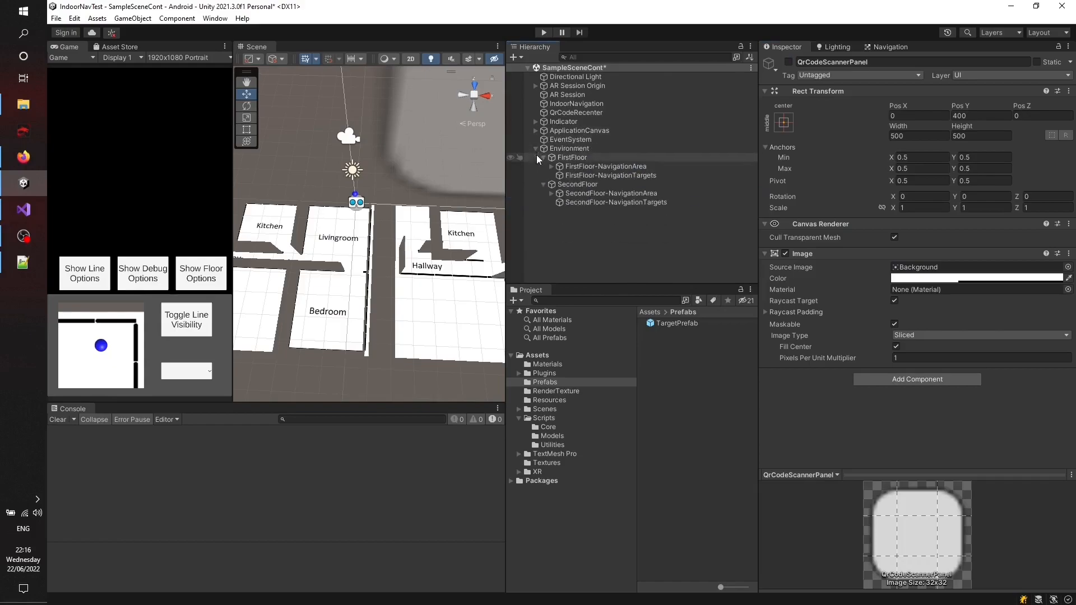
Step: Collapse Environment and select QrCodeRecenter to inspect its QR Code Recenter script
{"action": "left_click", "coordinate": [536, 148]}
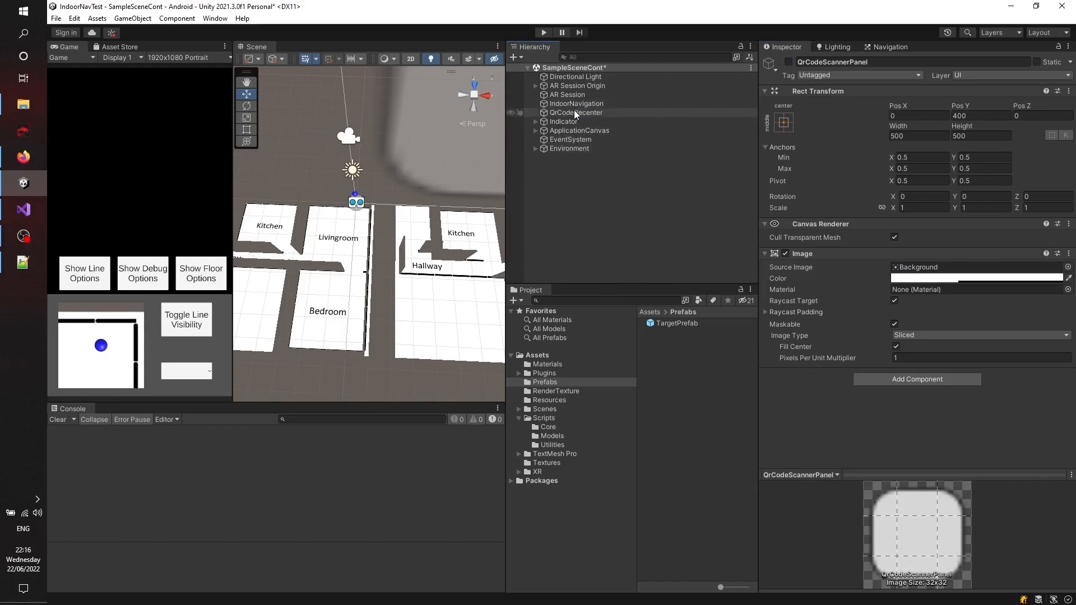
{"action": "left_click", "coordinate": [575, 112]}
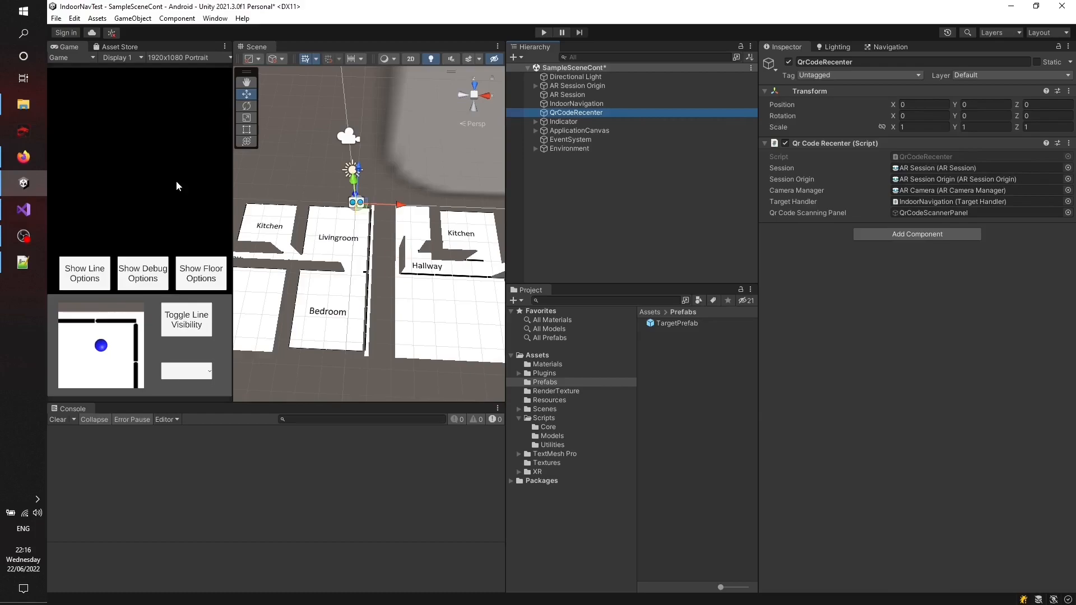
{"action": "mouse_move", "coordinate": [194, 183]}
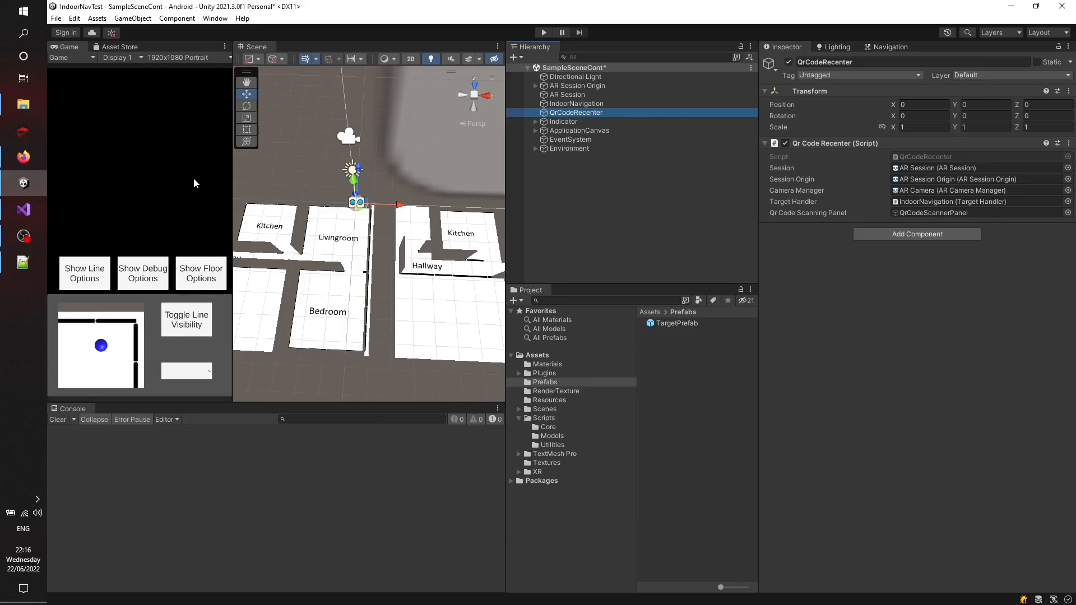
{"action": "mouse_move", "coordinate": [455, 188]}
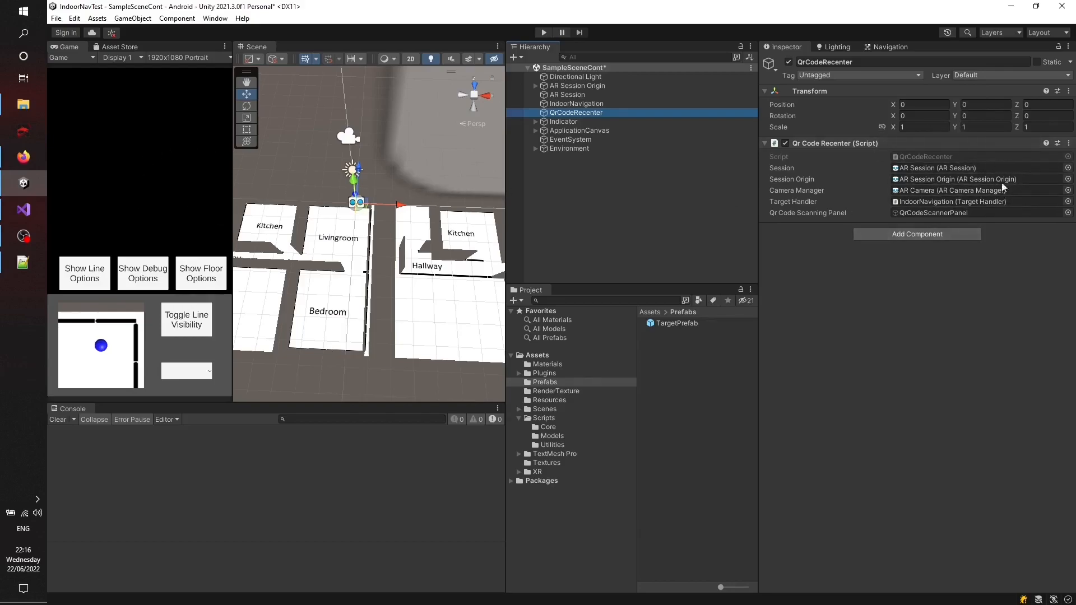
{"action": "mouse_move", "coordinate": [850, 288]}
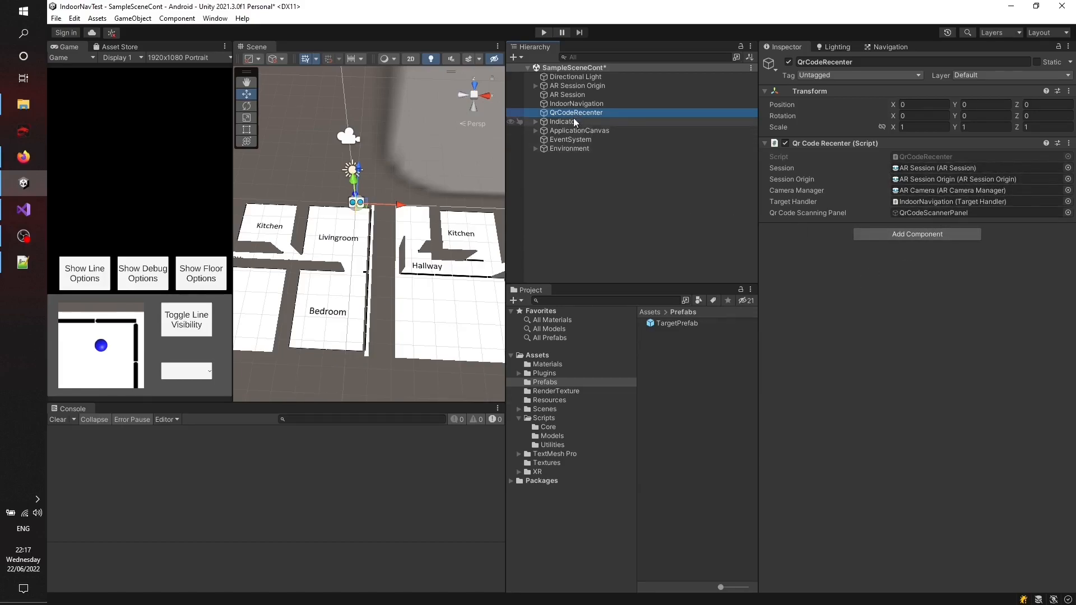
Step: Select Indicator and review its Navigation Controller links
{"action": "left_click", "coordinate": [562, 121]}
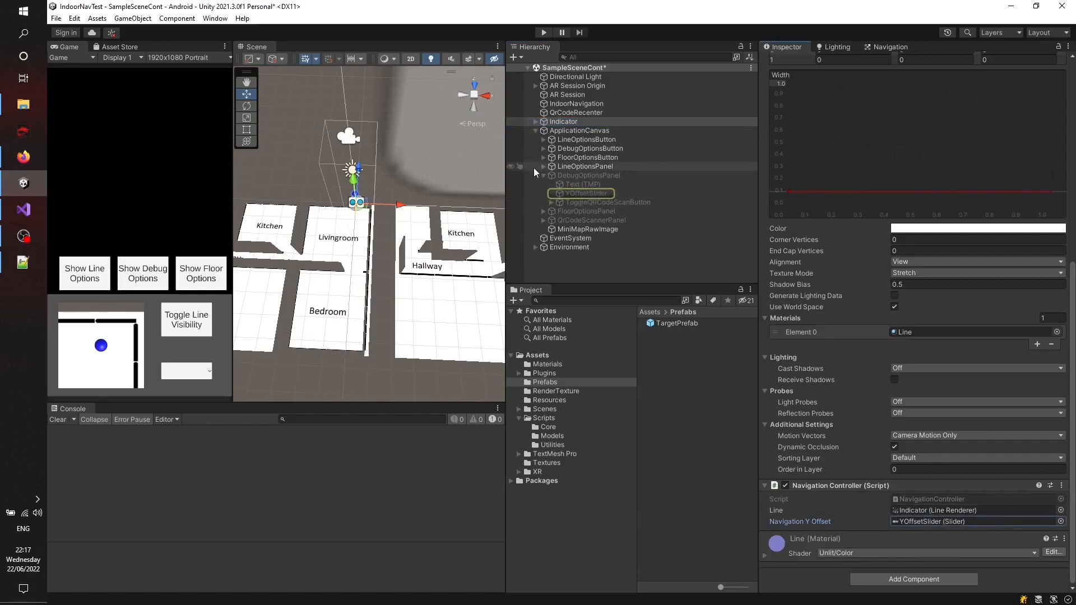
{"action": "left_click", "coordinate": [536, 131]}
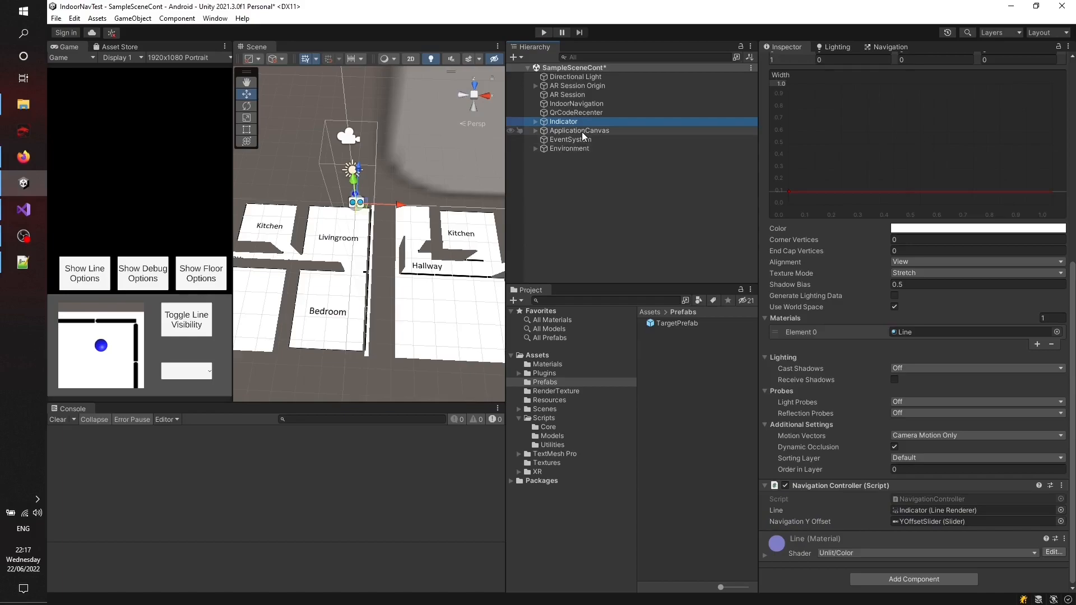
{"action": "left_click", "coordinate": [563, 122]}
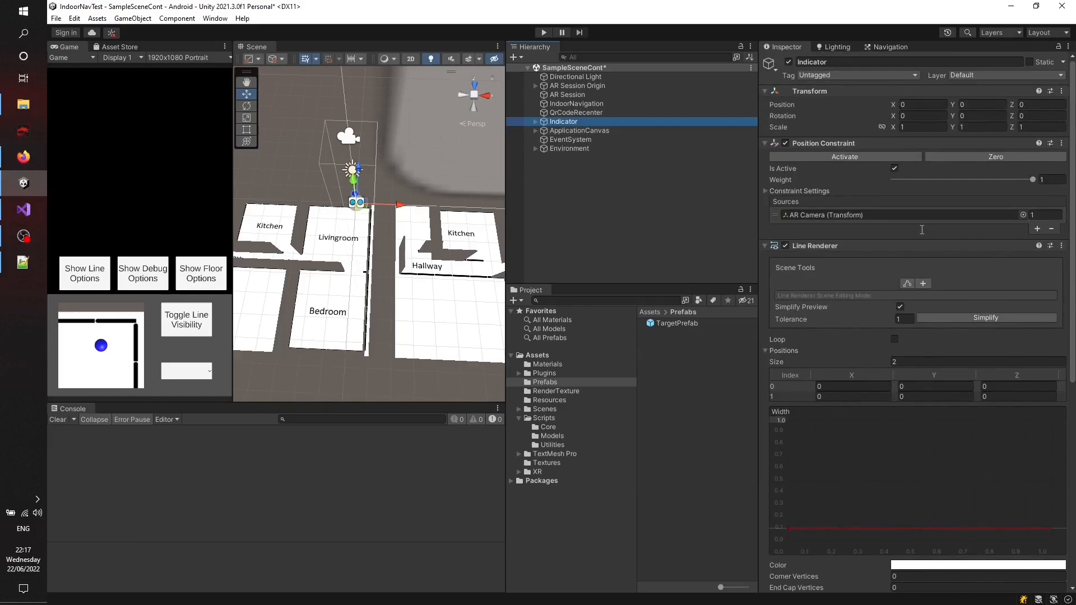
{"action": "mouse_move", "coordinate": [560, 444]}
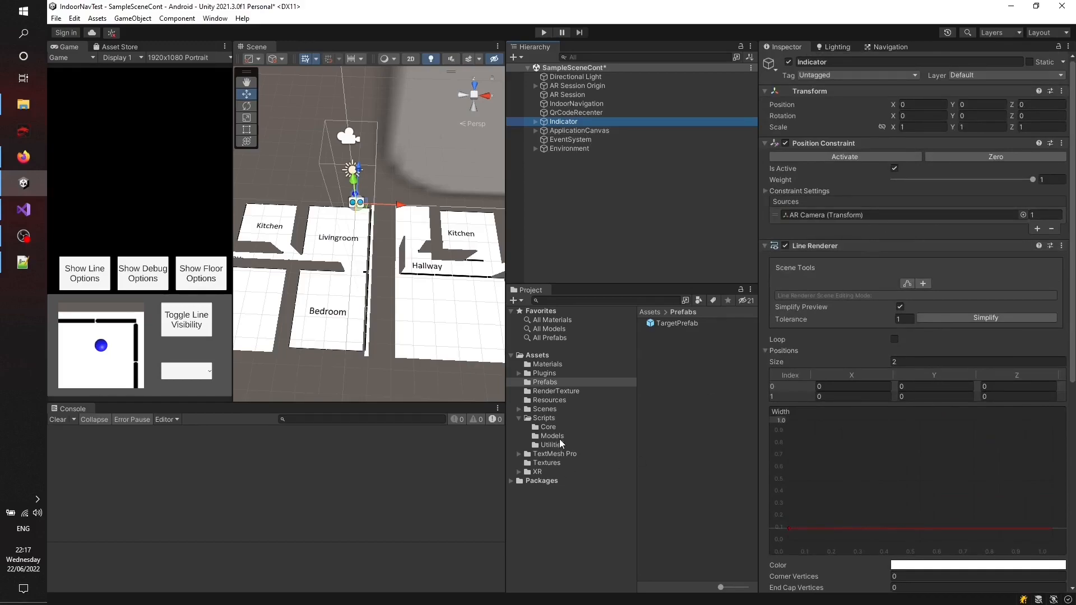
Step: Browse Assets > Scripts > Models, view TargetFacade and open the Target script
{"action": "left_click", "coordinate": [553, 436]}
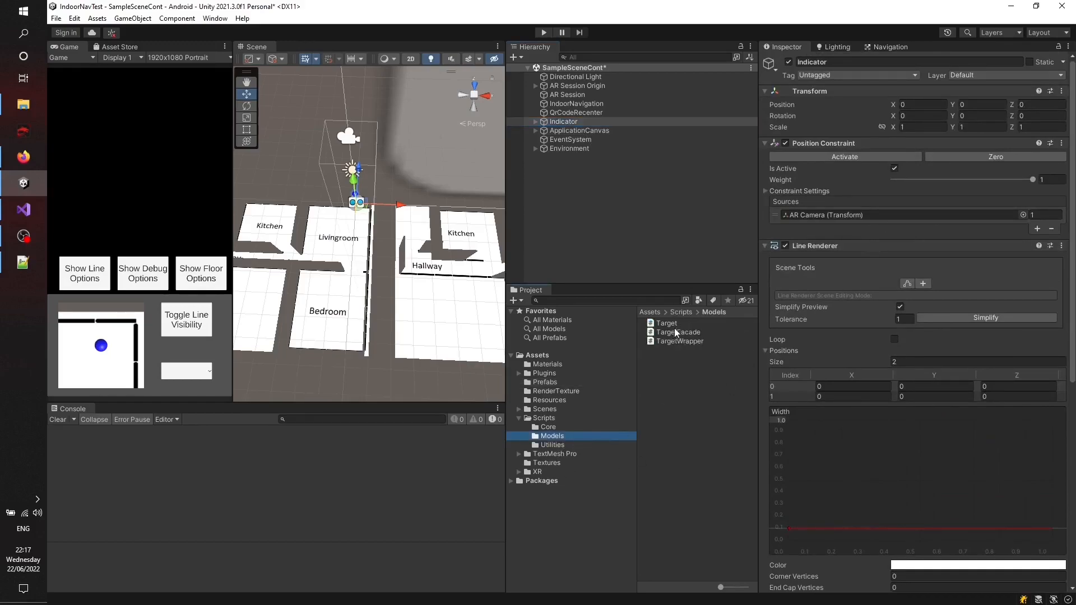
{"action": "left_click", "coordinate": [678, 331]}
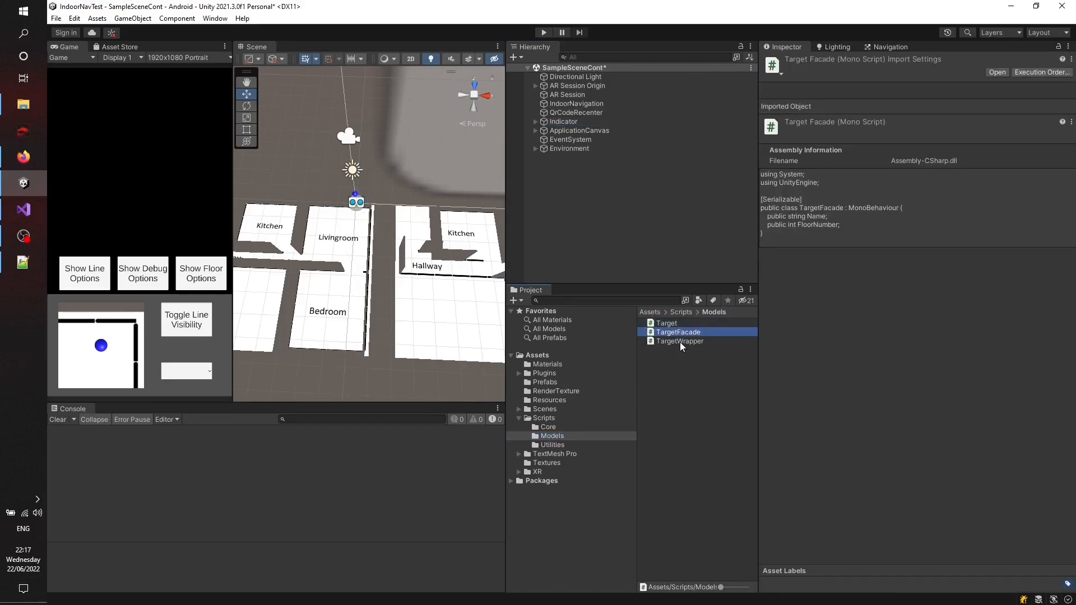
{"action": "left_click", "coordinate": [22, 210]}
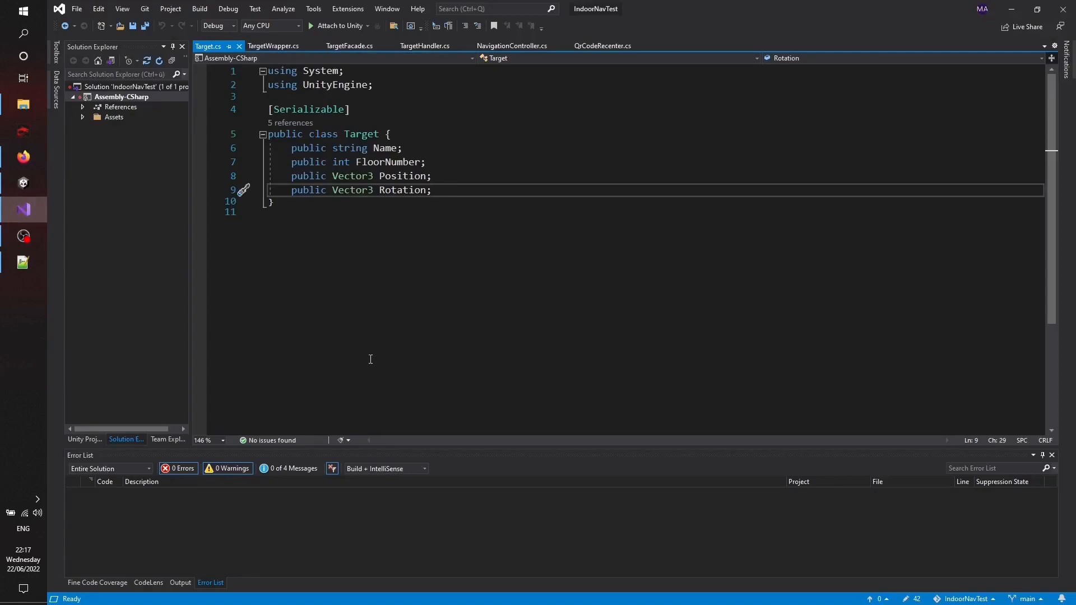
{"action": "key", "text": "ctrl+a"}
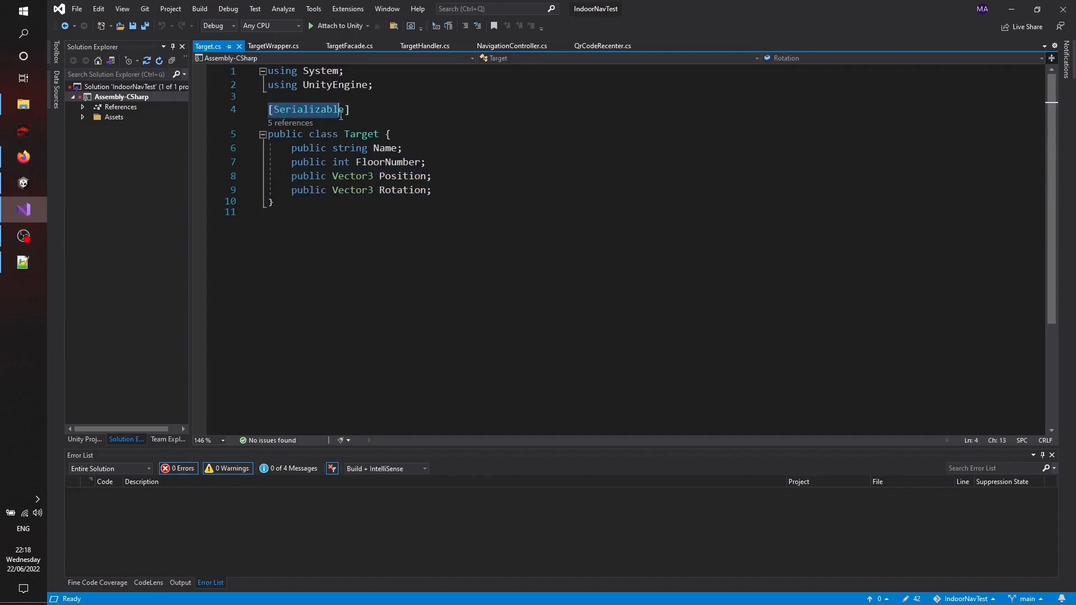
{"action": "left_click", "coordinate": [401, 148]}
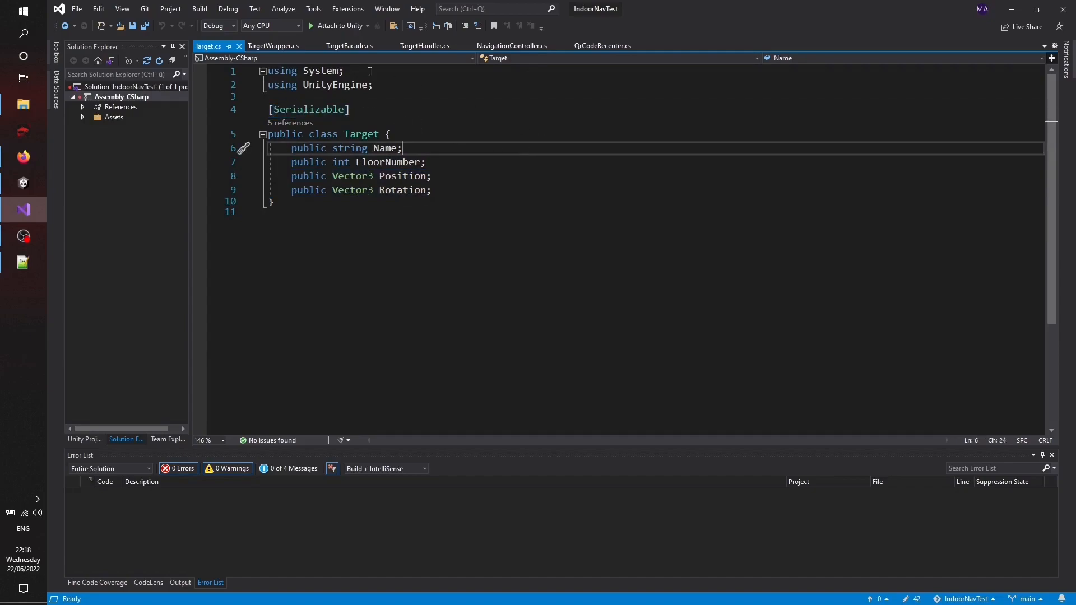
Step: Highlight the TargetWrapper class in TargetWrapper.cs, then switch to Firefox
{"action": "left_click", "coordinate": [273, 45]}
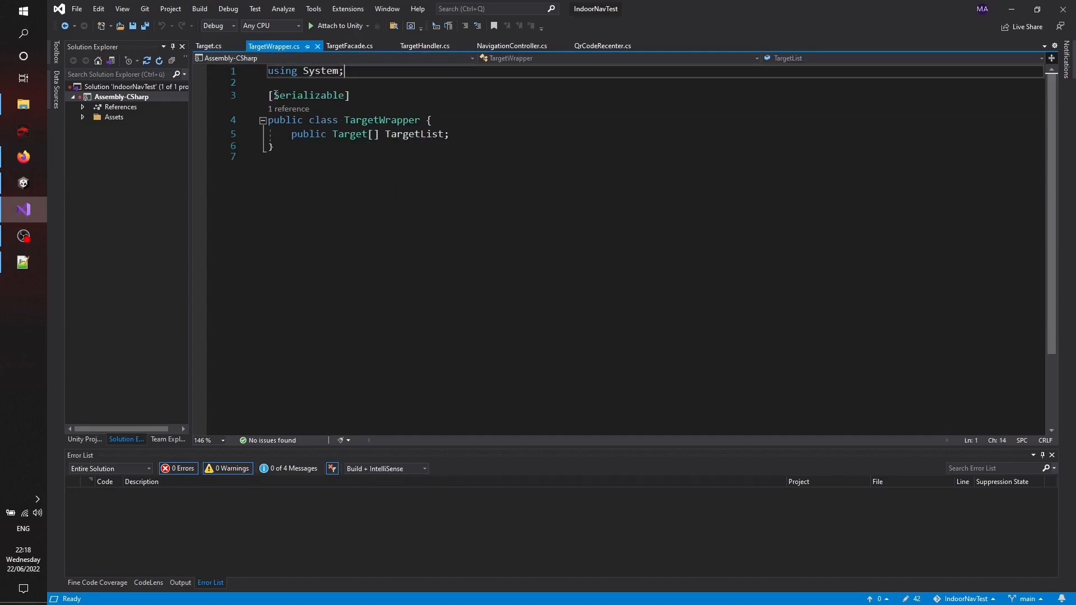
{"action": "left_click_drag", "start_coordinate": [269, 95], "coordinate": [272, 146]}
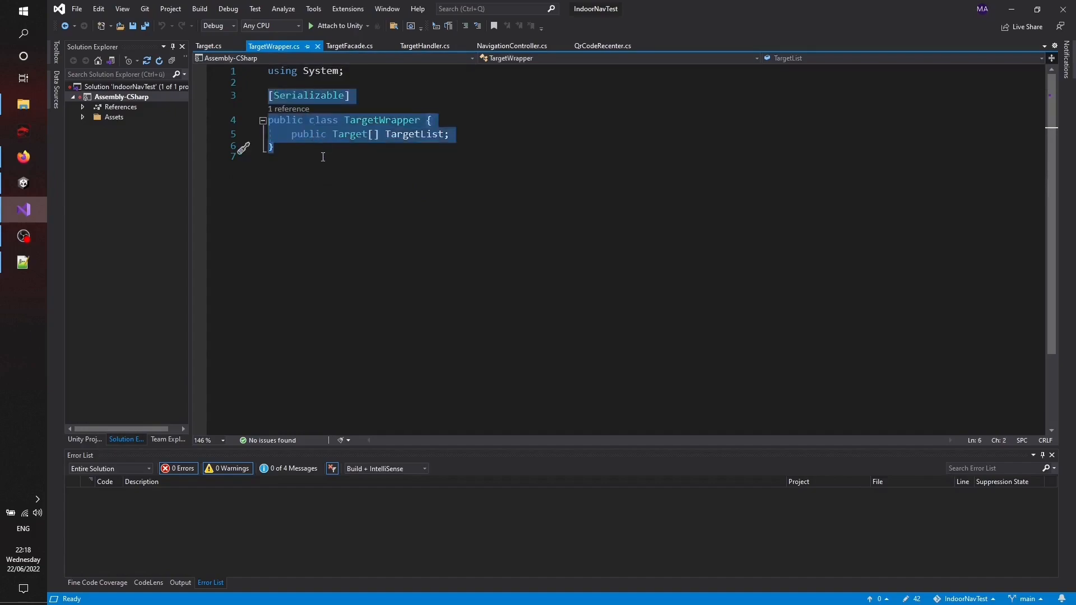
{"action": "left_click", "coordinate": [312, 157]}
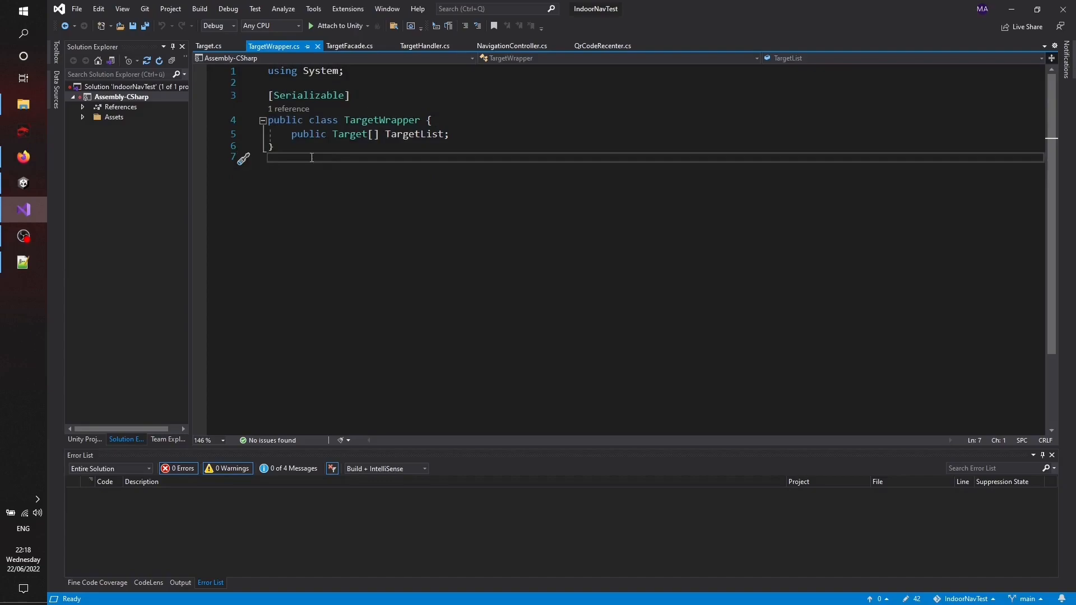
{"action": "mouse_move", "coordinate": [22, 158]}
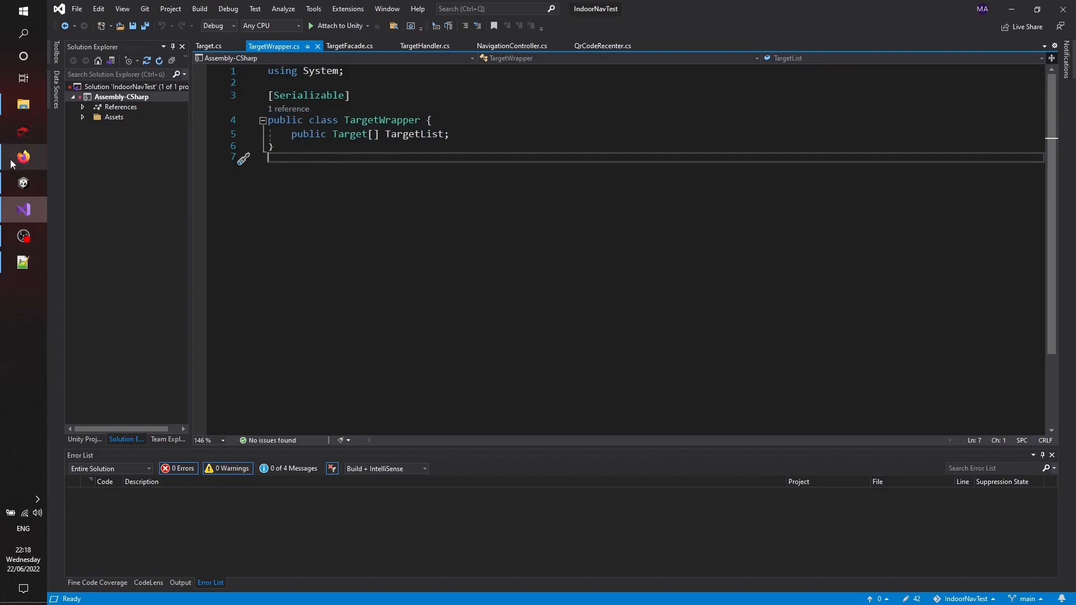
{"action": "left_click", "coordinate": [23, 157]}
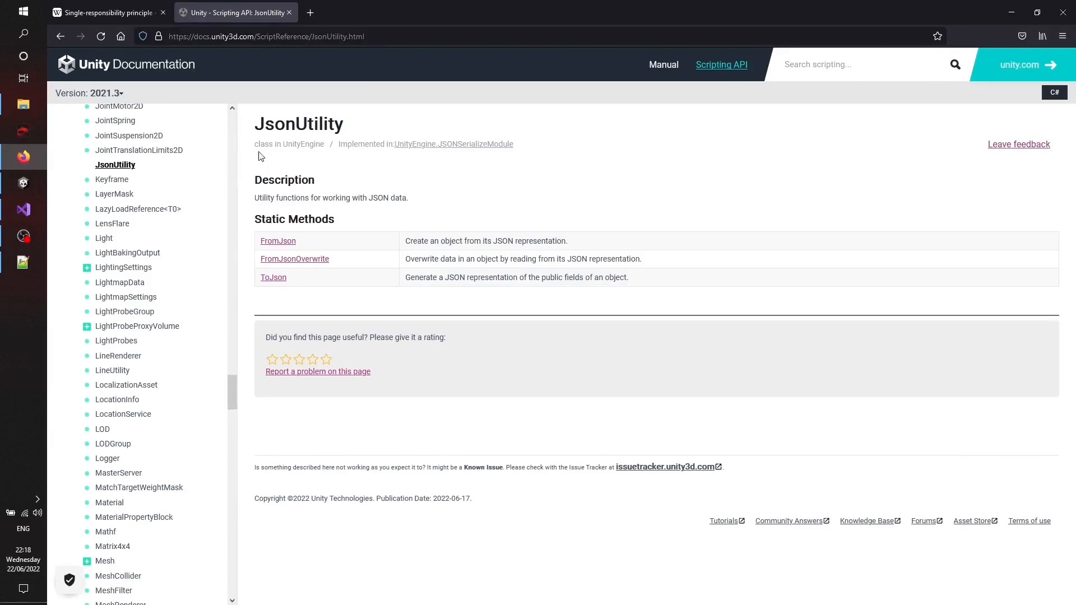
{"action": "mouse_move", "coordinate": [651, 375]}
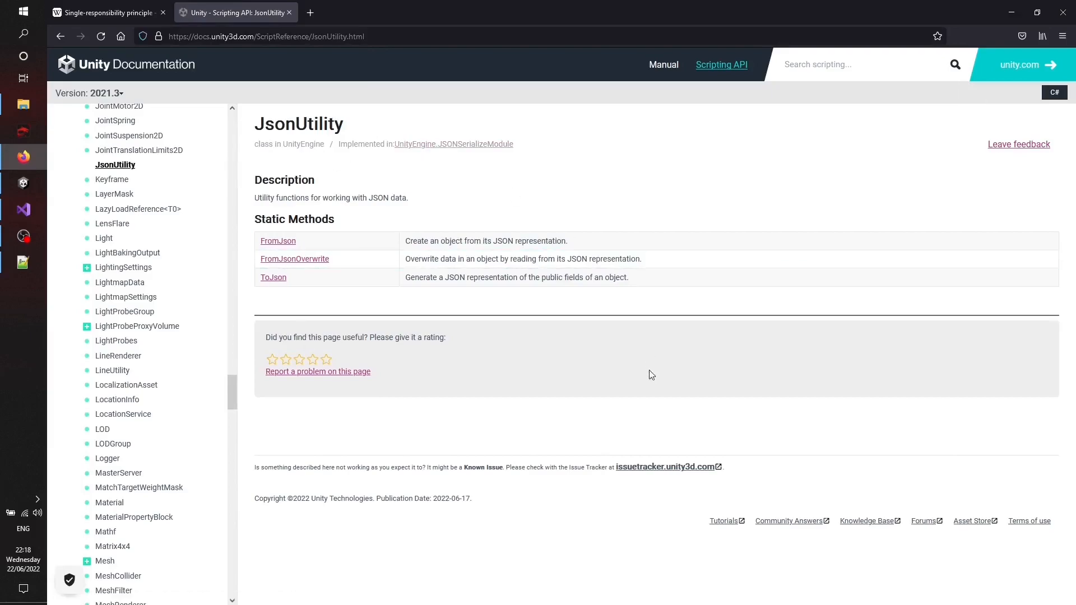
{"action": "mouse_move", "coordinate": [520, 365]}
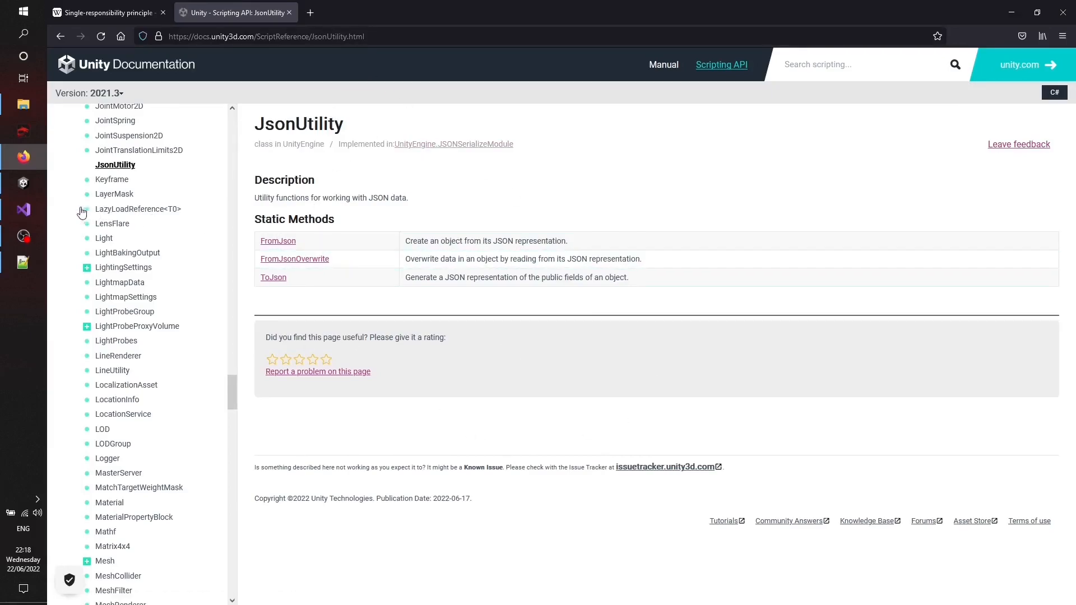
Step: Highlight the Target array type in TargetWrapper.cs, then return to Unity
{"action": "left_click", "coordinate": [22, 209]}
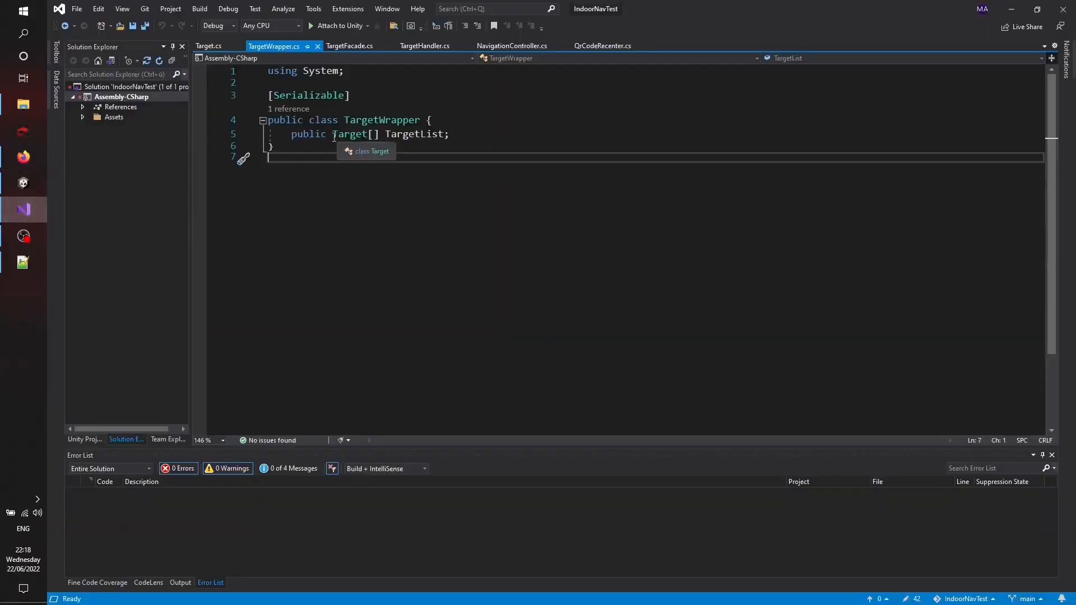
{"action": "double_click", "coordinate": [349, 134]}
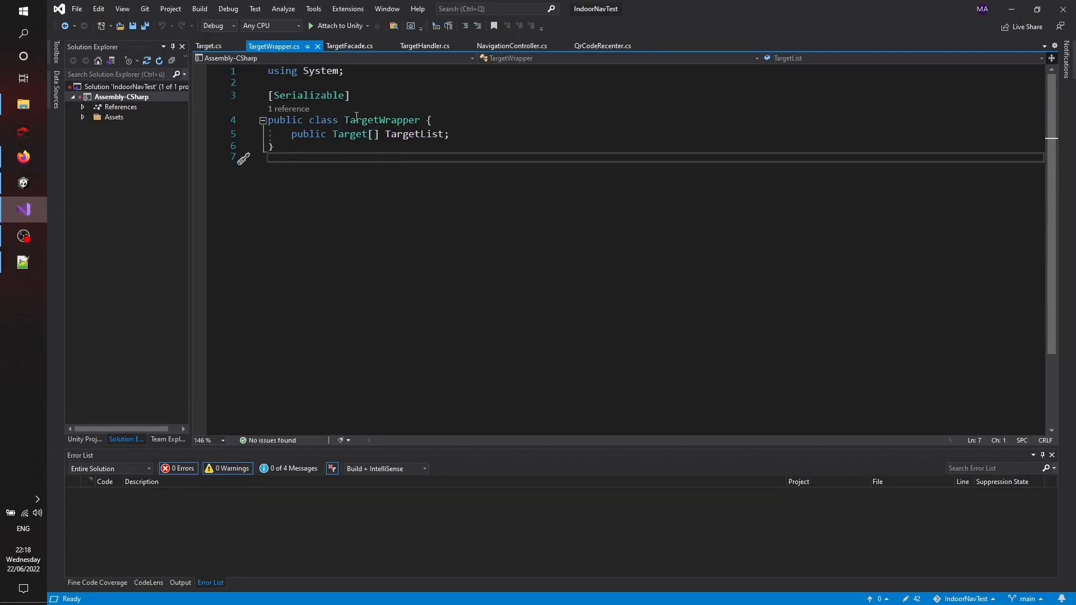
{"action": "left_click", "coordinate": [23, 263]}
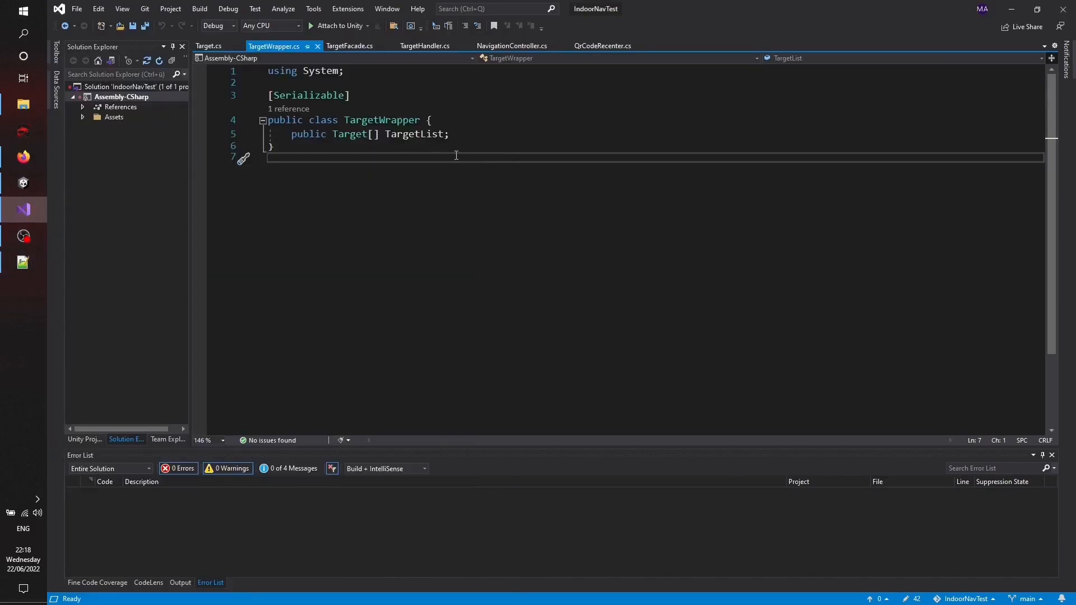
{"action": "left_click", "coordinate": [349, 45]}
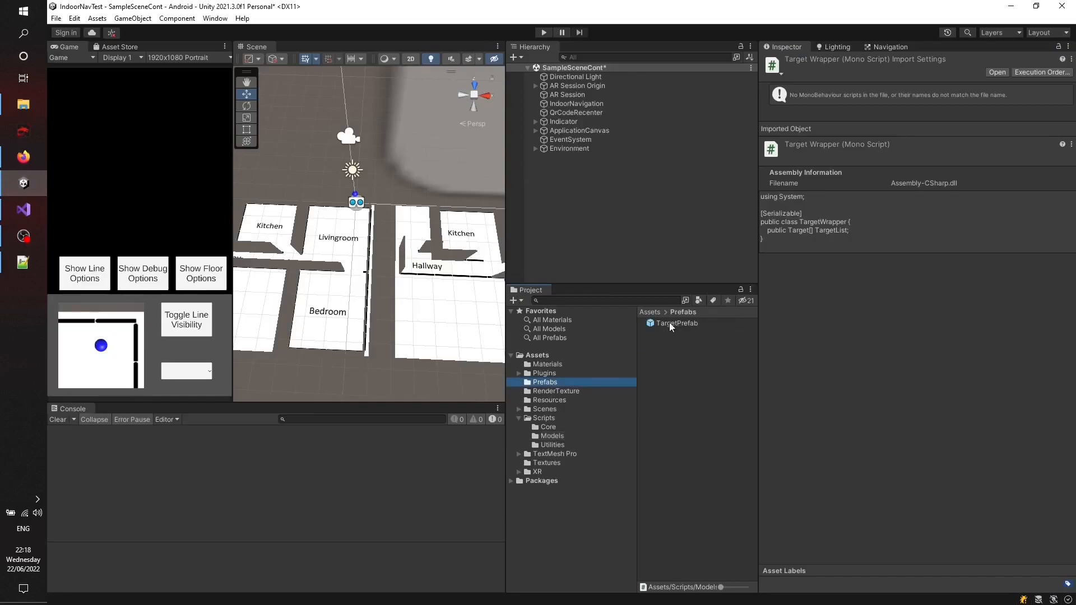
Step: View TargetPrefab's Target Facade script, then open the Resources folder showing TargetData
{"action": "left_click", "coordinate": [676, 323]}
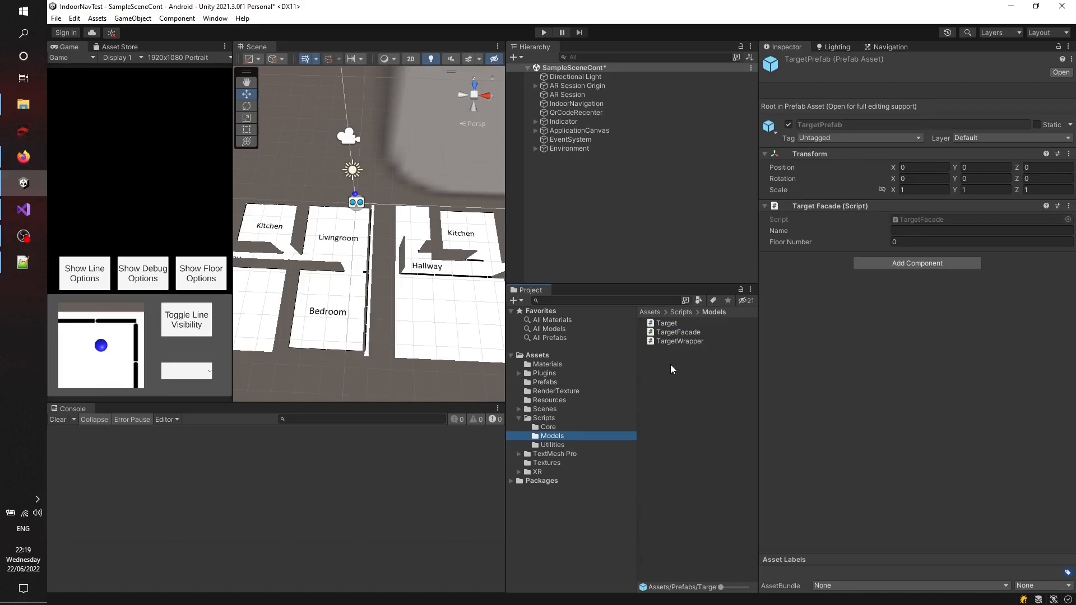
{"action": "left_click", "coordinate": [548, 400]}
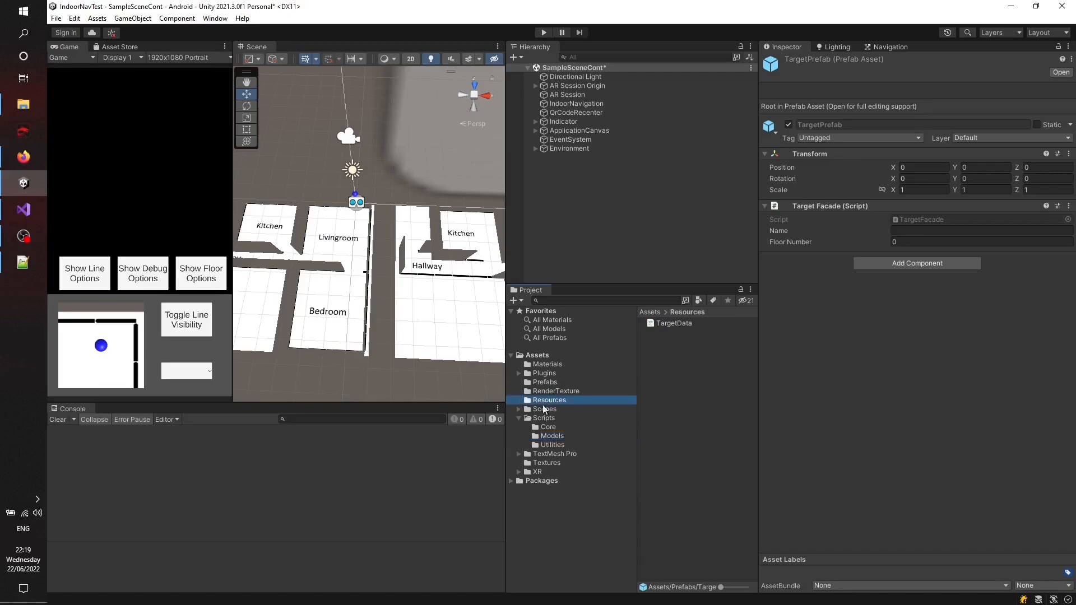
{"action": "left_click", "coordinate": [674, 323]}
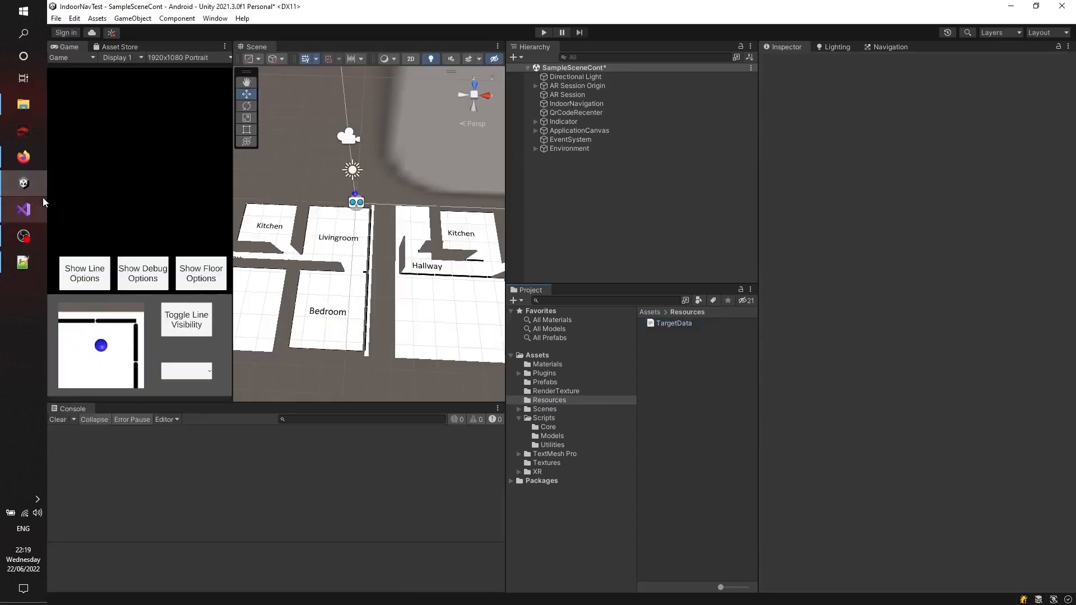
Step: Open TargetHandler.cs and highlight its serialized navigation, target data and dropdown fields
{"action": "left_click", "coordinate": [23, 209]}
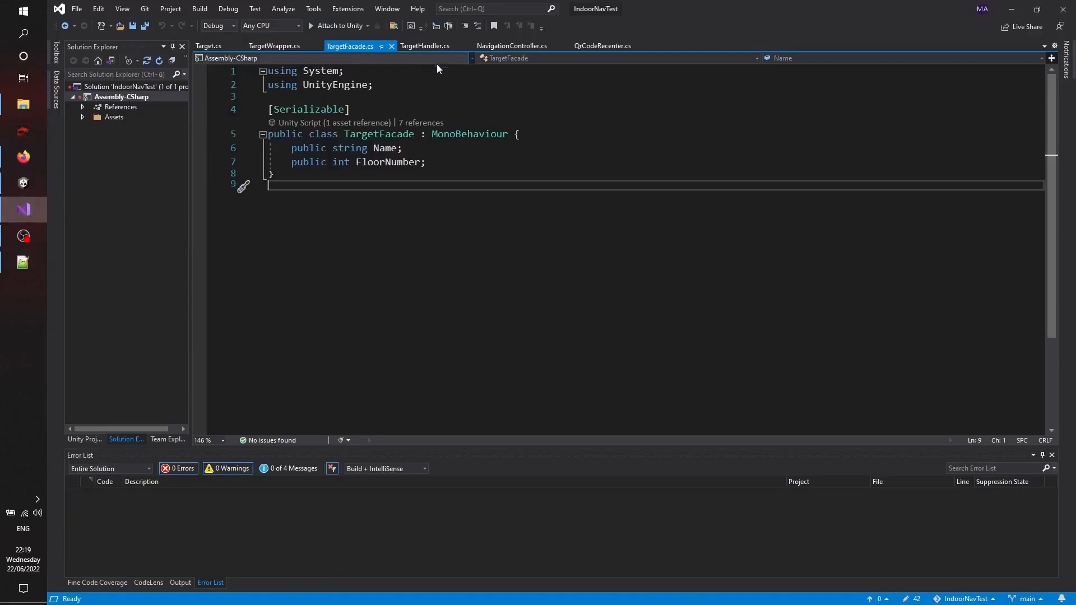
{"action": "left_click", "coordinate": [425, 46]}
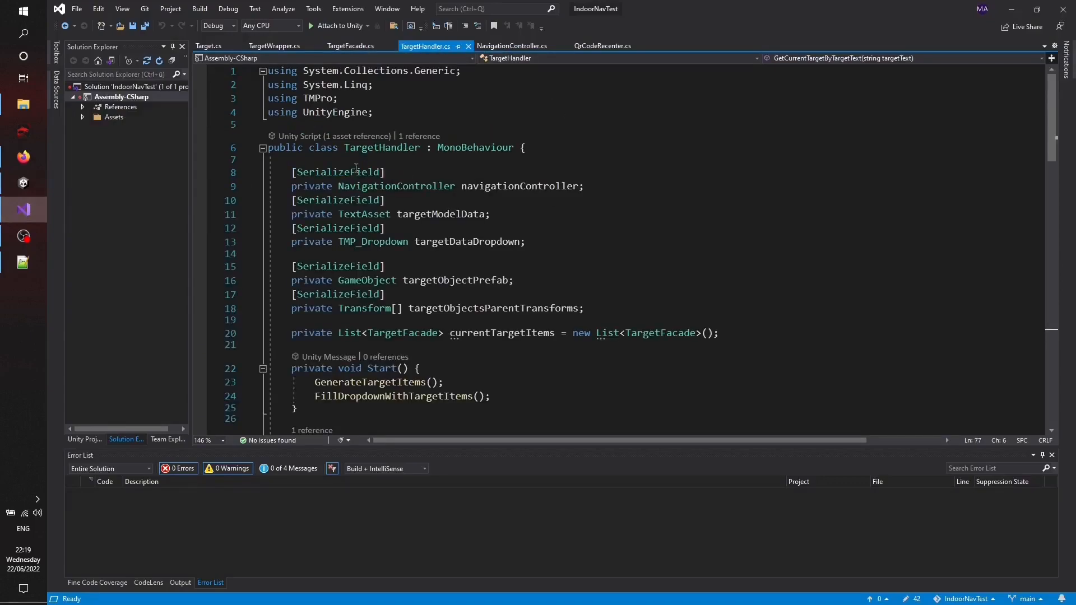
{"action": "left_click_drag", "start_coordinate": [291, 171], "coordinate": [386, 200]}
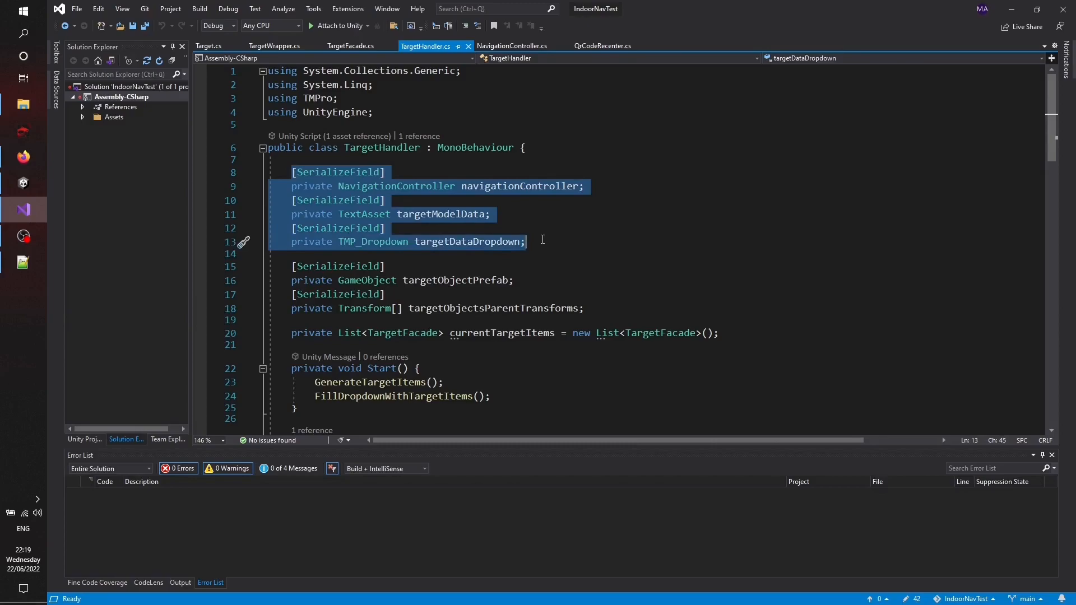
{"action": "scroll", "scroll_direction": "down", "scroll_amount": 3}
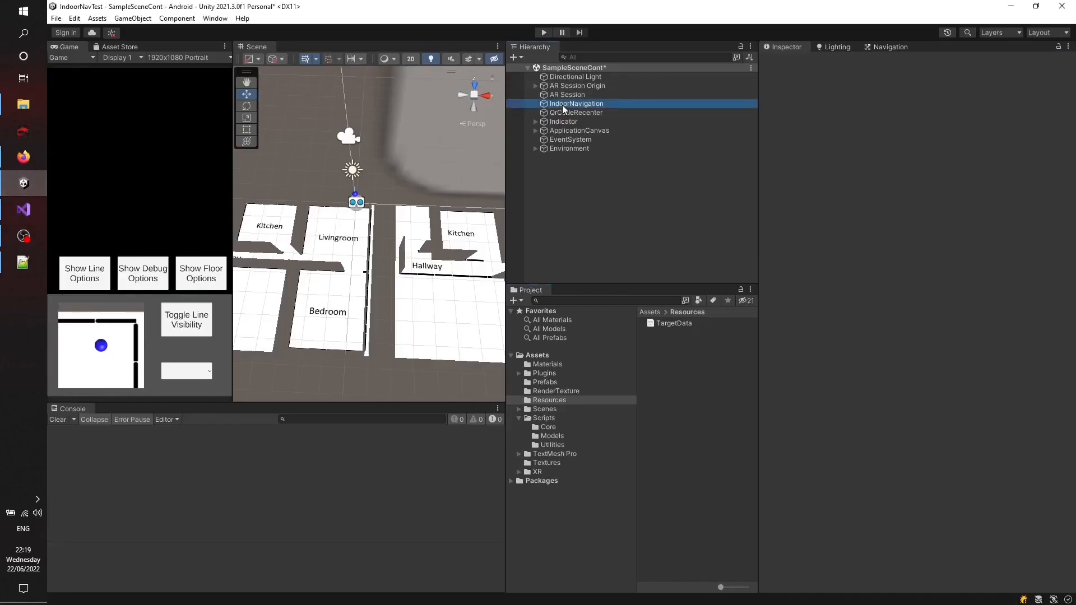
Step: Ping IndoorNavigation's Target Handler Element 0 and Element 1 to reveal both floors' target groups
{"action": "left_click", "coordinate": [576, 104]}
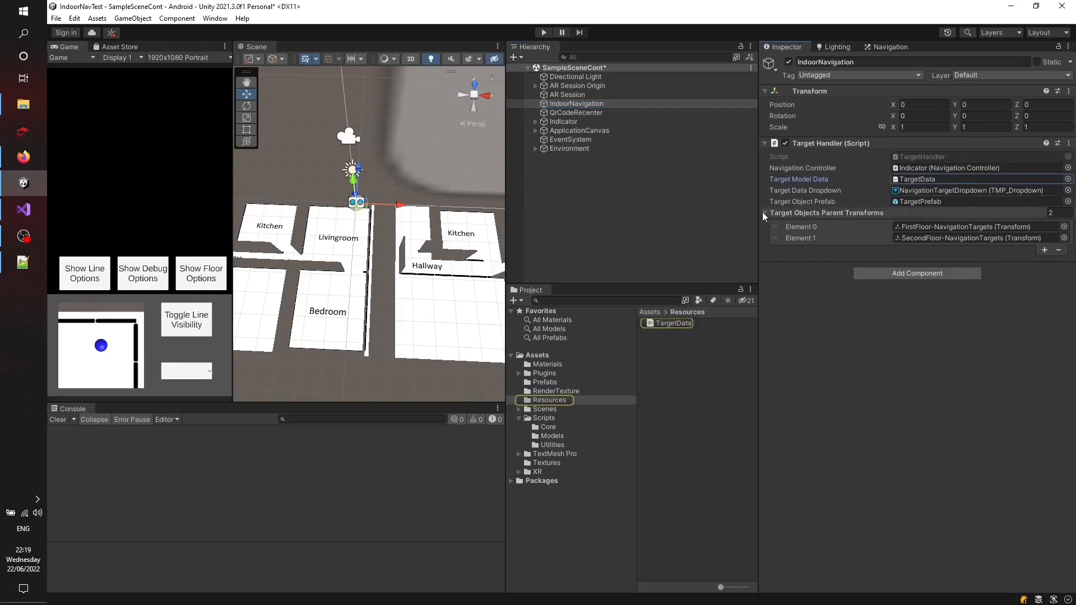
{"action": "left_click", "coordinate": [536, 148]}
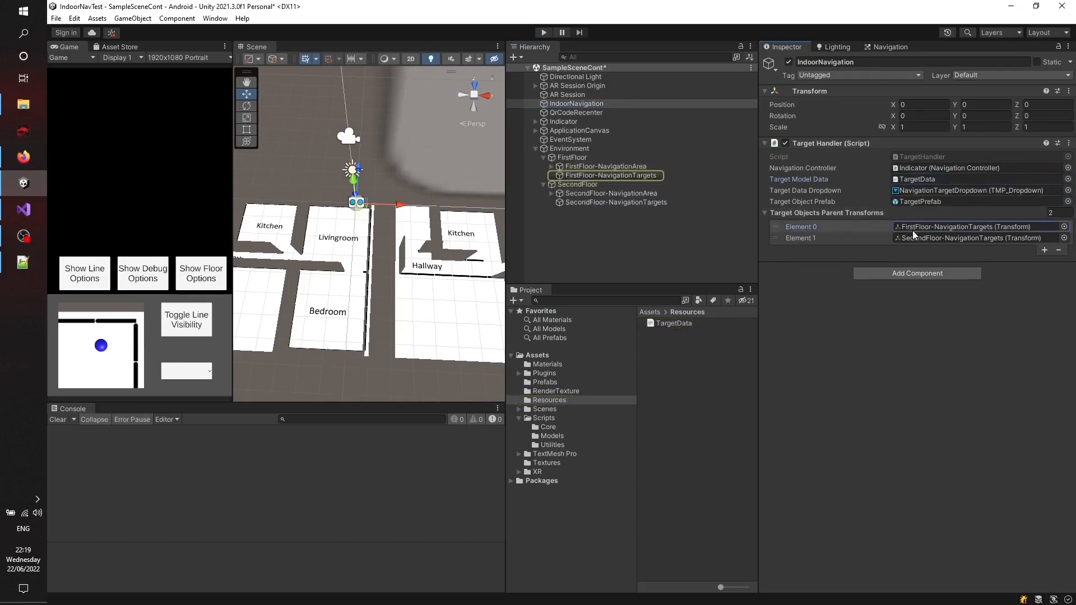
{"action": "left_click", "coordinate": [611, 202]}
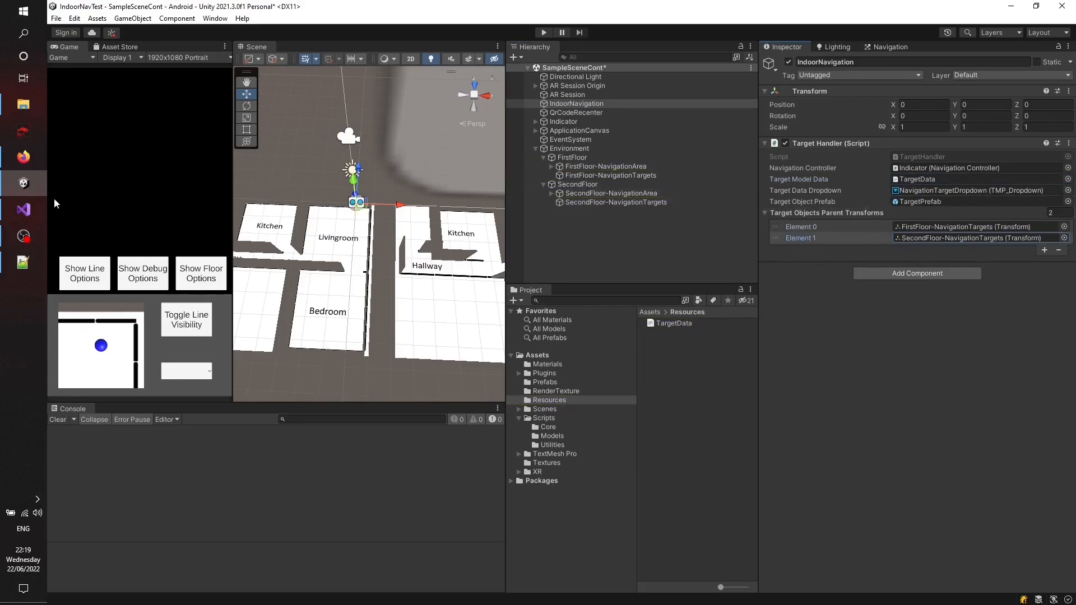
{"action": "left_click", "coordinate": [23, 209]}
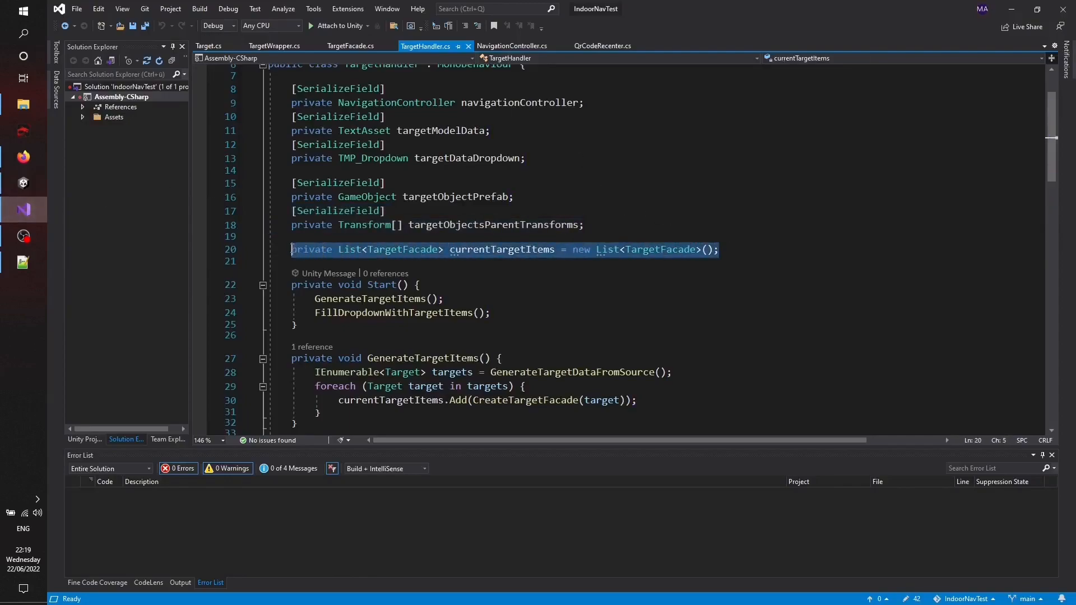
{"action": "scroll", "scroll_direction": "down", "scroll_amount": 3}
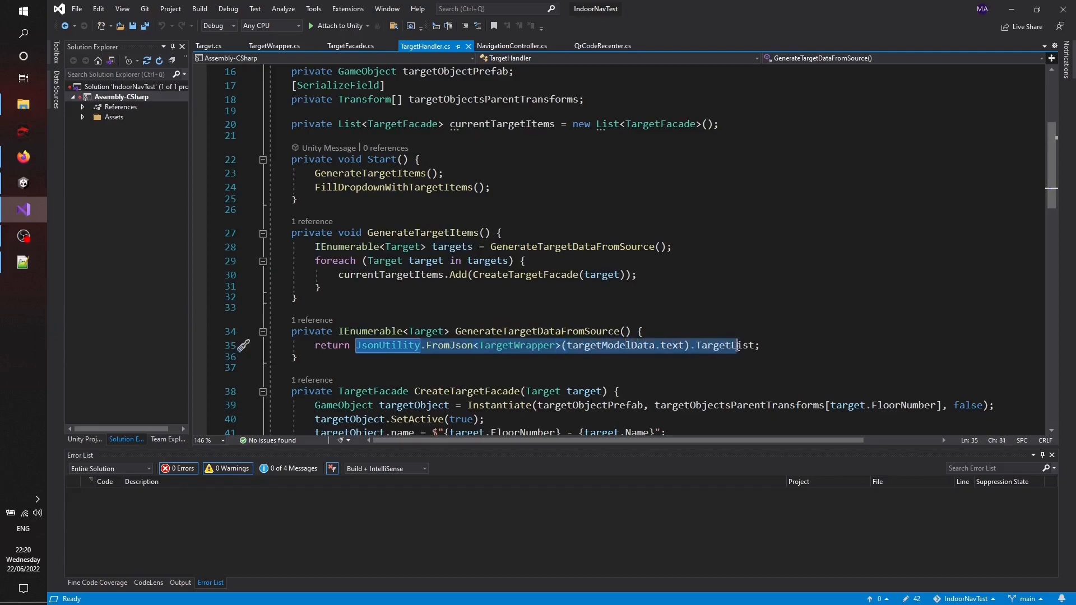
{"action": "double_click", "coordinate": [724, 345]}
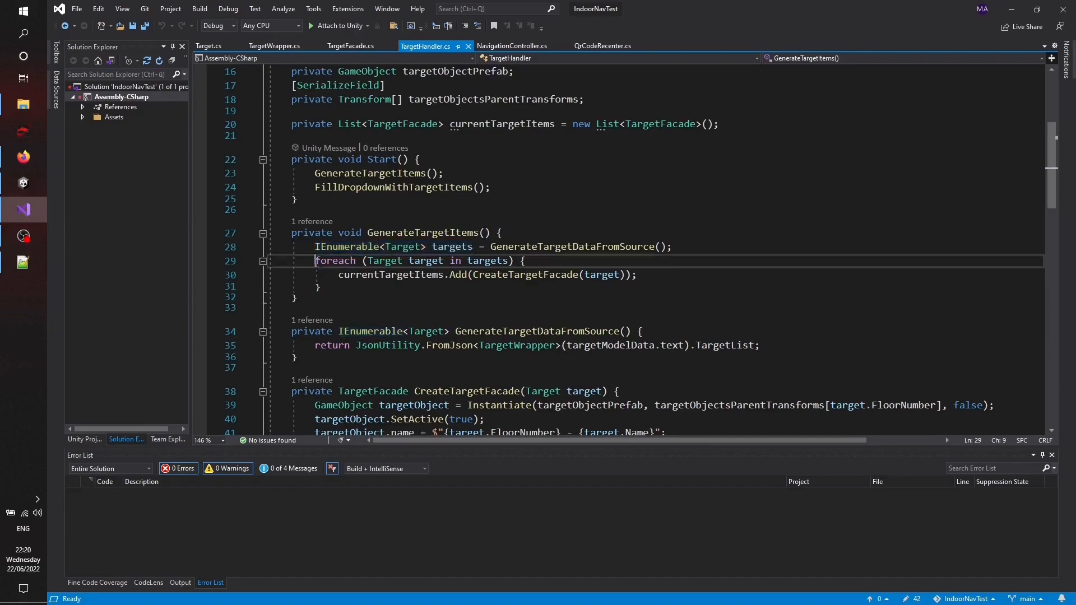
{"action": "left_click_drag", "start_coordinate": [315, 260], "coordinate": [318, 287]}
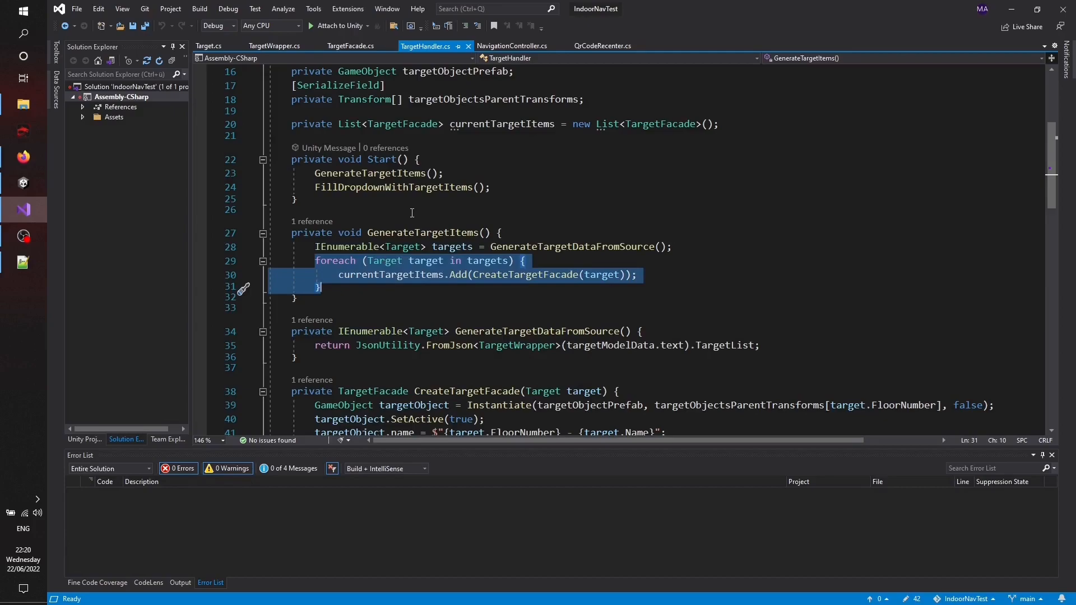
{"action": "scroll", "scroll_direction": "down", "scroll_amount": 3}
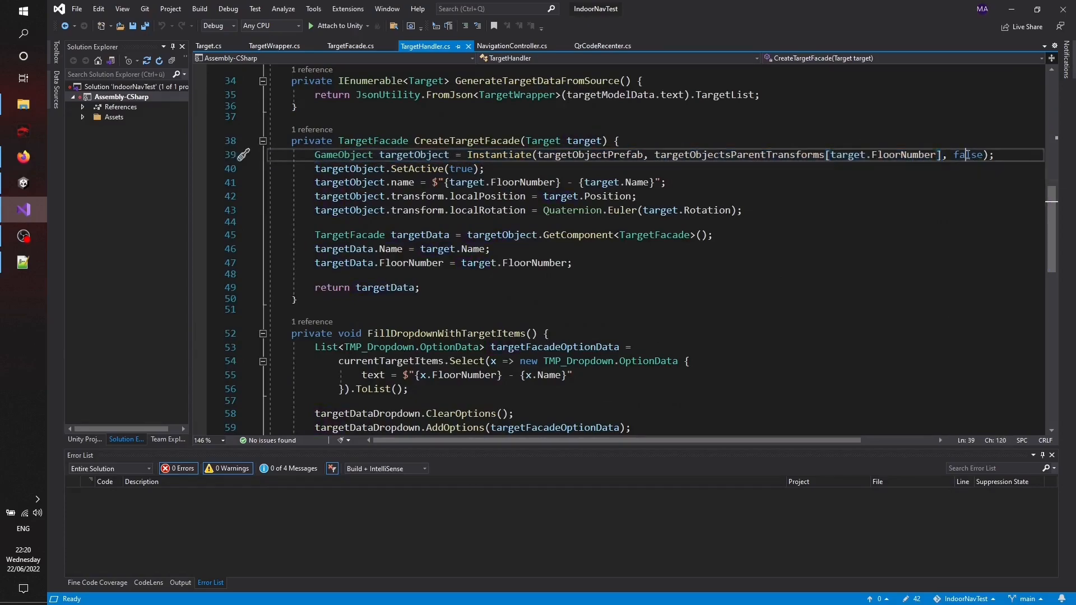
{"action": "double_click", "coordinate": [969, 154]}
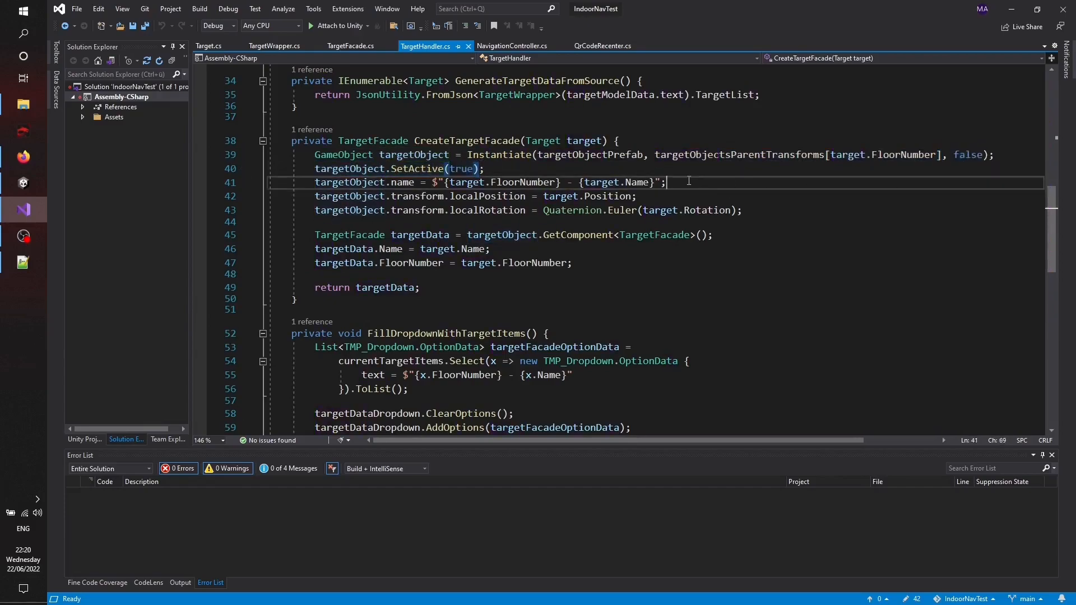
{"action": "double_click", "coordinate": [413, 155]}
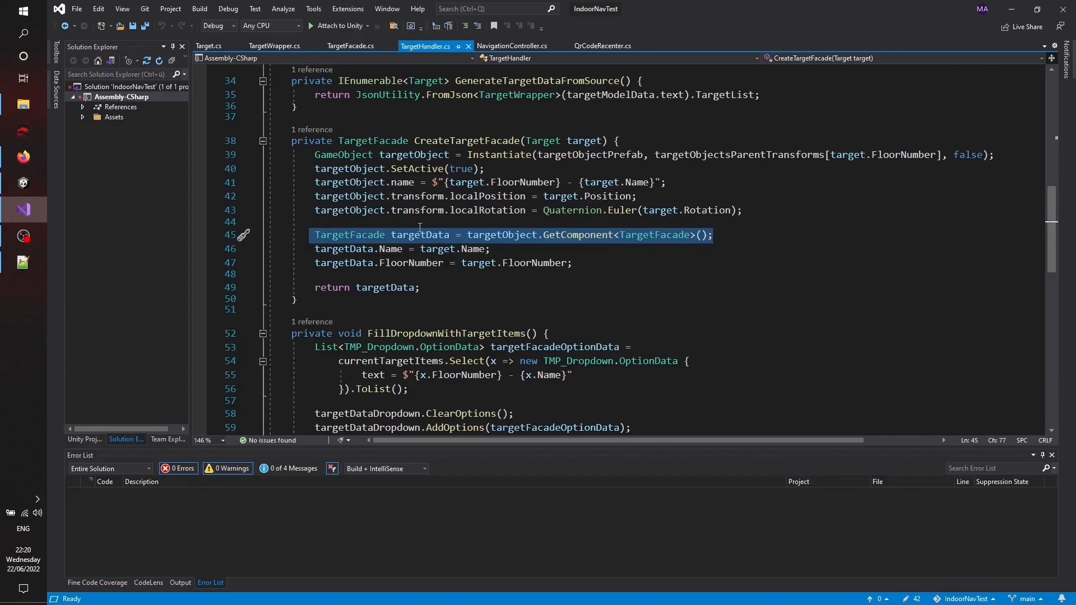
{"action": "left_click", "coordinate": [490, 249]}
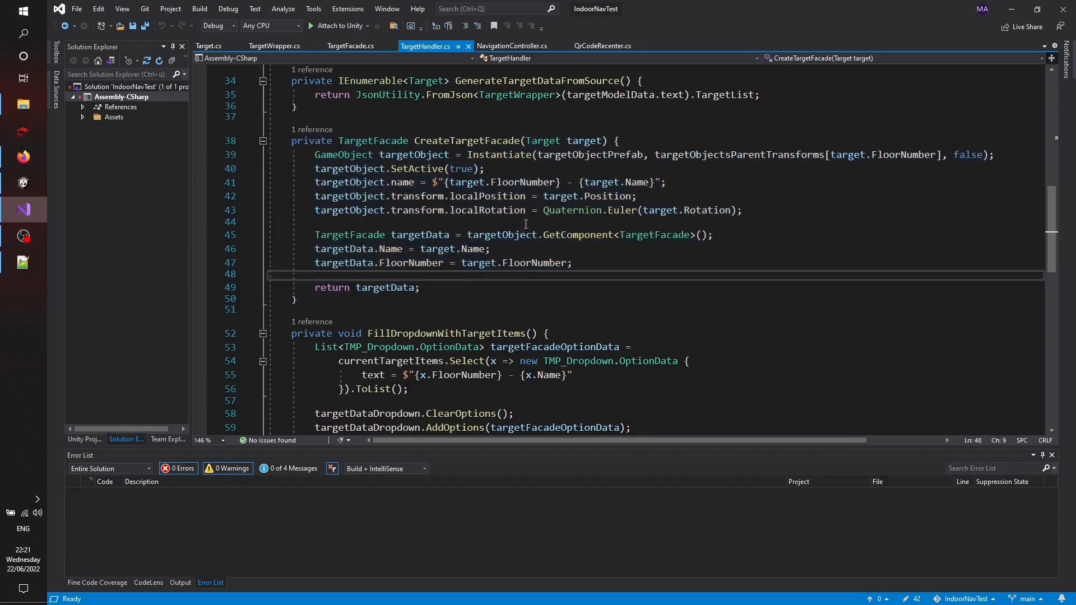
Step: Walk through FillDropdownWithTargetItems, highlighting how the dropdown option list is built
{"action": "scroll", "scroll_direction": "down", "scroll_amount": 3}
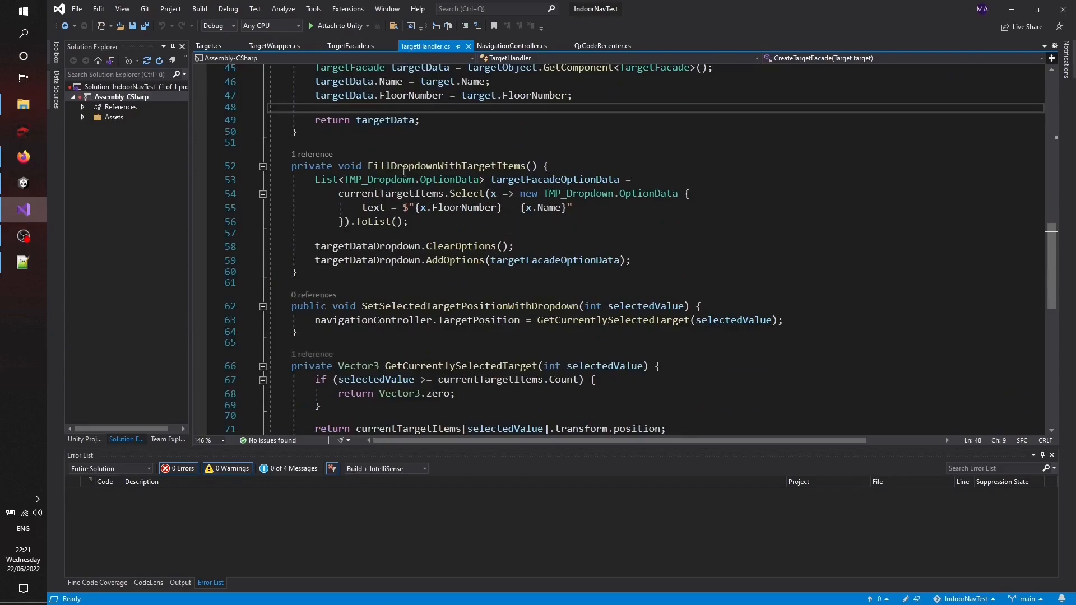
{"action": "left_click_drag", "start_coordinate": [312, 180], "coordinate": [573, 180]}
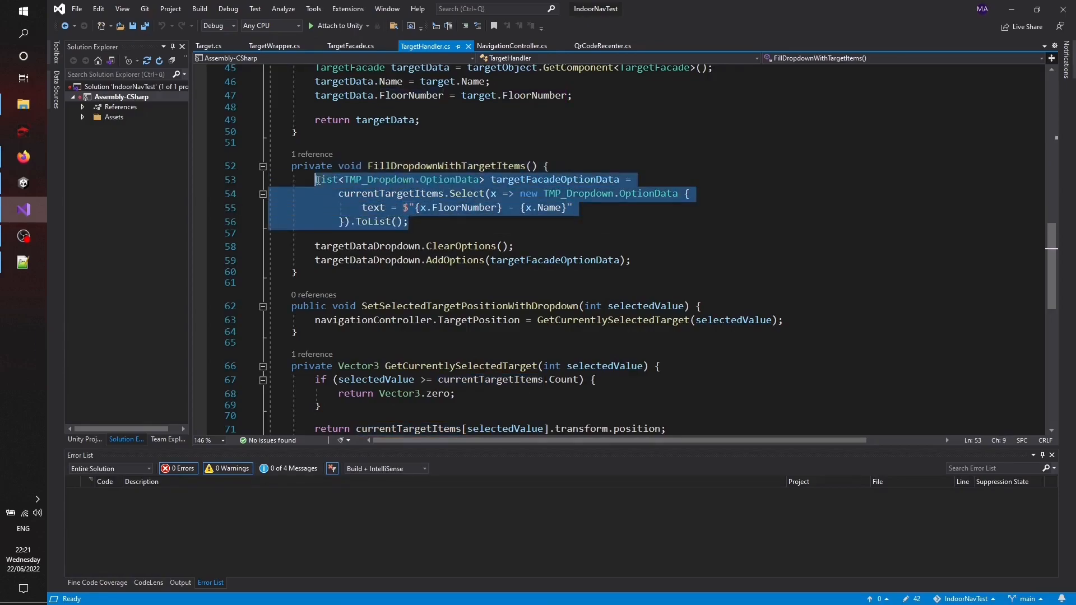
{"action": "double_click", "coordinate": [461, 245]}
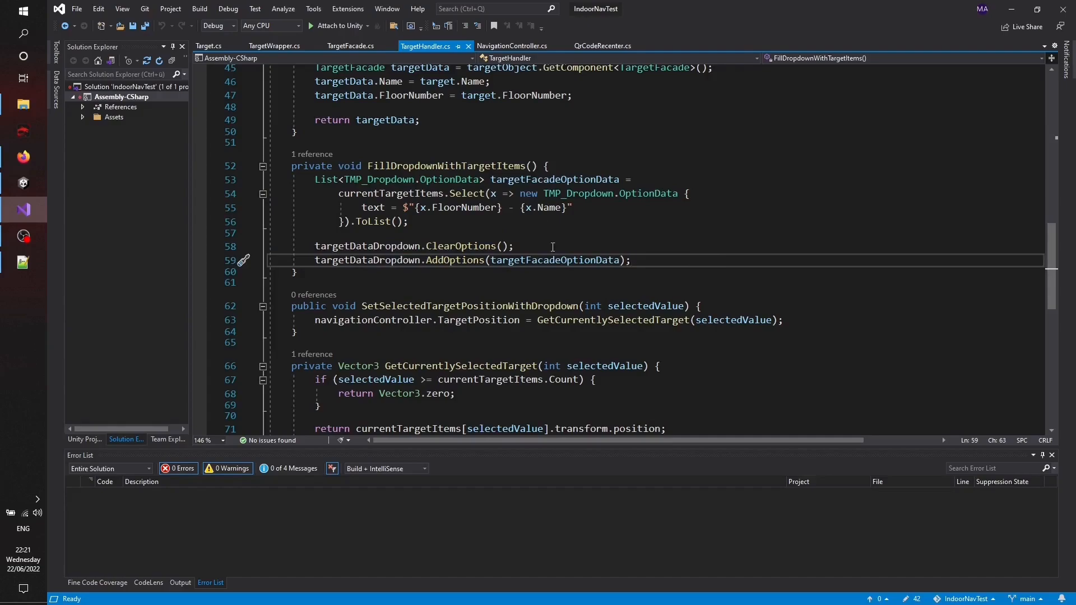
{"action": "mouse_move", "coordinate": [593, 193]}
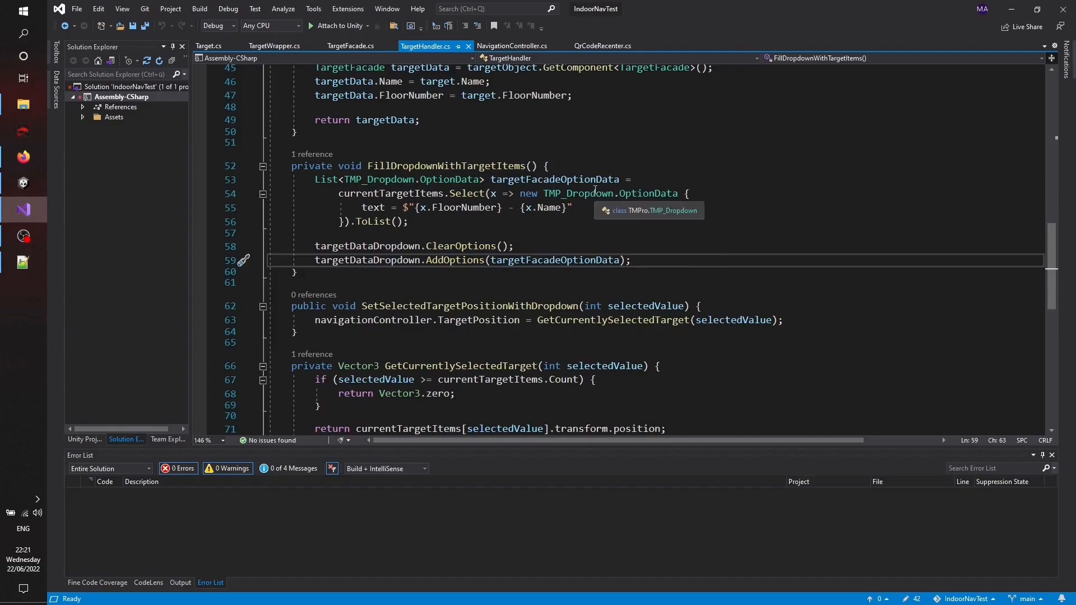
Step: Walk through SetSelectedTargetPositionWithDropdown, highlighting its target selection code
{"action": "scroll", "scroll_direction": "down", "scroll_amount": 3}
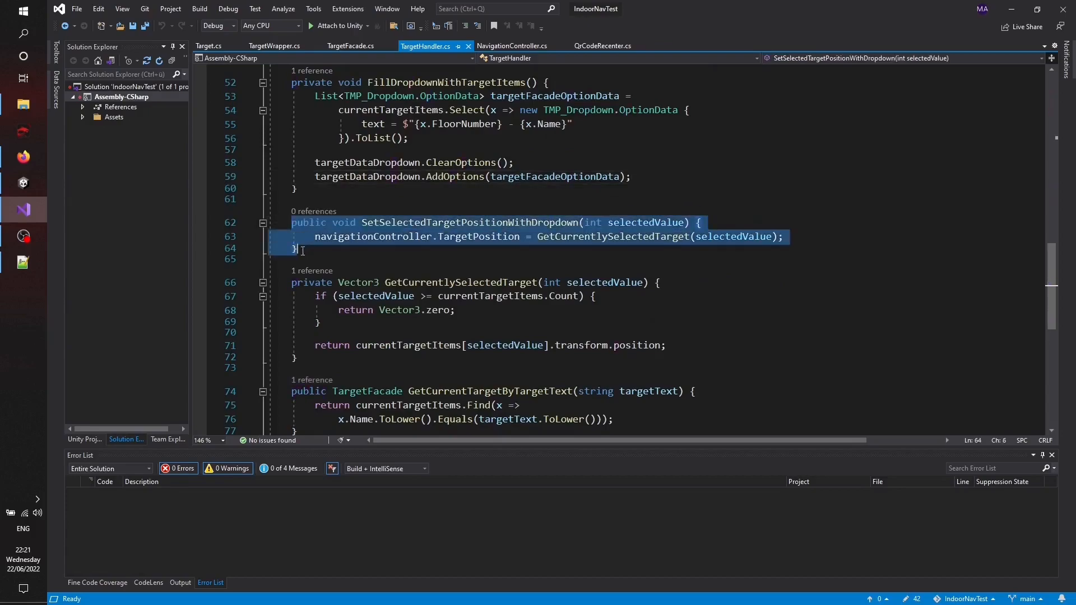
{"action": "left_click", "coordinate": [372, 236]}
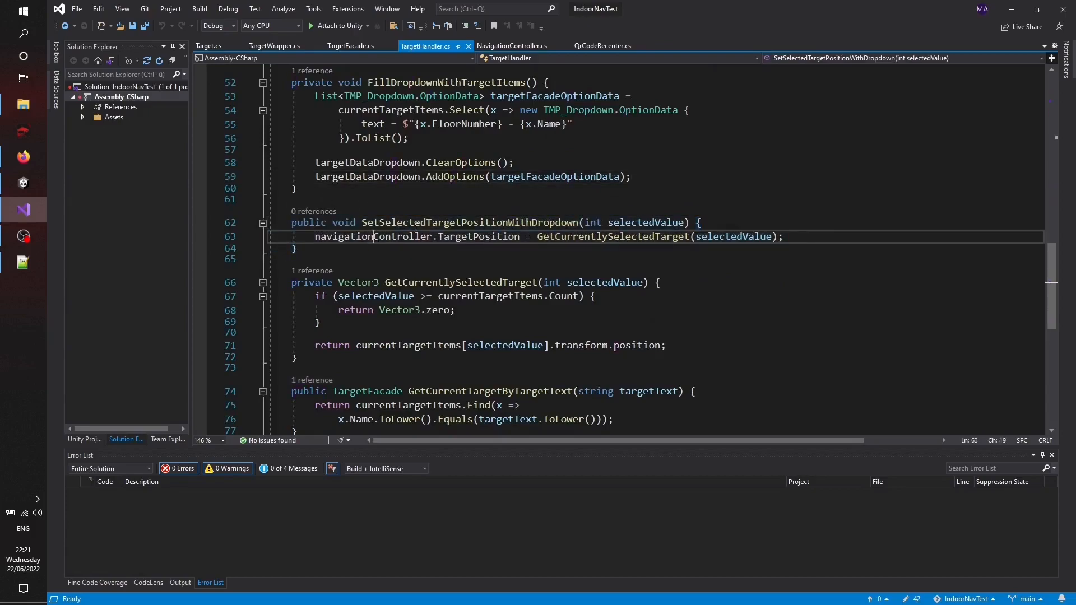
{"action": "left_click_drag", "start_coordinate": [362, 222], "coordinate": [626, 223]}
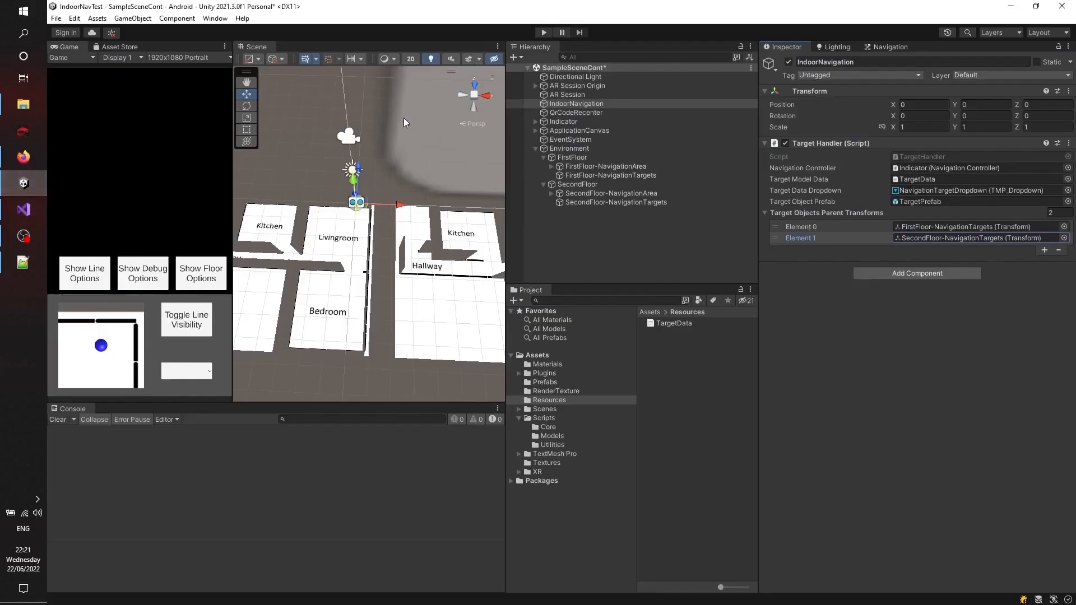
Step: Inspect NavigationTargetDropdown's On Value Changed event and browse its TargetHandler functions
{"action": "left_click", "coordinate": [577, 103]}
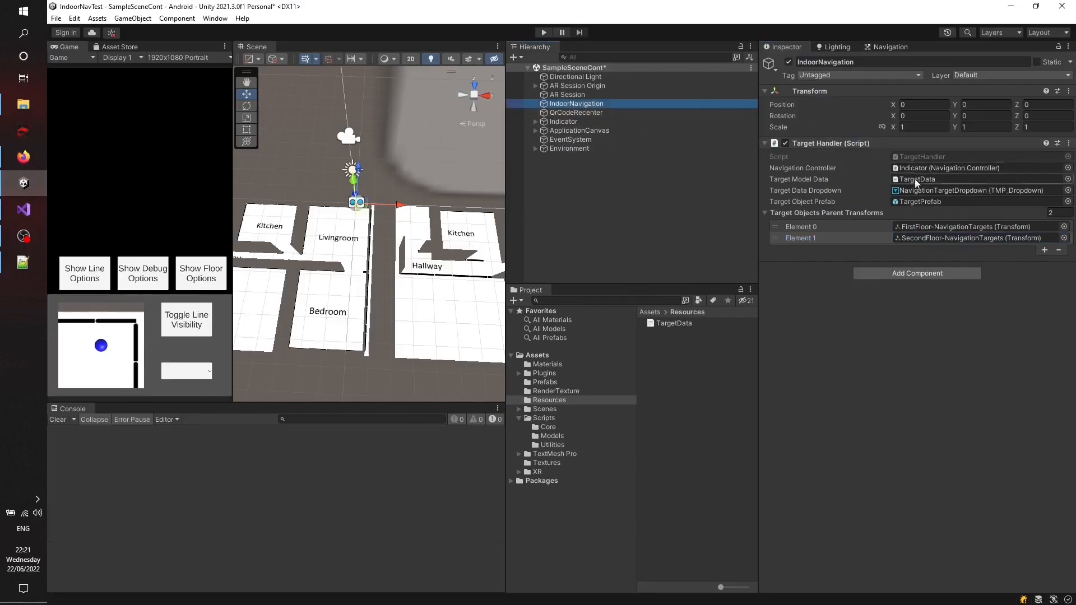
{"action": "left_click", "coordinate": [535, 130]}
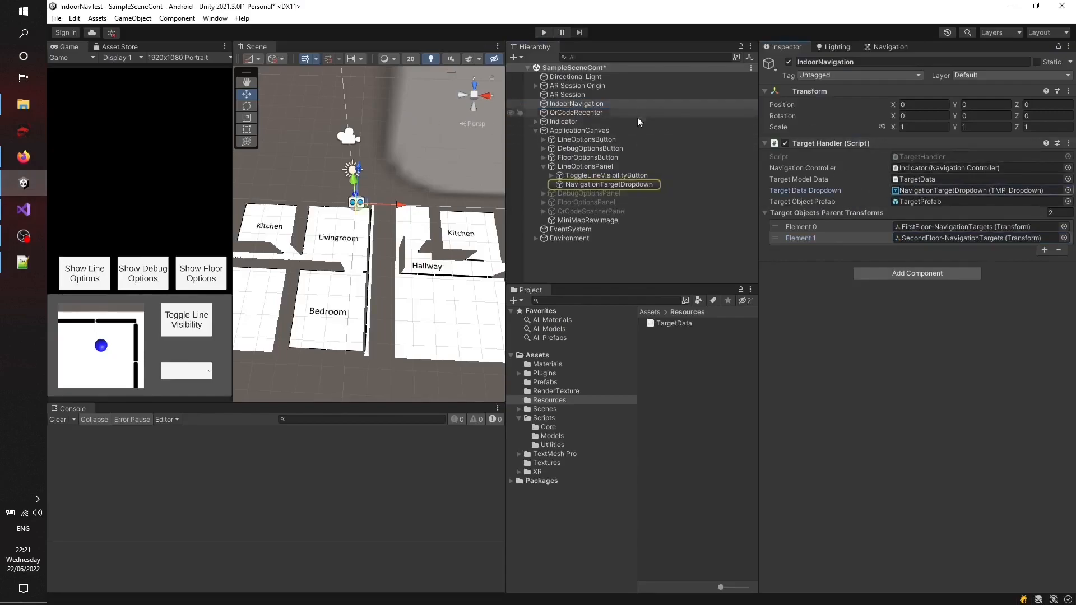
{"action": "left_click", "coordinate": [608, 184]}
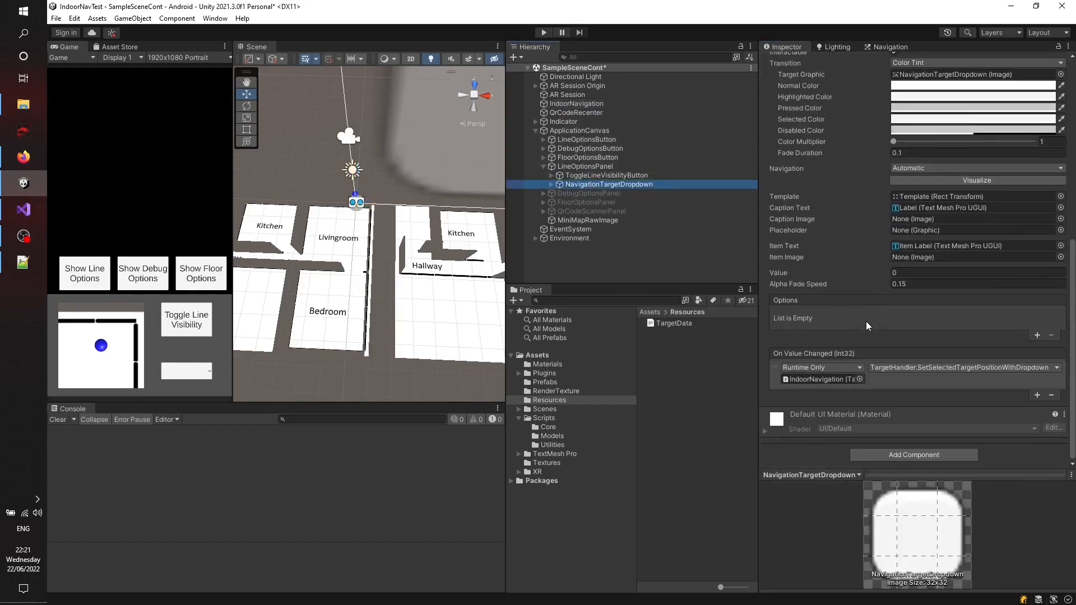
{"action": "mouse_move", "coordinate": [803, 326]}
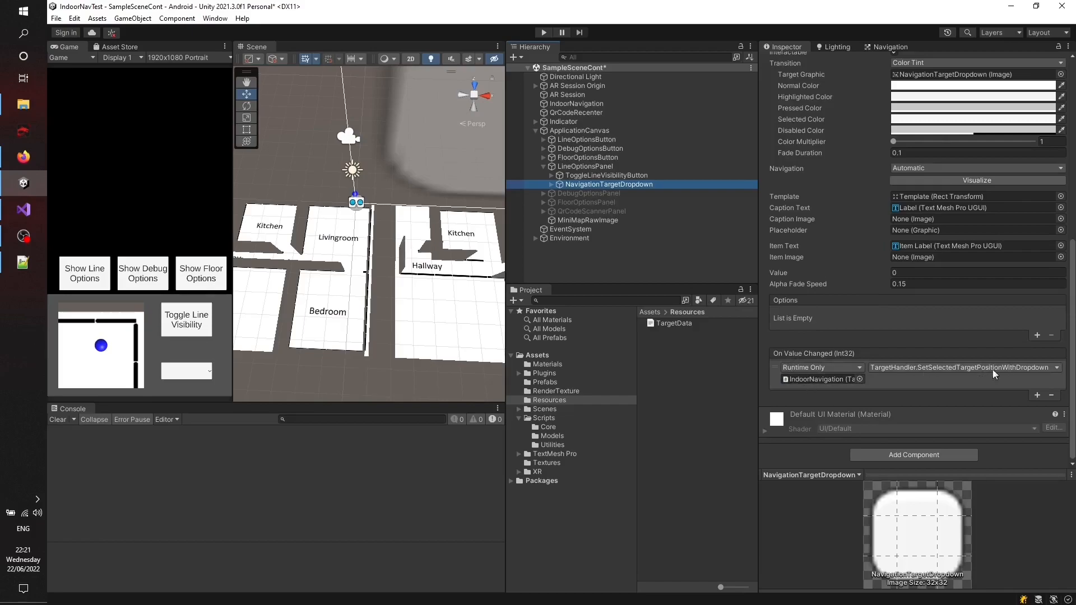
{"action": "left_click", "coordinate": [965, 367]}
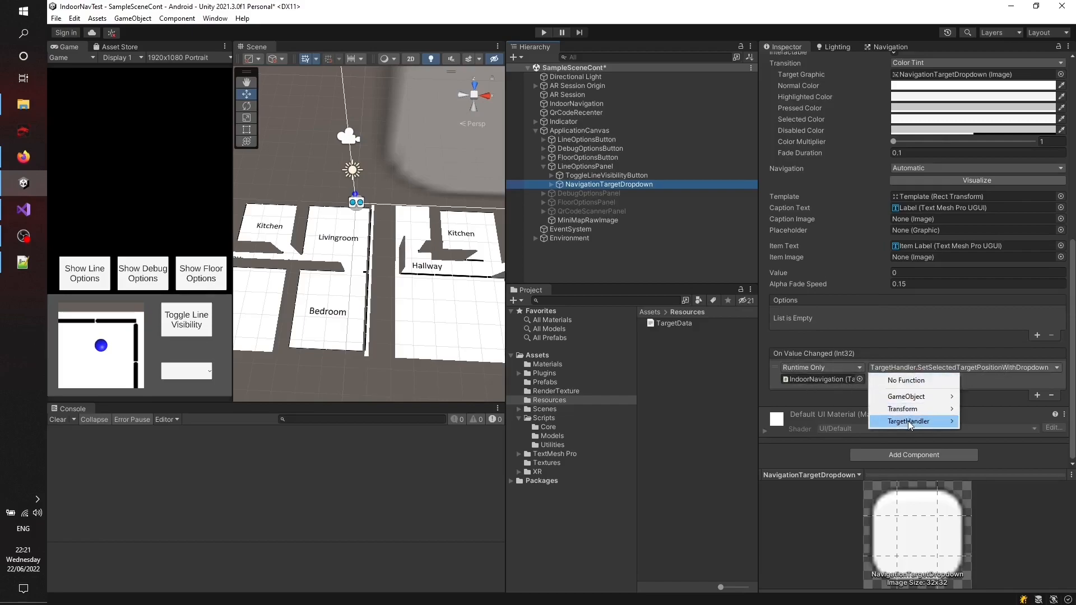
{"action": "left_click", "coordinate": [907, 421]}
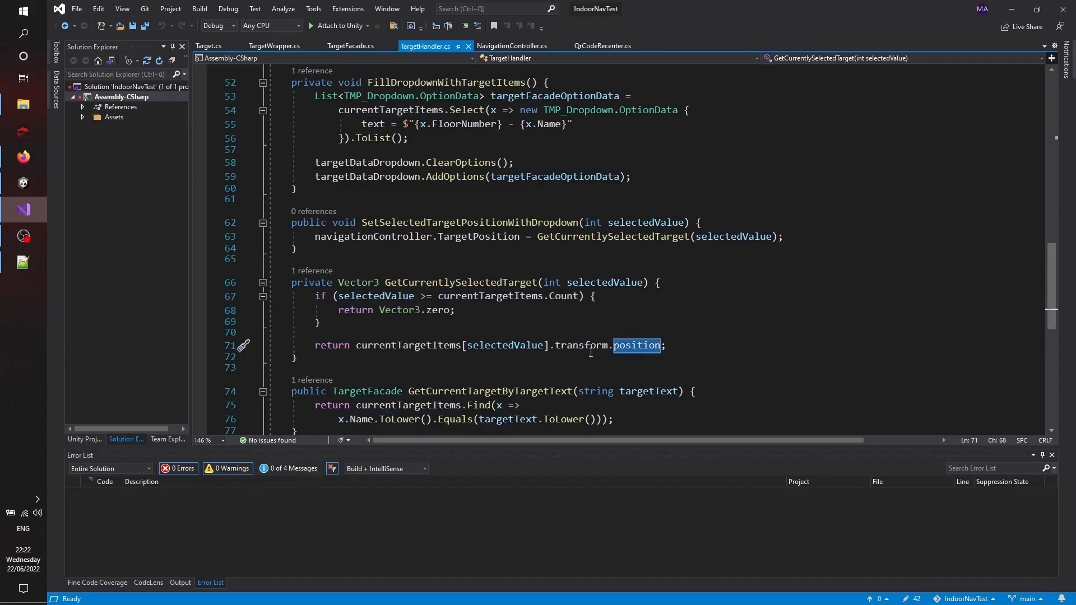
{"action": "mouse_move", "coordinate": [598, 199]}
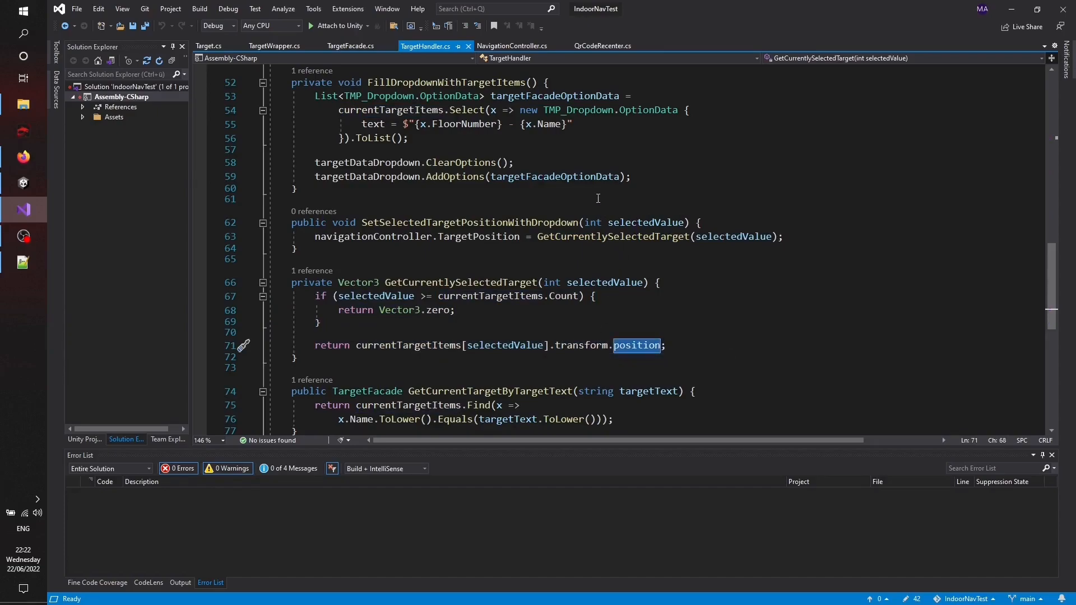
Step: Scroll TargetHandler.cs to its final method, GetCurrentTargetByTargetText
{"action": "scroll", "scroll_direction": "down", "scroll_amount": 3}
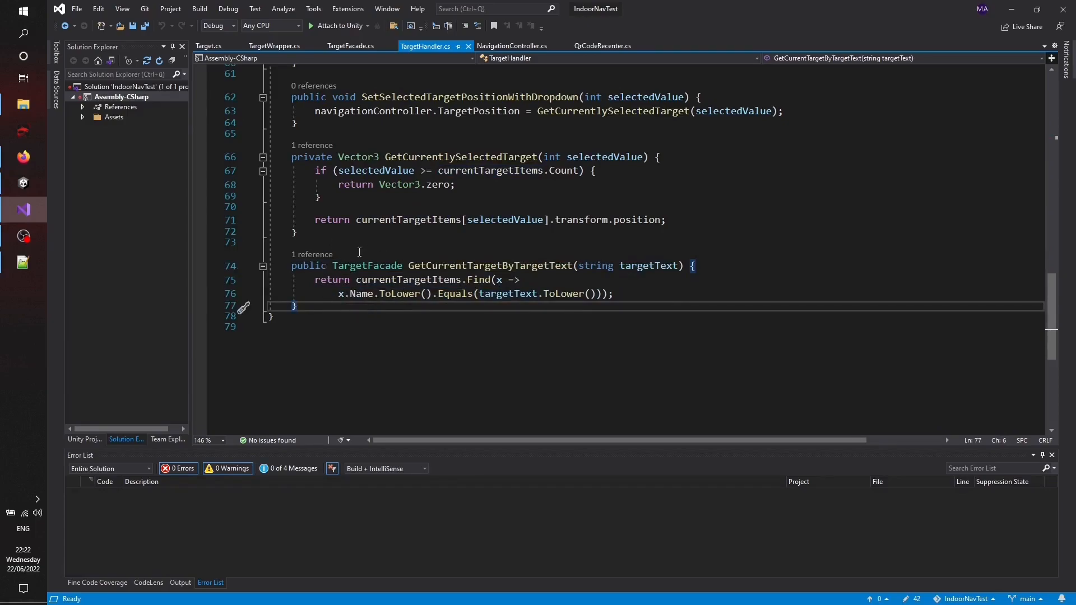
Step: Collapse ApplicationCanvas and view QrCodeRecenter's session, camera, target handler and scanner panel references
{"action": "left_click", "coordinate": [22, 183]}
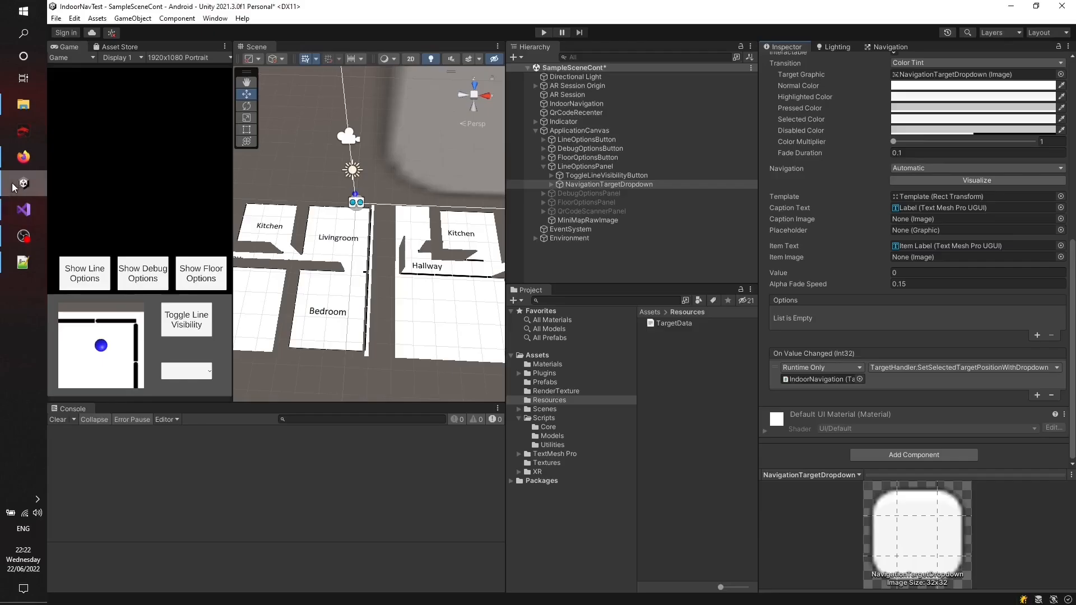
{"action": "left_click", "coordinate": [548, 426]}
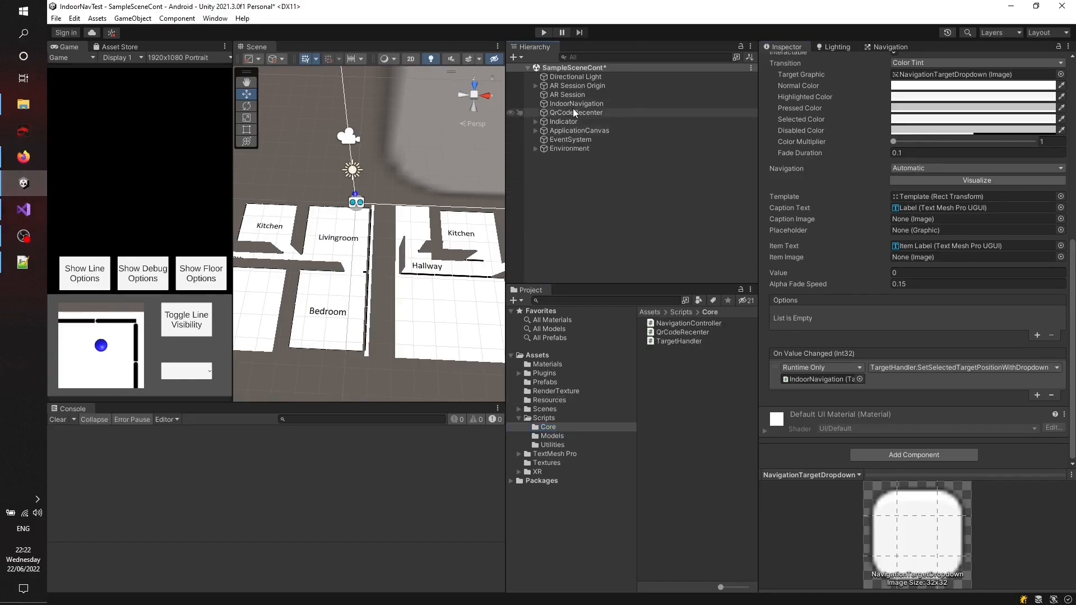
{"action": "left_click", "coordinate": [575, 112]}
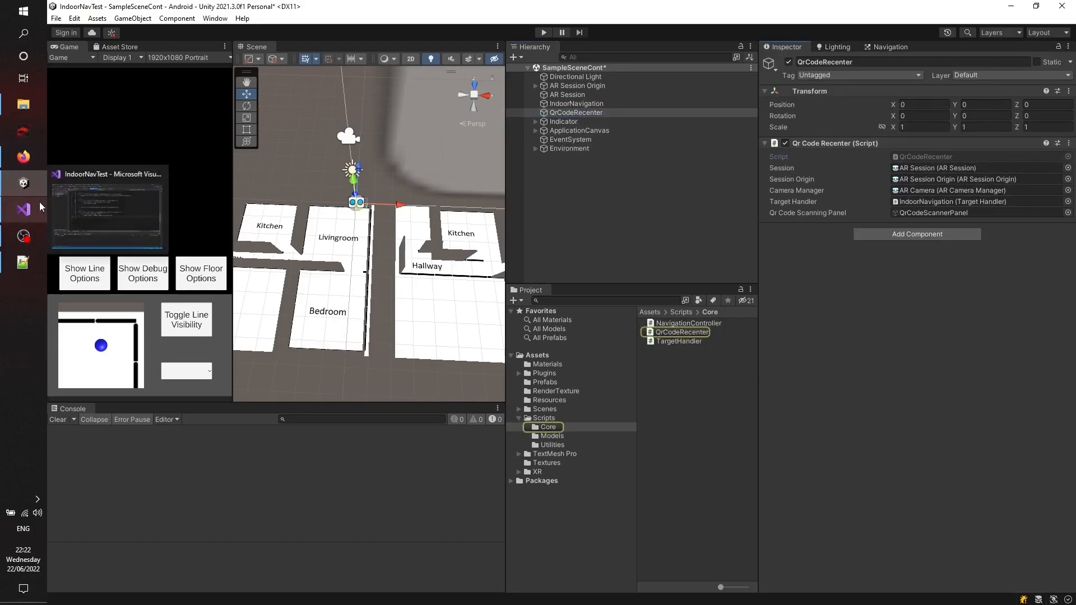
{"action": "left_click", "coordinate": [23, 209]}
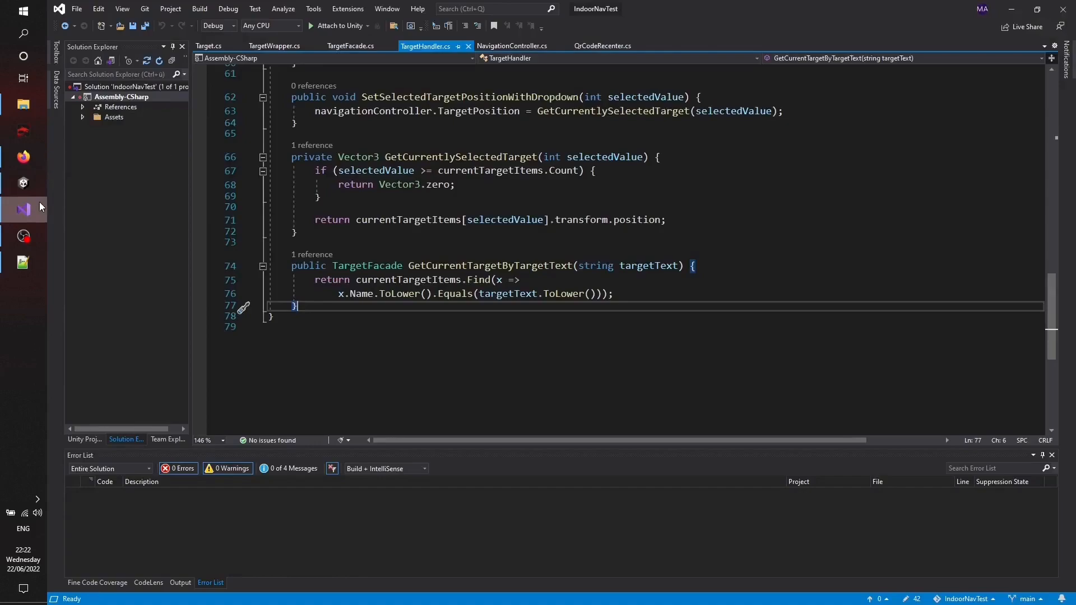
Step: Highlight QrCodeRecenter.cs's session, origin and camera manager fields, then scroll to OnEnable
{"action": "left_click", "coordinate": [506, 46]}
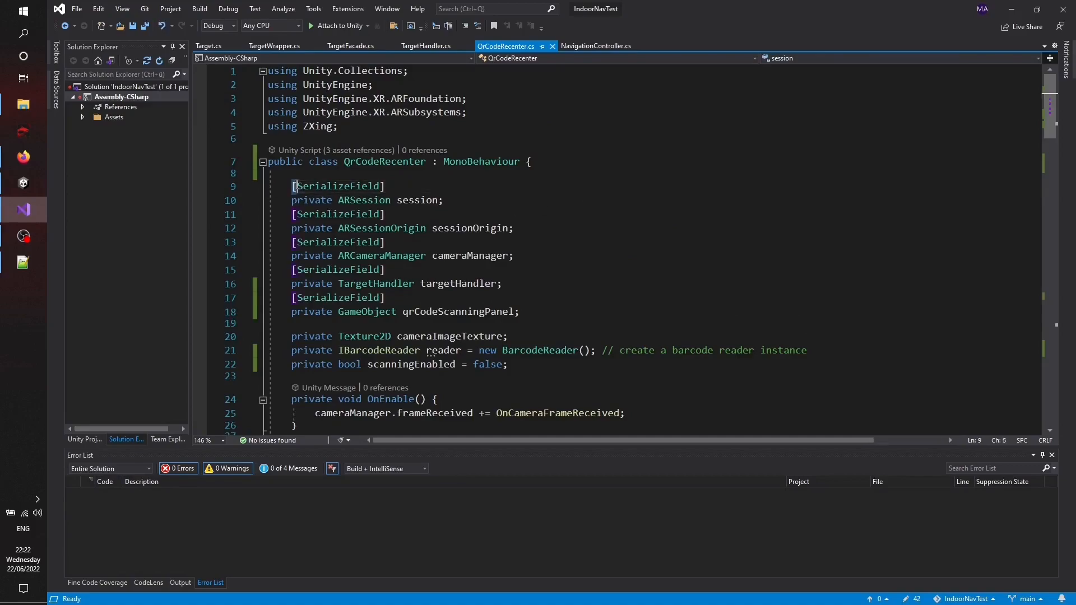
{"action": "left_click_drag", "start_coordinate": [294, 186], "coordinate": [513, 256]}
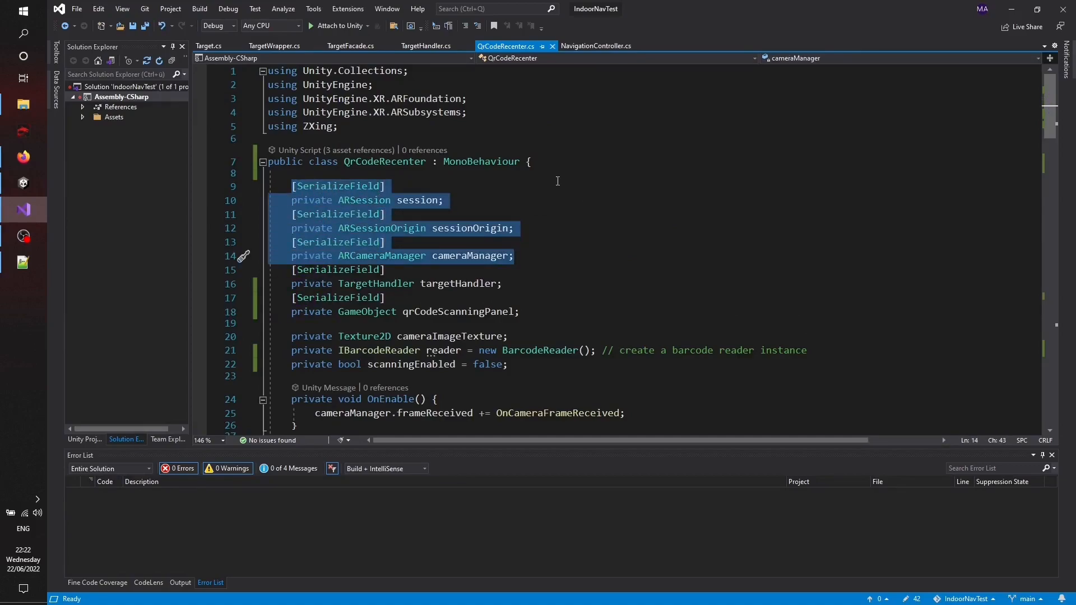
{"action": "scroll", "scroll_direction": "down", "scroll_amount": 3}
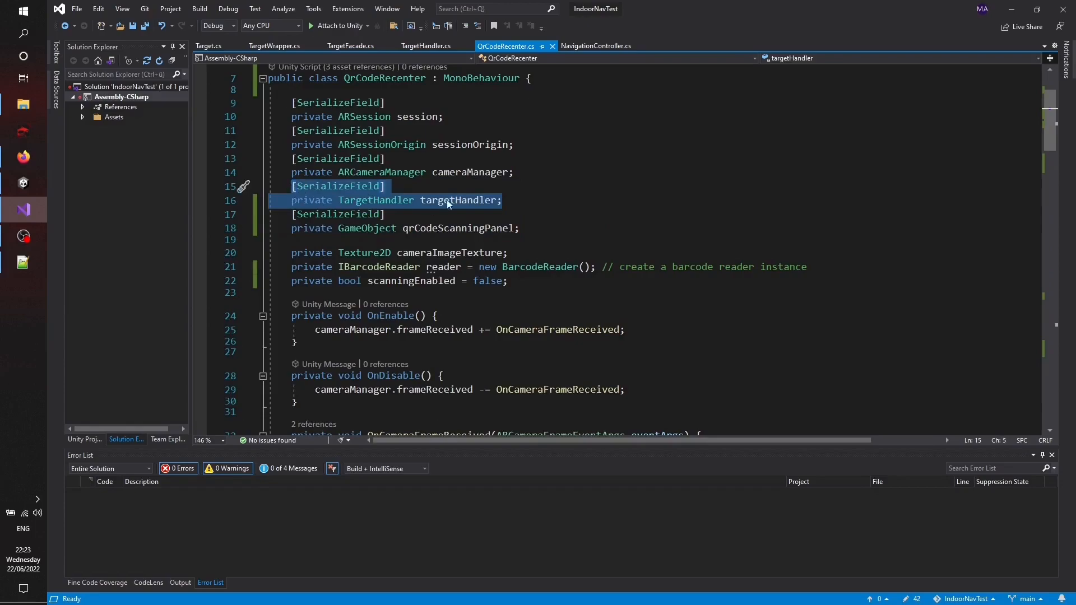
{"action": "mouse_move", "coordinate": [458, 199]}
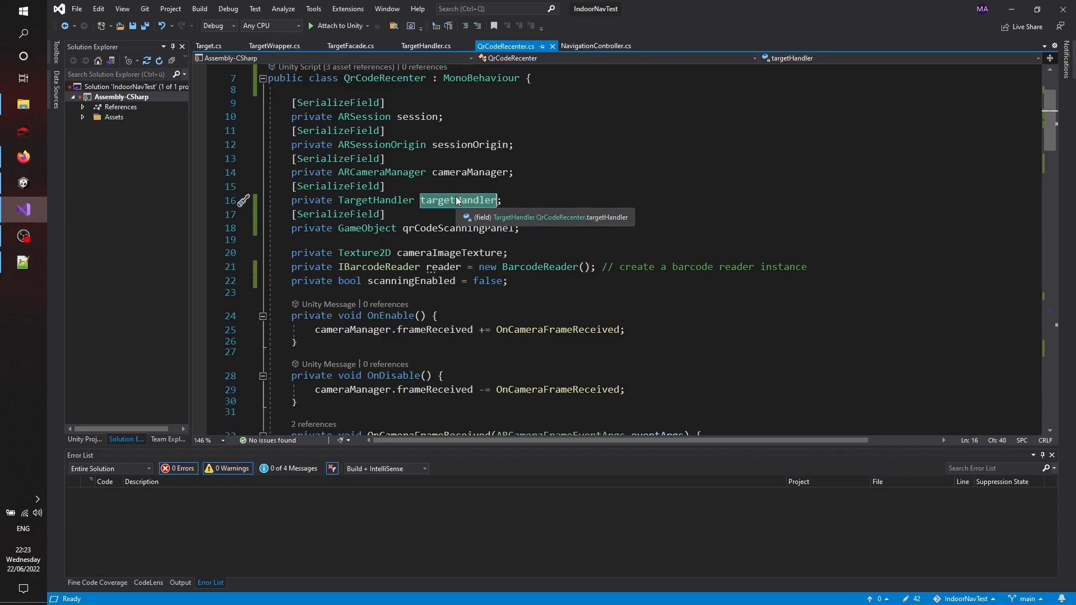
{"action": "mouse_move", "coordinate": [523, 277]}
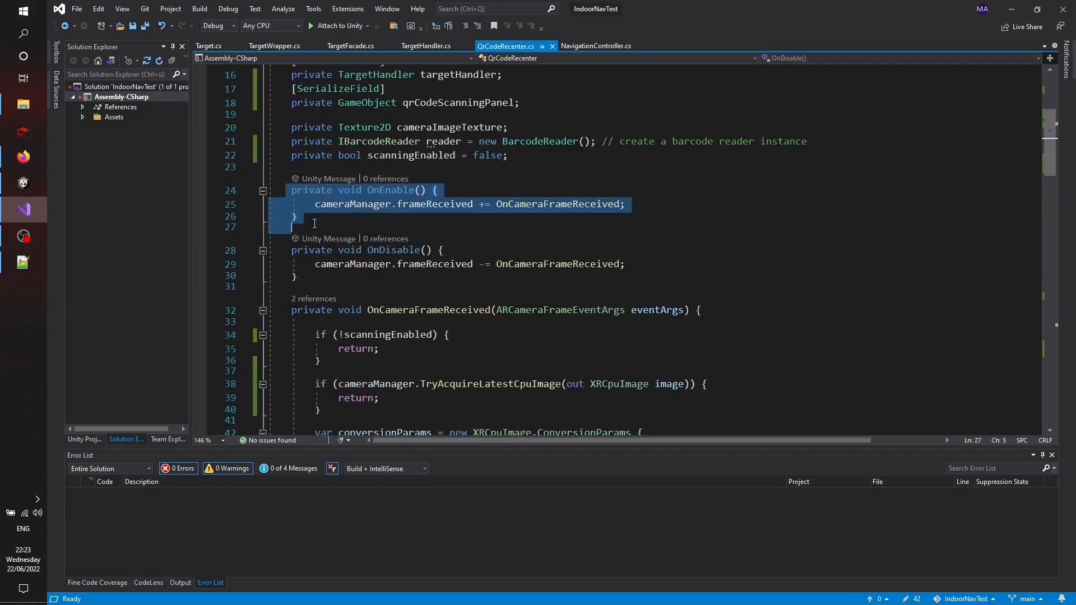
Step: Scroll through frame decoding and recentering code to ToggleScanning's scanning panel SetActive line
{"action": "scroll", "scroll_direction": "down", "scroll_amount": 3}
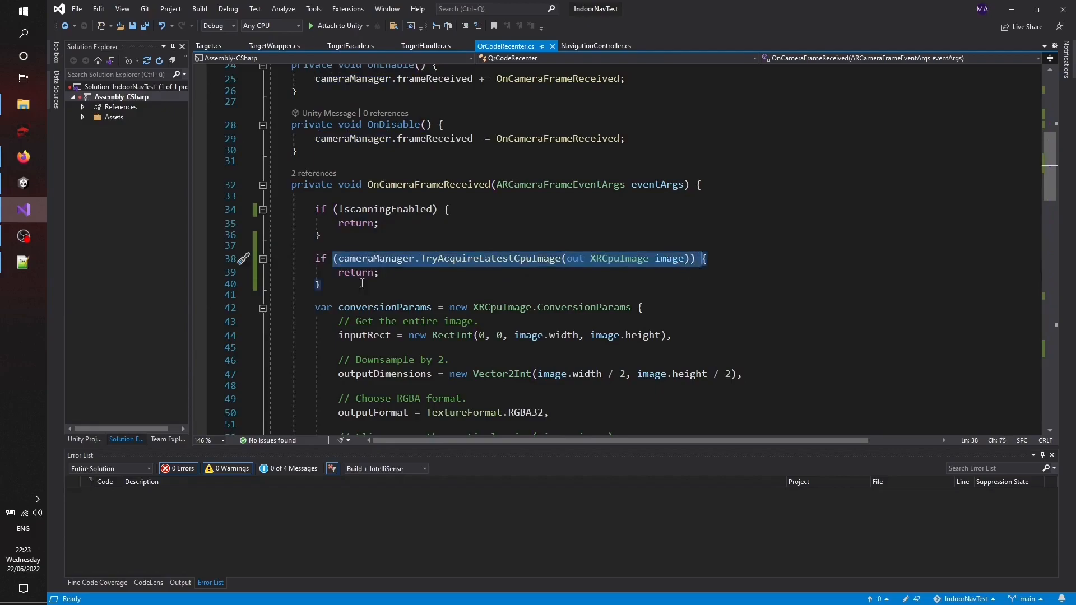
{"action": "scroll", "scroll_direction": "down", "scroll_amount": 3}
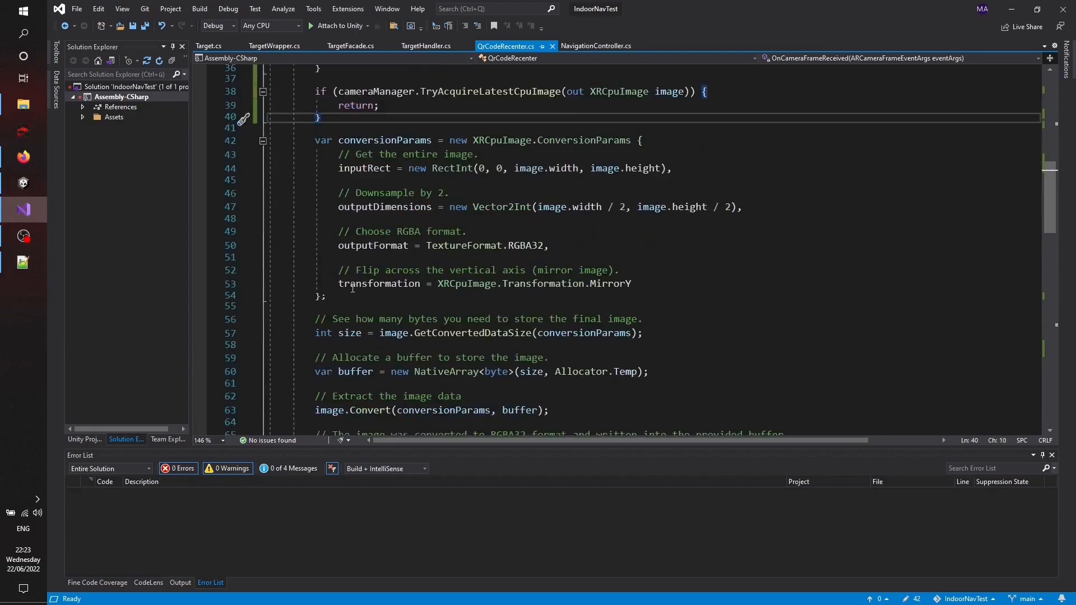
{"action": "scroll", "scroll_direction": "down", "scroll_amount": 3}
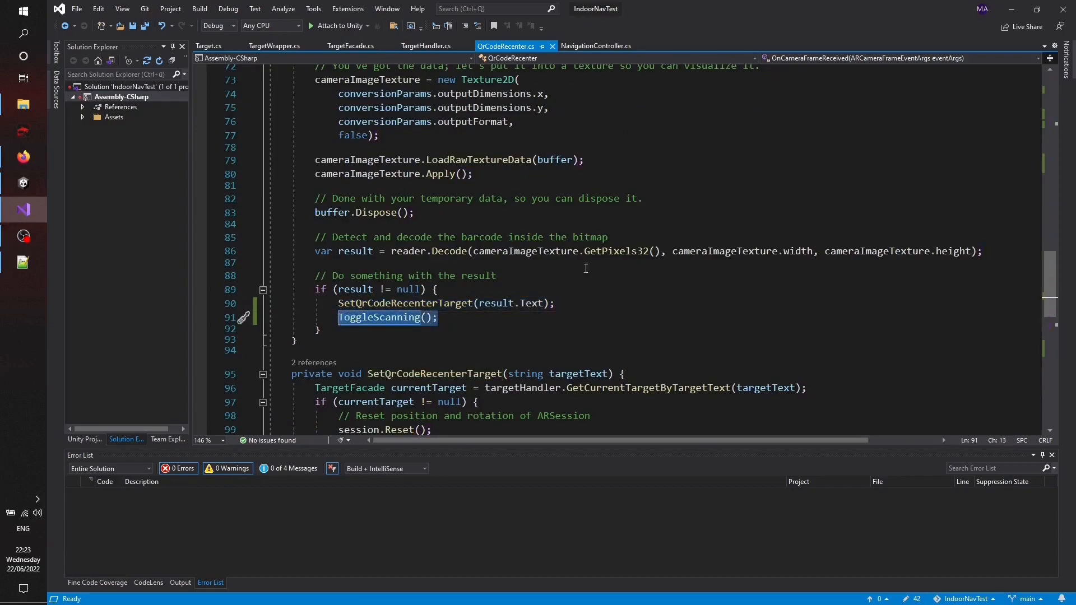
{"action": "scroll", "scroll_direction": "down", "scroll_amount": 3}
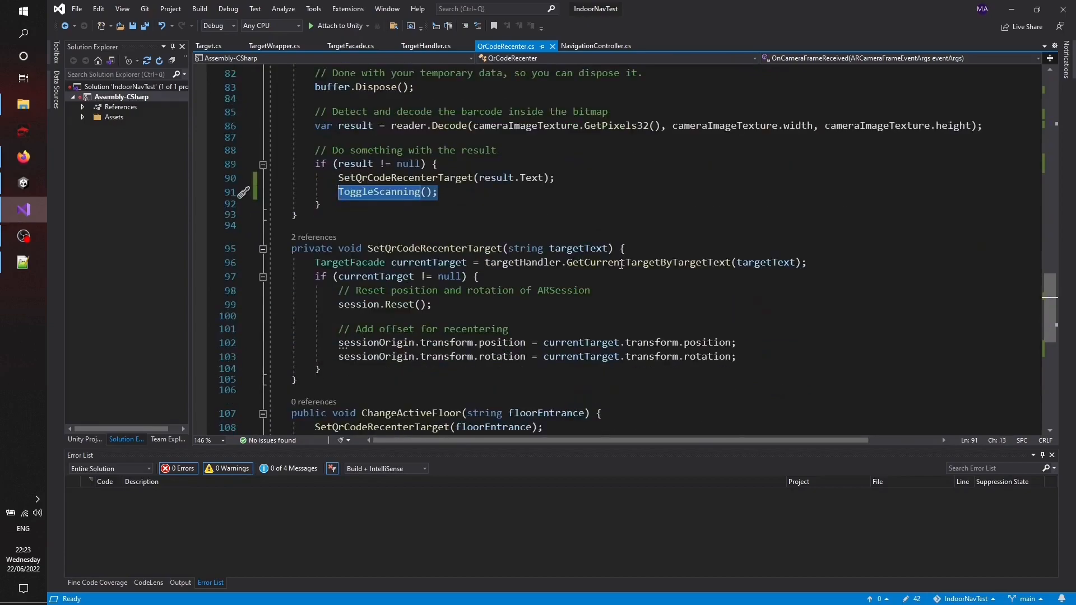
{"action": "scroll", "scroll_direction": "down", "scroll_amount": 3}
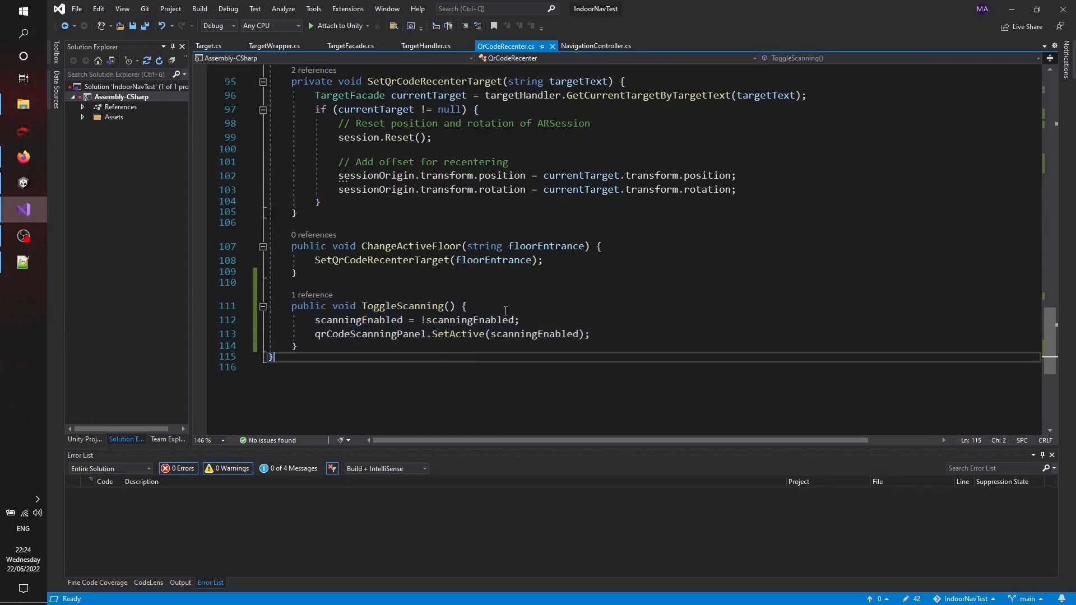
{"action": "triple_click", "coordinate": [357, 320]}
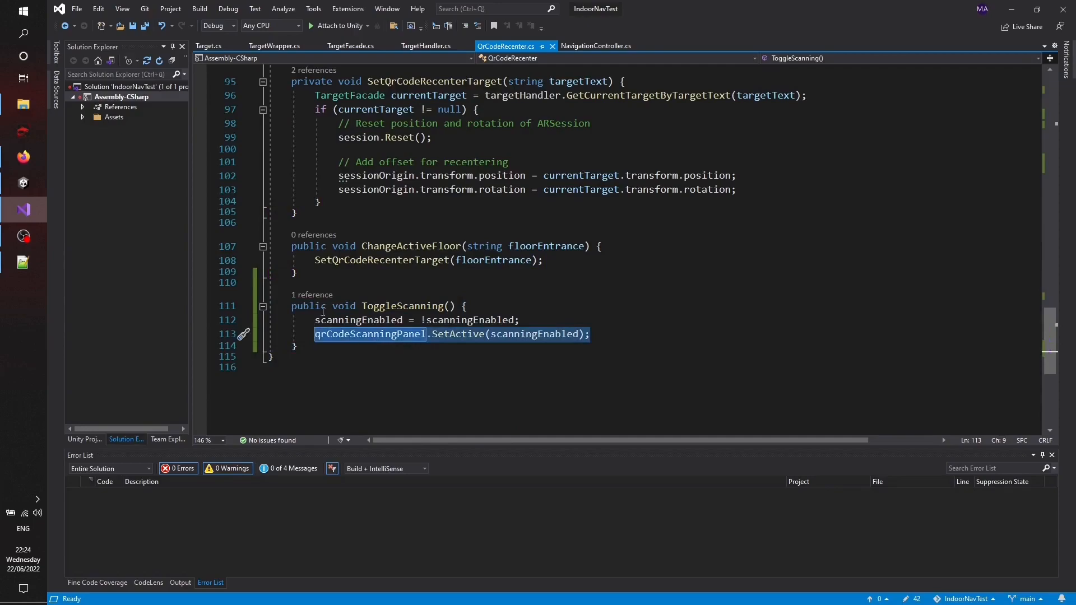
{"action": "mouse_move", "coordinate": [452, 333]}
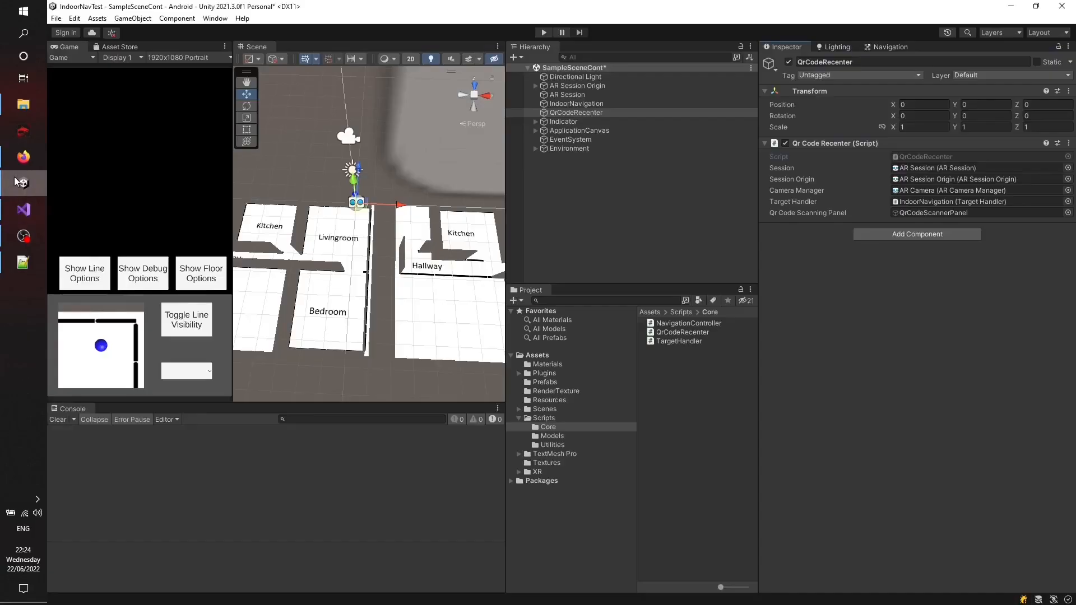
Step: Select QrCodeRecenter and expand then collapse ApplicationCanvas before running the scene
{"action": "left_click", "coordinate": [577, 112]}
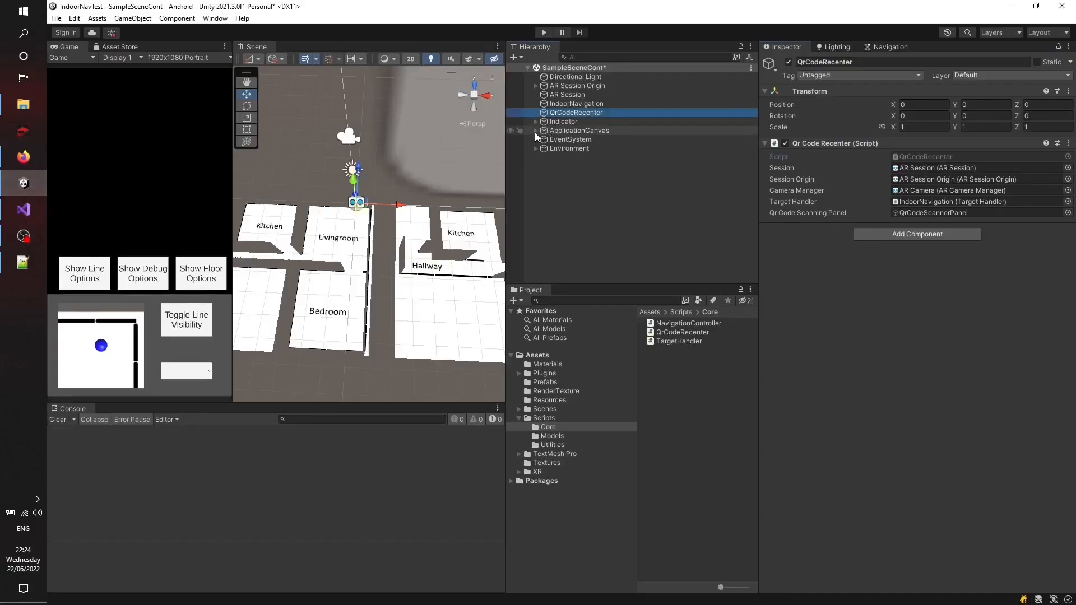
{"action": "left_click", "coordinate": [534, 131]}
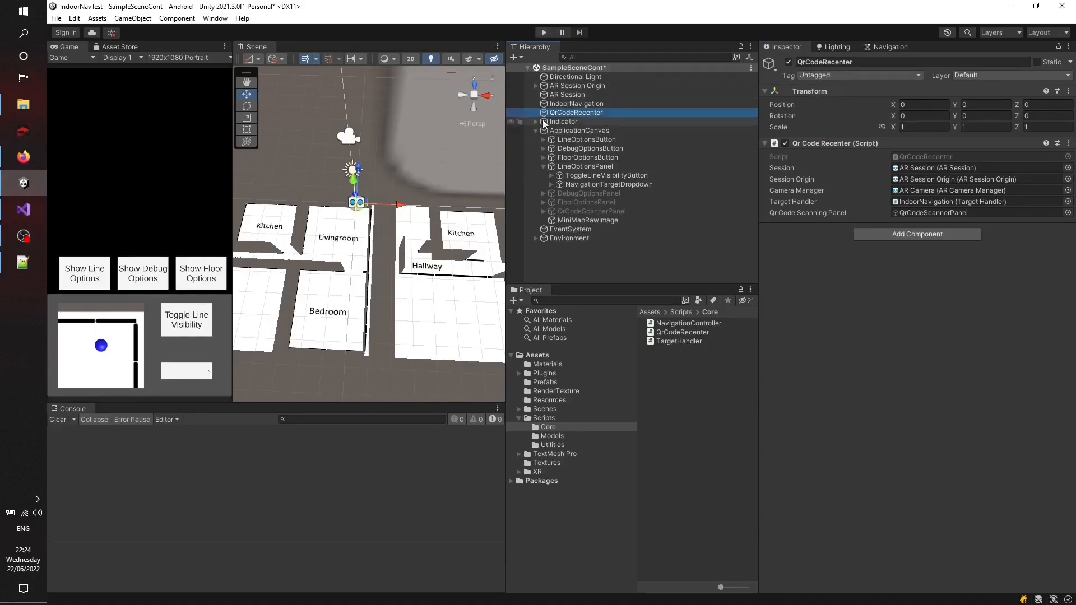
{"action": "left_click", "coordinate": [535, 131]}
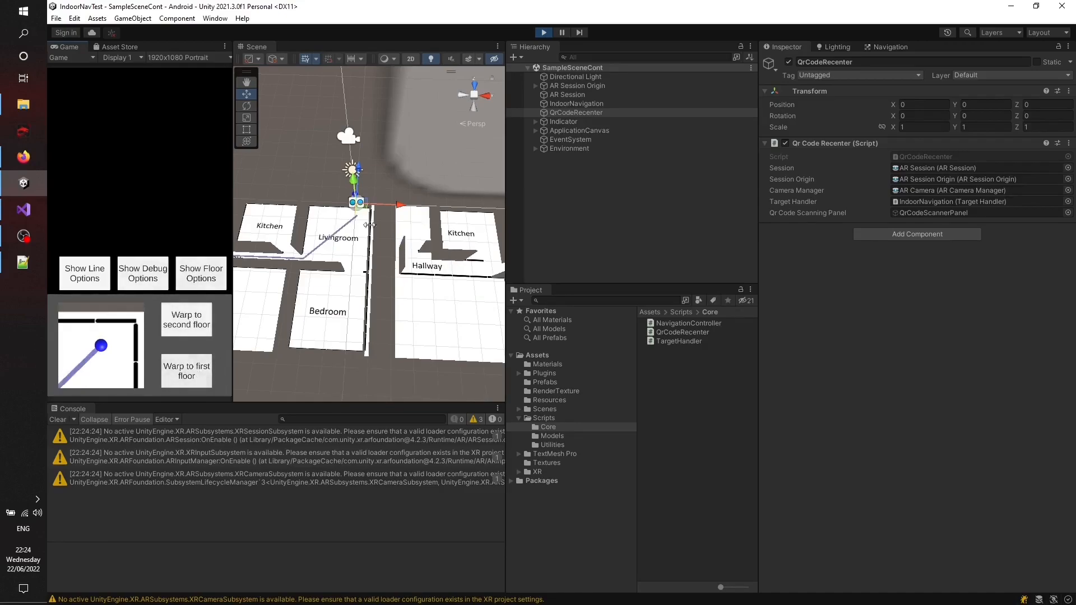
Step: Check FirstFloorButton and SecondFloorButton On Click calls, then preview the NavigationController script
{"action": "left_click", "coordinate": [535, 130]}
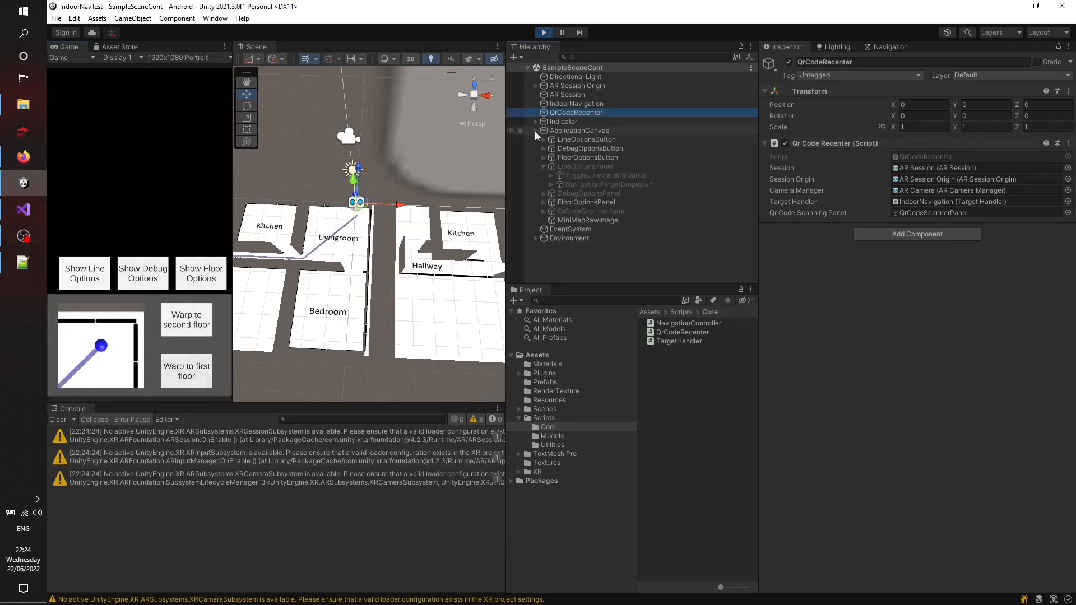
{"action": "left_click", "coordinate": [586, 202]}
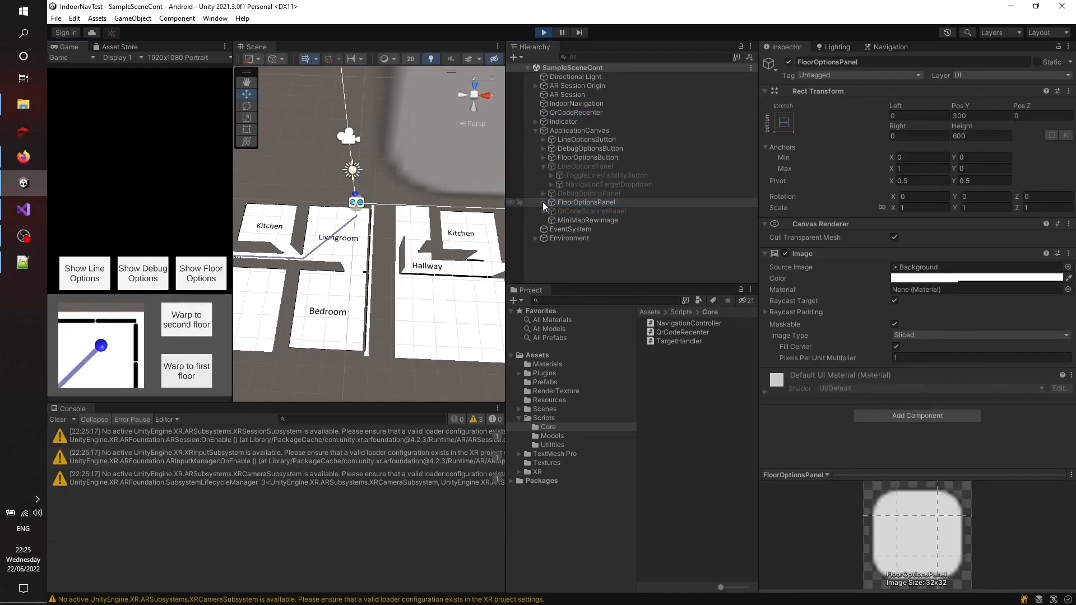
{"action": "left_click", "coordinate": [590, 211]}
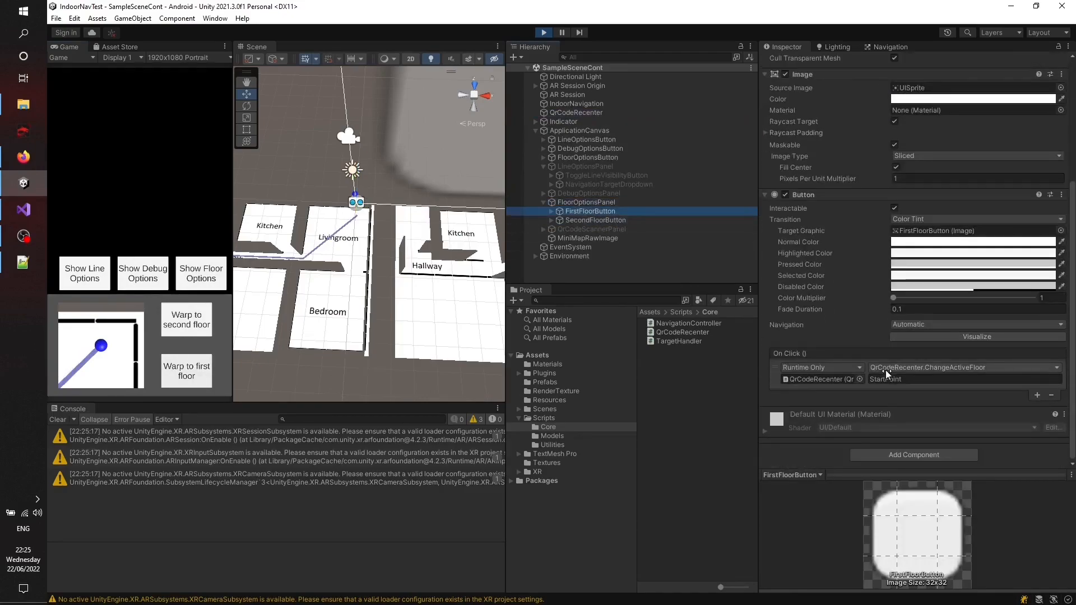
{"action": "mouse_move", "coordinate": [643, 248]}
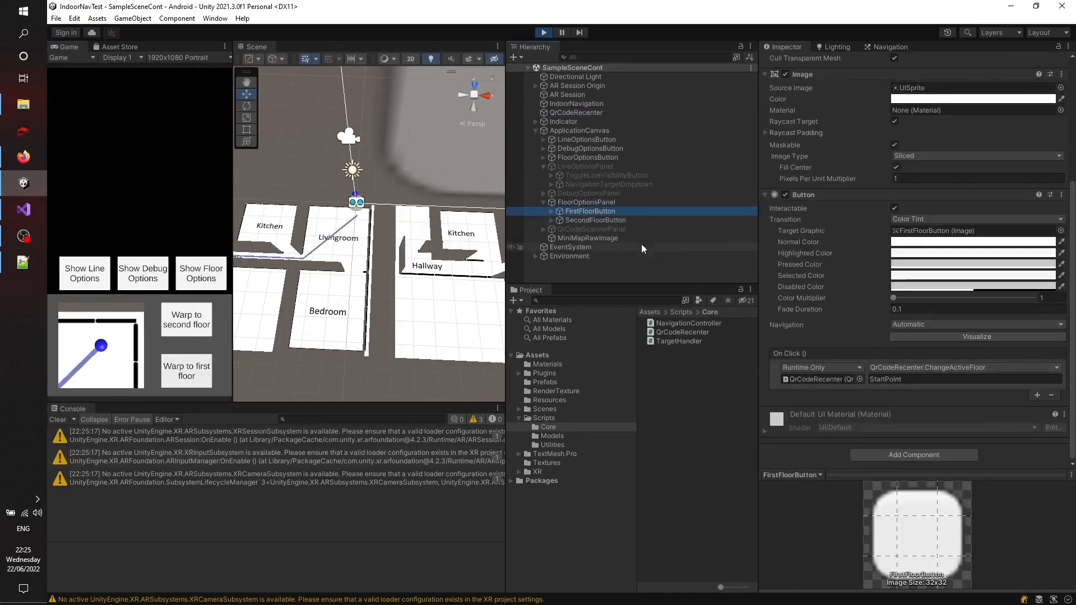
{"action": "left_click", "coordinate": [593, 220]}
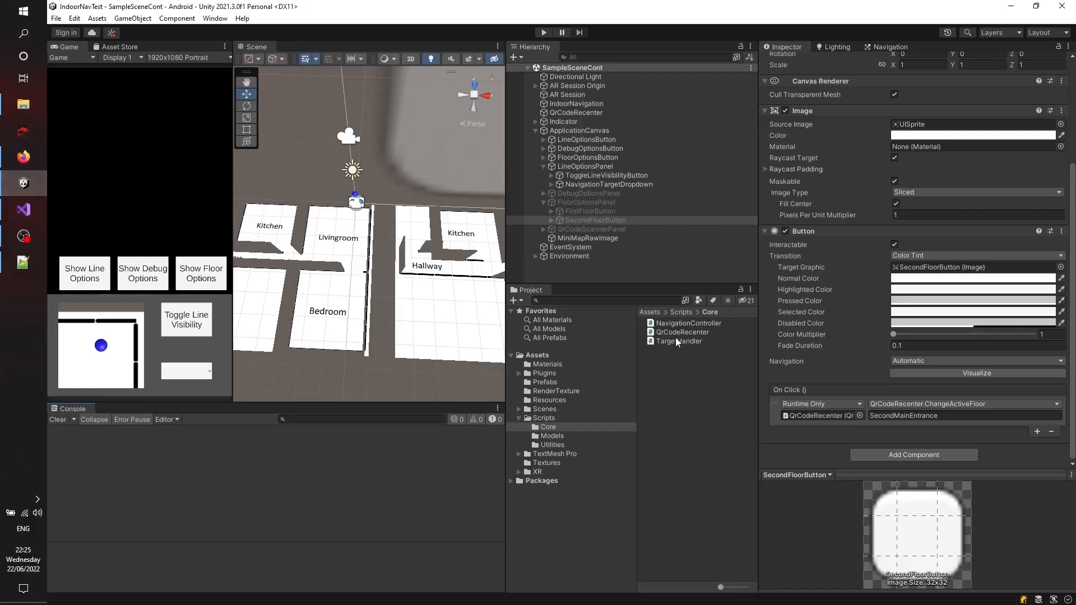
{"action": "left_click", "coordinate": [688, 324]}
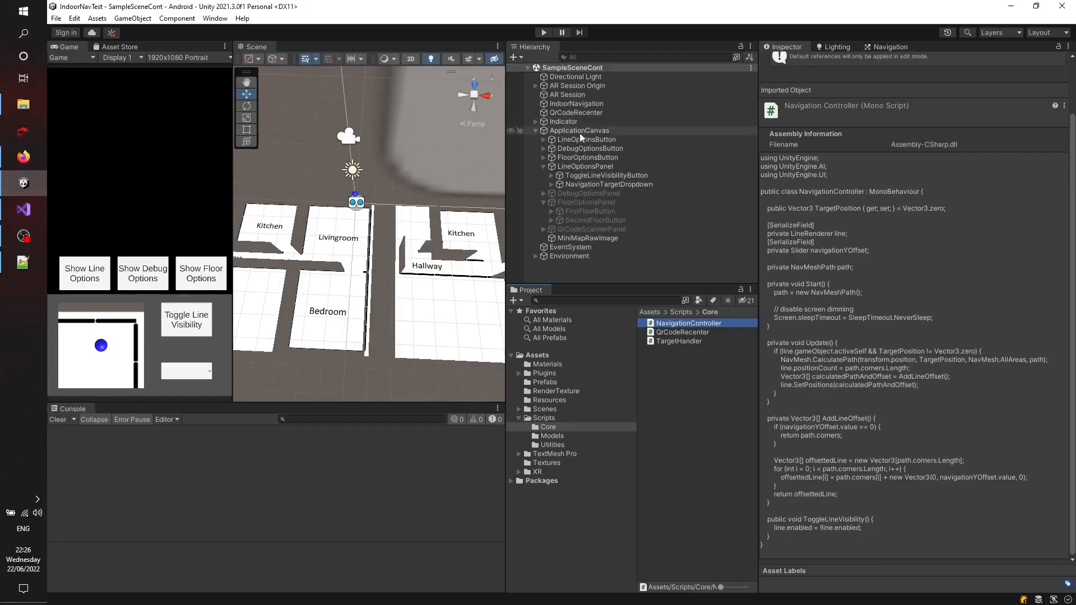
Step: Check the Indicator's Navigation Controller line renderer and offset slider links
{"action": "left_click", "coordinate": [562, 122]}
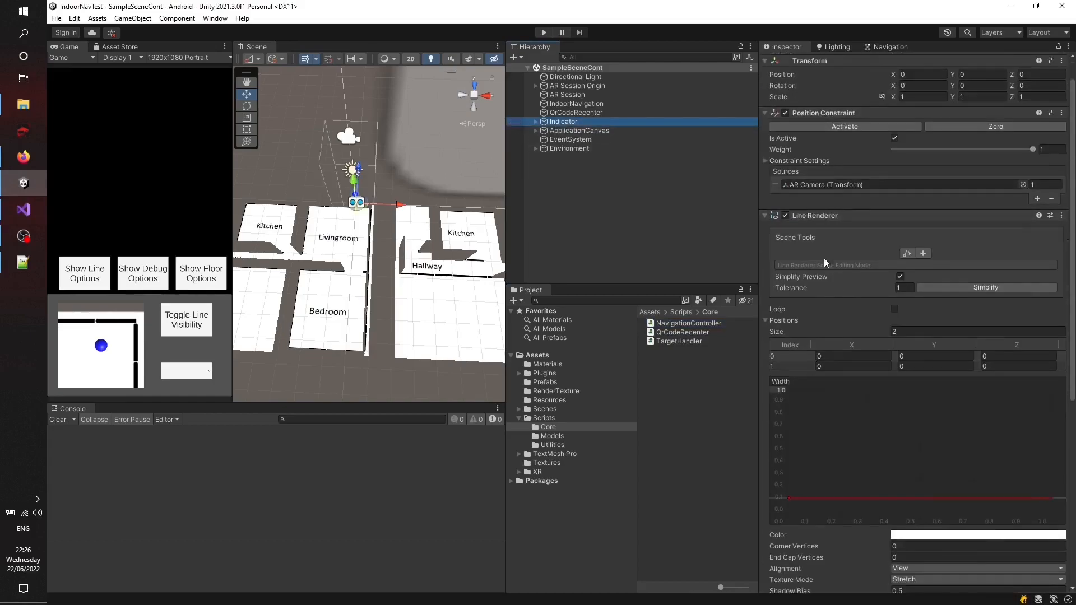
{"action": "scroll", "scroll_direction": "down", "scroll_amount": 3}
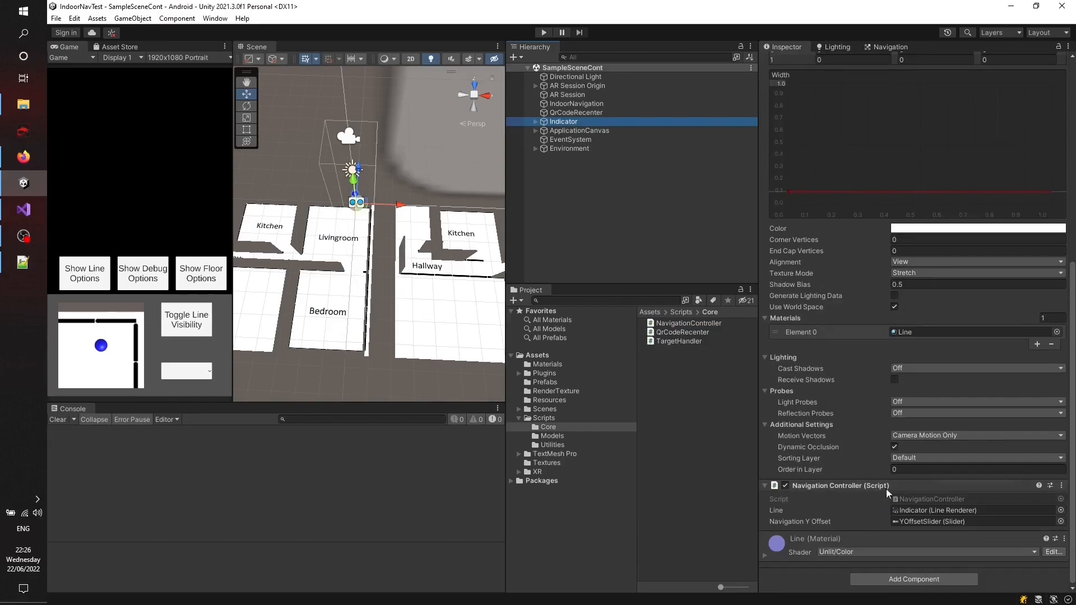
{"action": "left_click", "coordinate": [23, 210]}
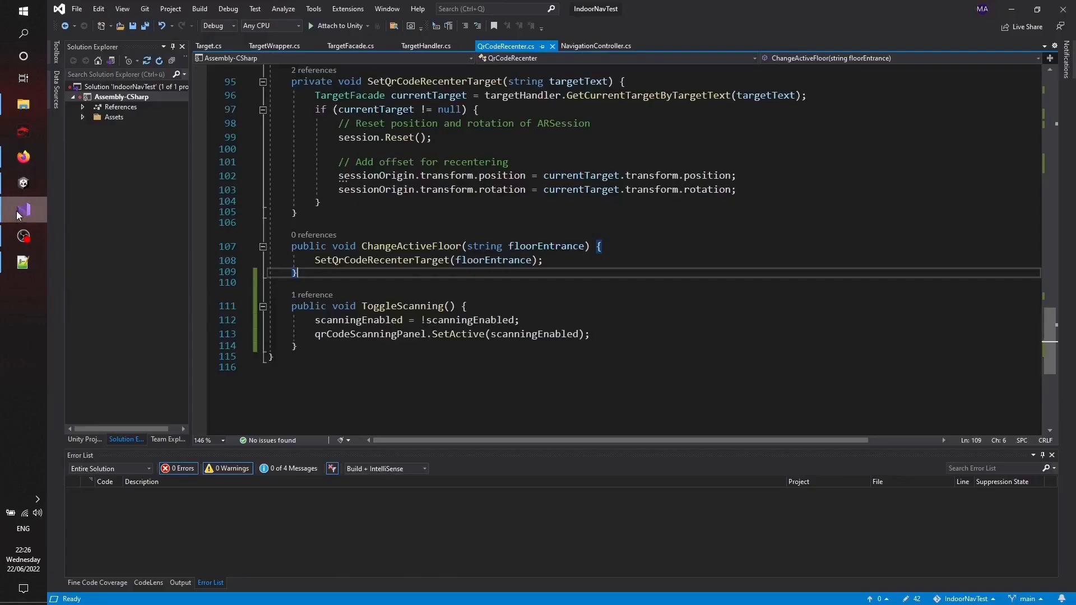
Step: Review NavigationController.cs fields TargetPosition, navigationYOffset and NavMeshPath, then the Update() path logic
{"action": "left_click", "coordinate": [596, 46]}
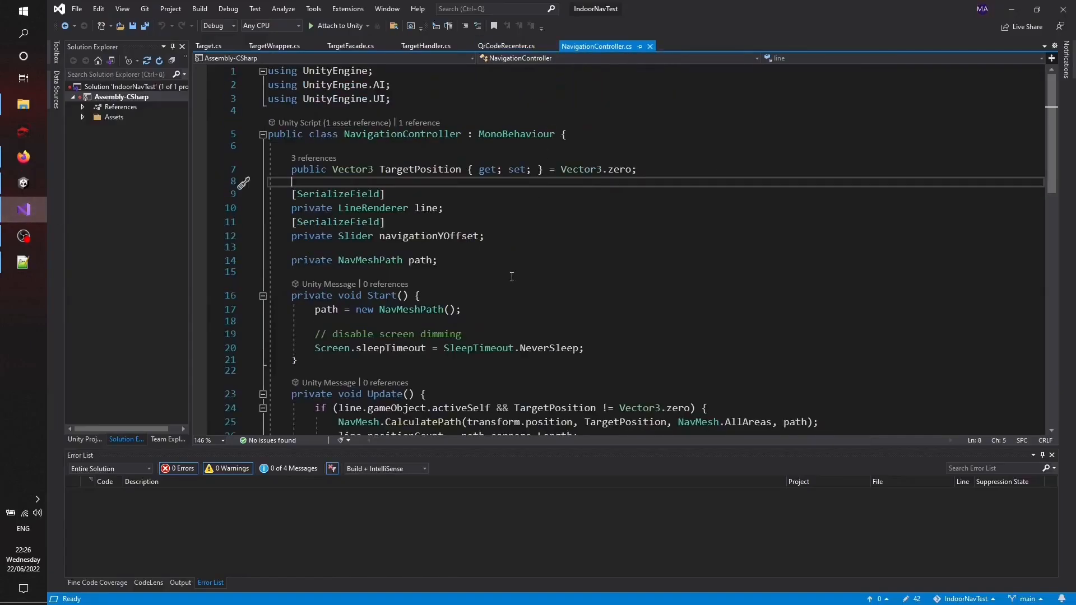
{"action": "left_click", "coordinate": [637, 170]}
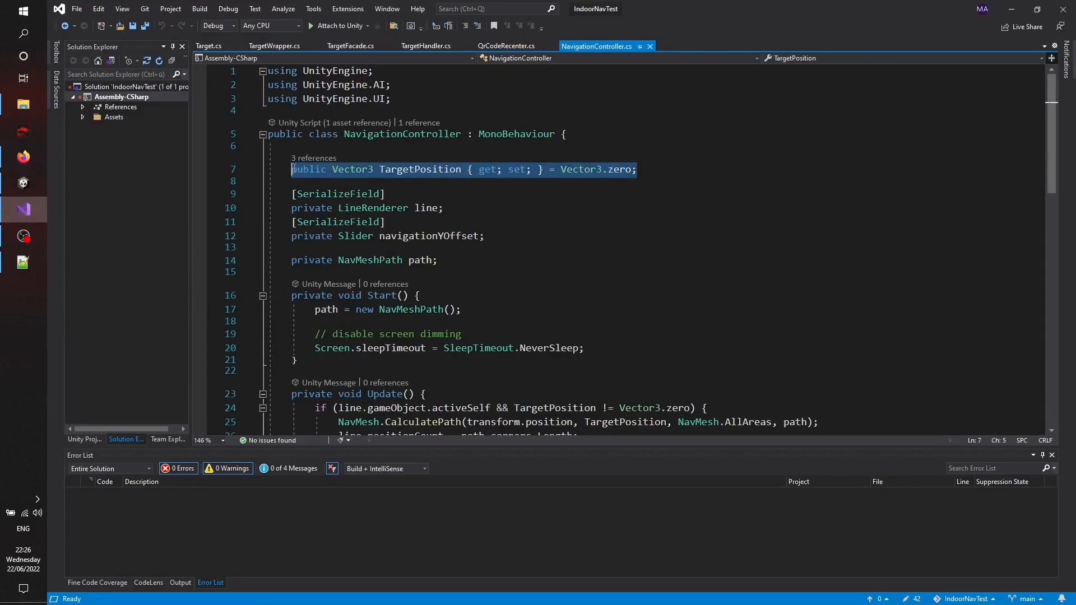
{"action": "left_click", "coordinate": [444, 208]}
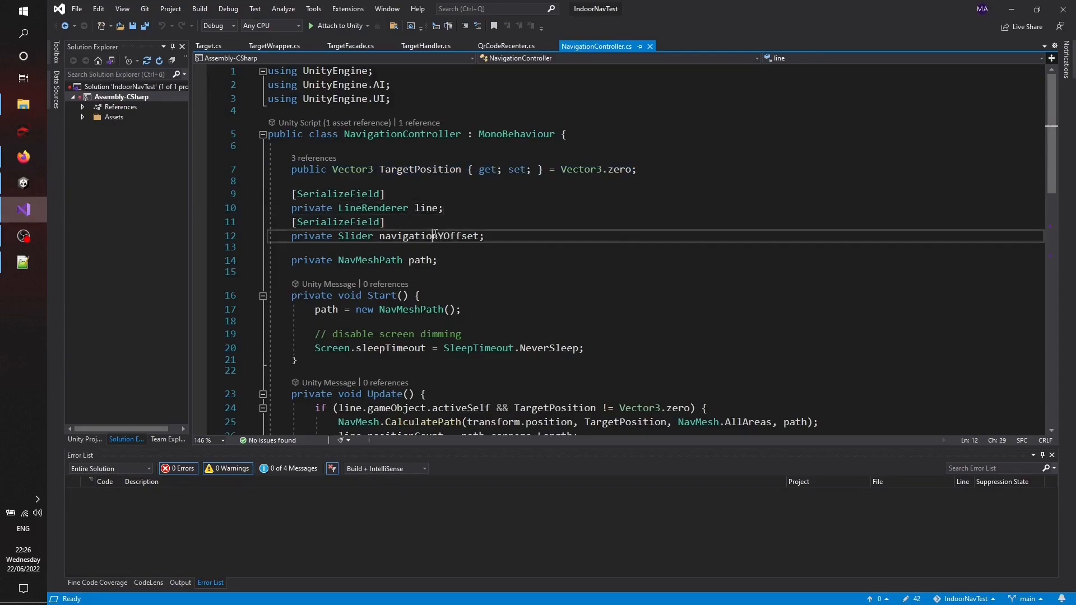
{"action": "left_click", "coordinate": [437, 260]}
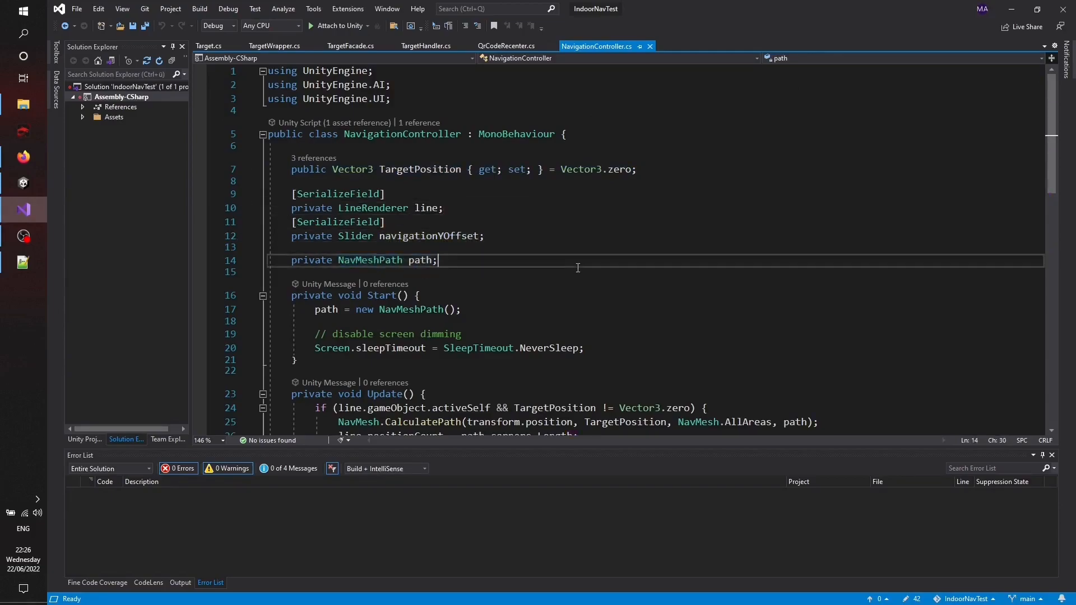
{"action": "scroll", "scroll_direction": "down", "scroll_amount": 3}
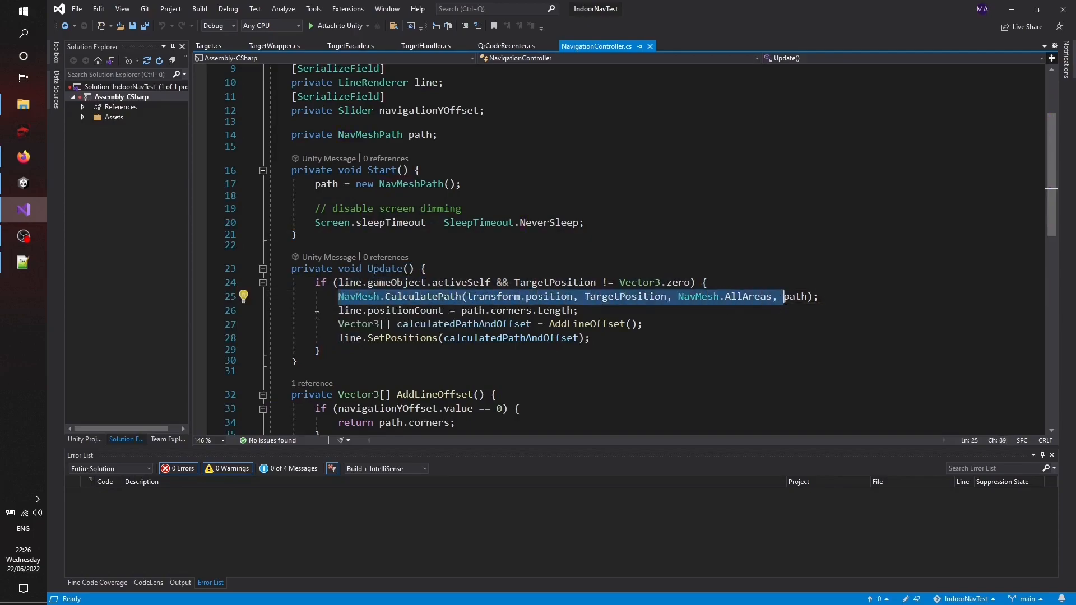
{"action": "scroll", "scroll_direction": "down", "scroll_amount": 3}
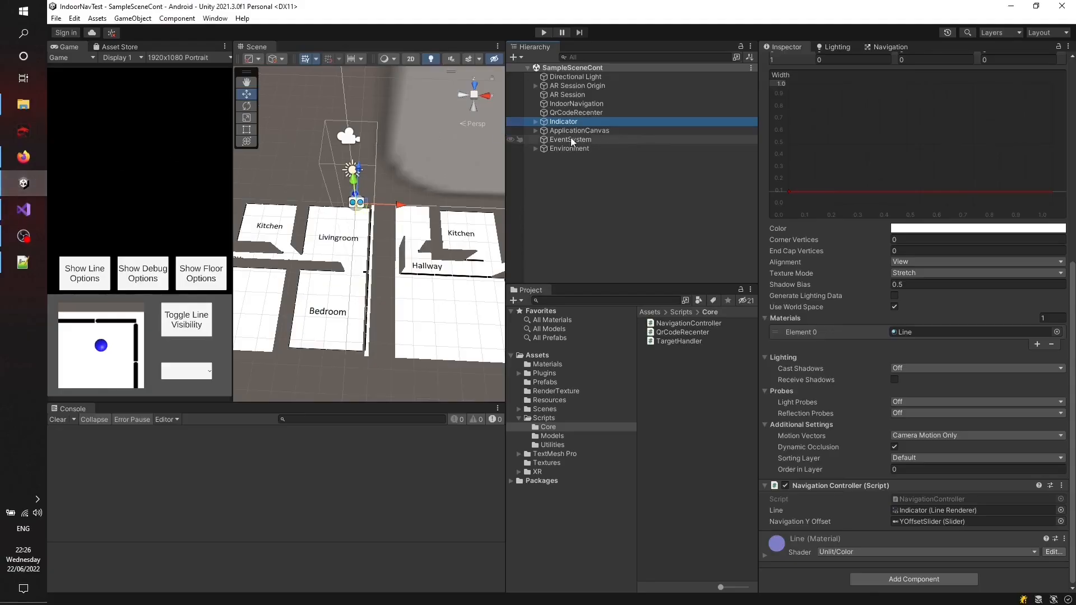
Step: Play with a target selected and confirm ToggleLineVisibilityButton's On Click calls ToggleLineVisibility
{"action": "left_click", "coordinate": [542, 32]}
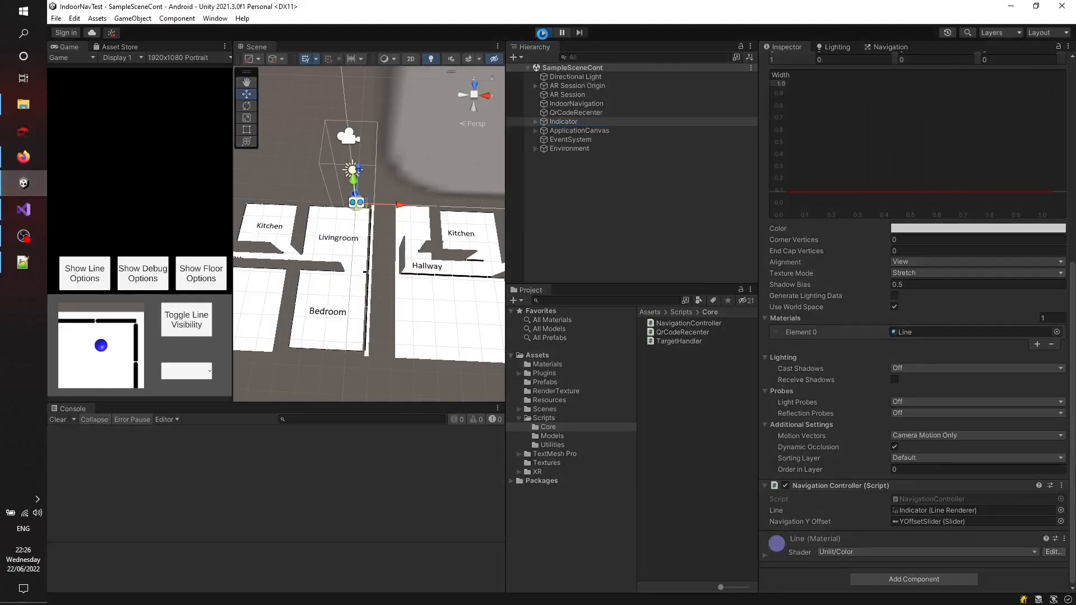
{"action": "left_click", "coordinate": [543, 32]}
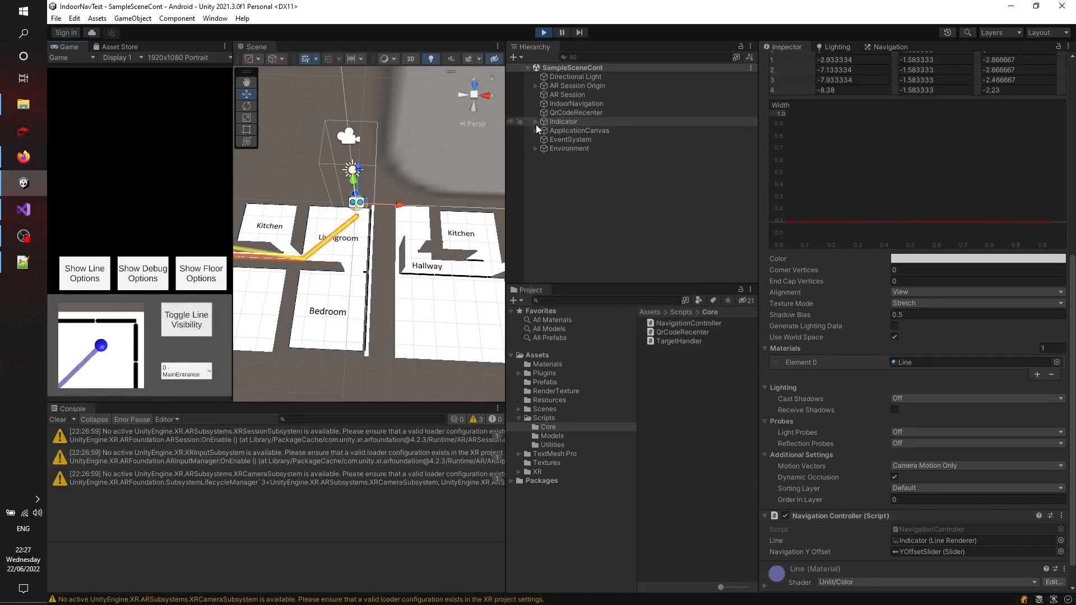
{"action": "left_click", "coordinate": [536, 129]}
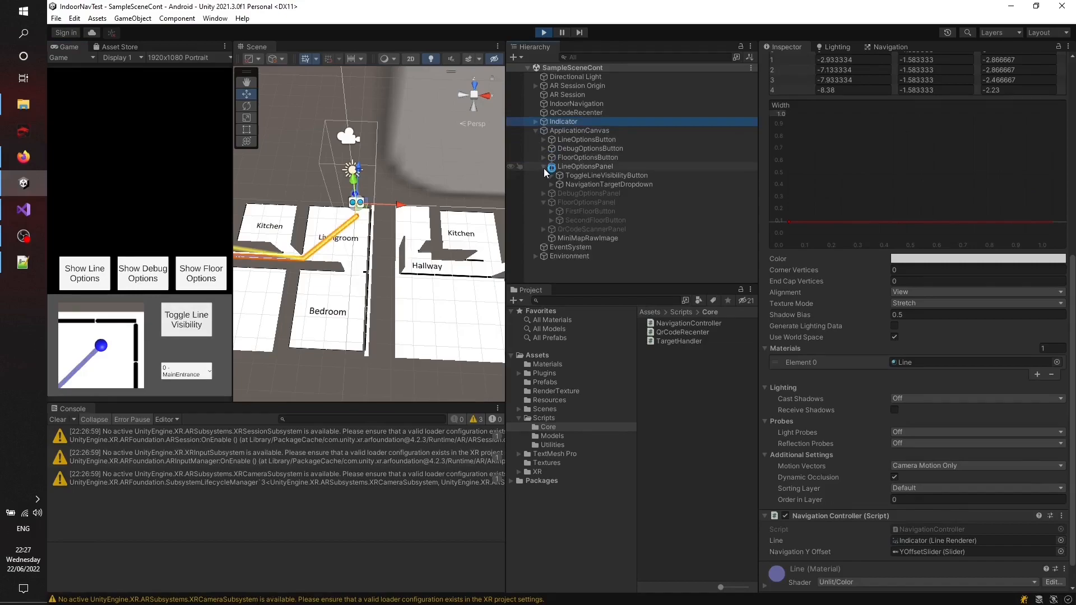
{"action": "left_click", "coordinate": [606, 175]}
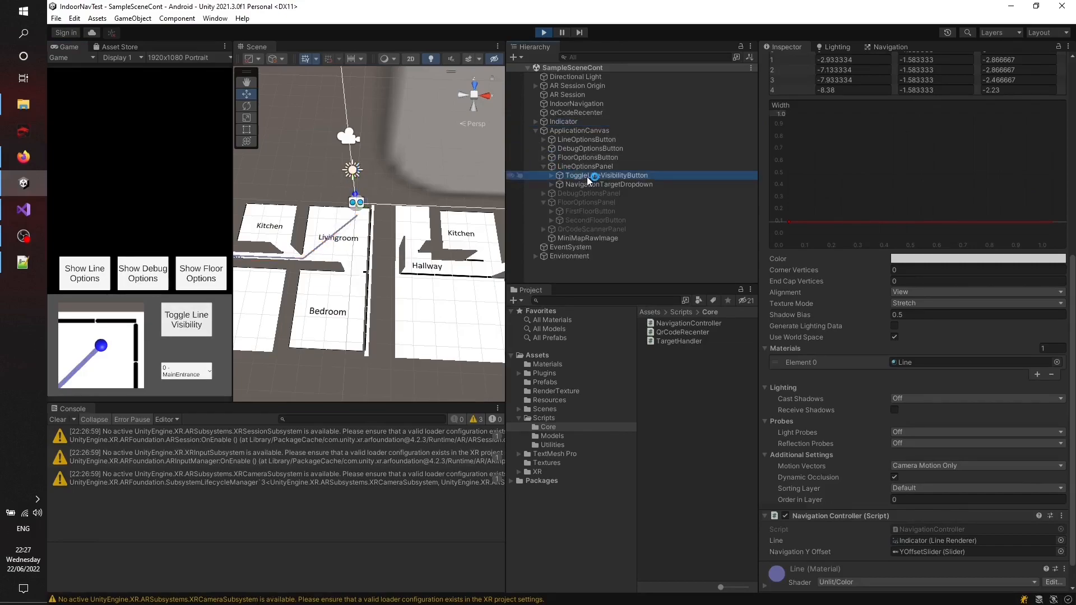
{"action": "left_click", "coordinate": [606, 175]}
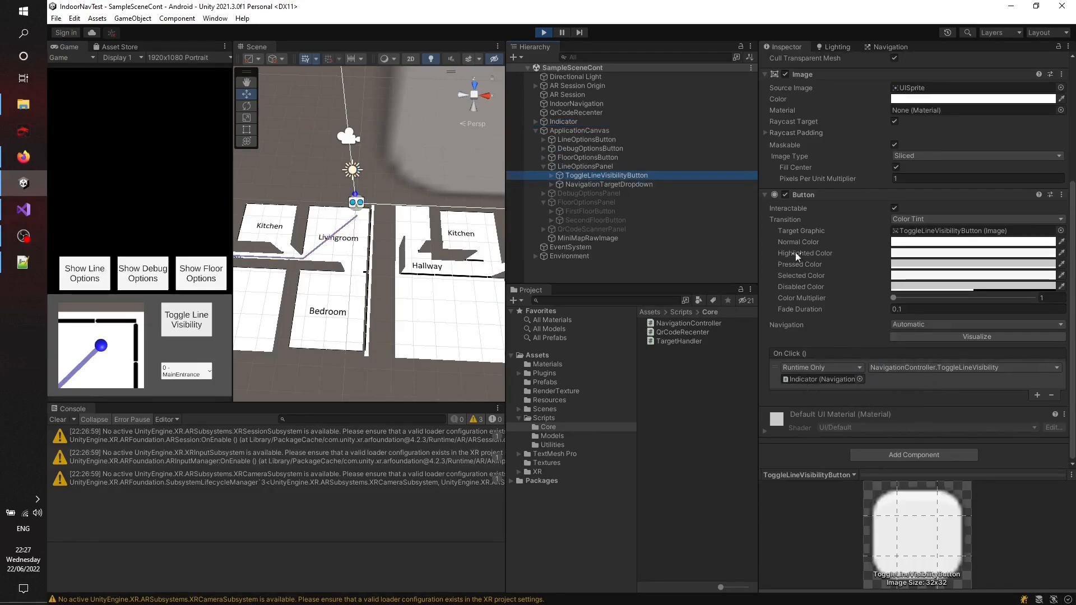
{"action": "left_click", "coordinate": [186, 318]}
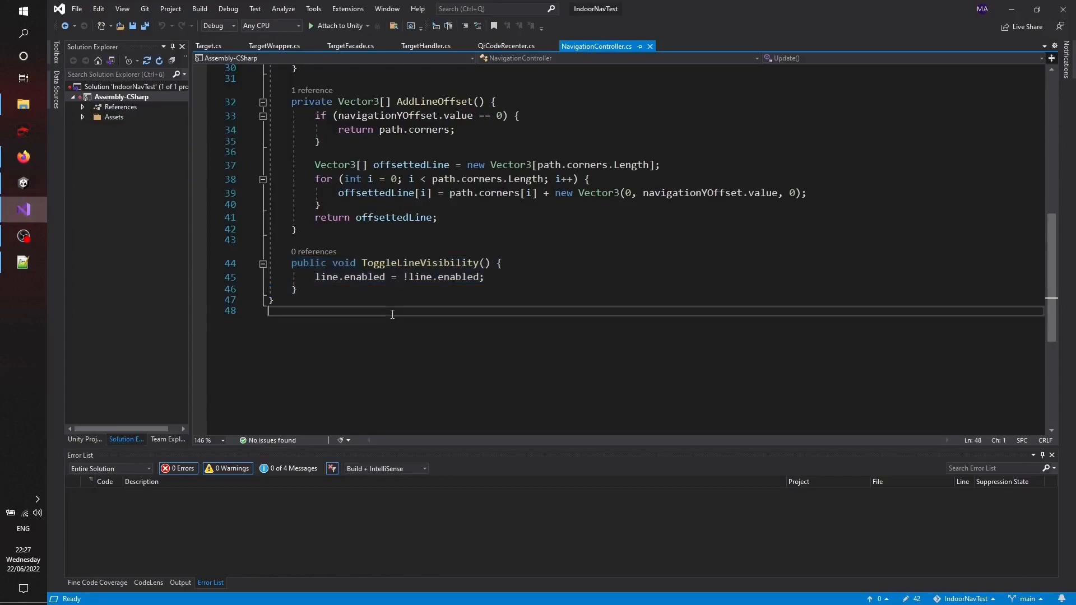
Step: Scroll NavigationController.cs to show the ToggleLineVisibility() method
{"action": "scroll", "scroll_direction": "up", "scroll_amount": 3}
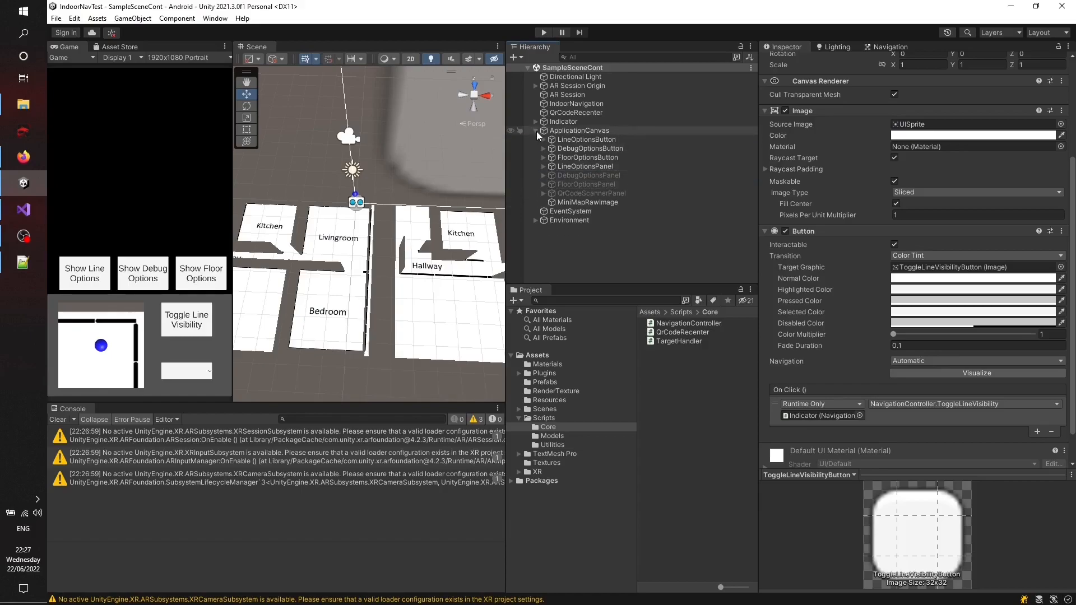
Step: Check TopDownCamera's culling mask excludes UI and Wall layers, then view the AR Camera's settings
{"action": "left_click", "coordinate": [535, 122]}
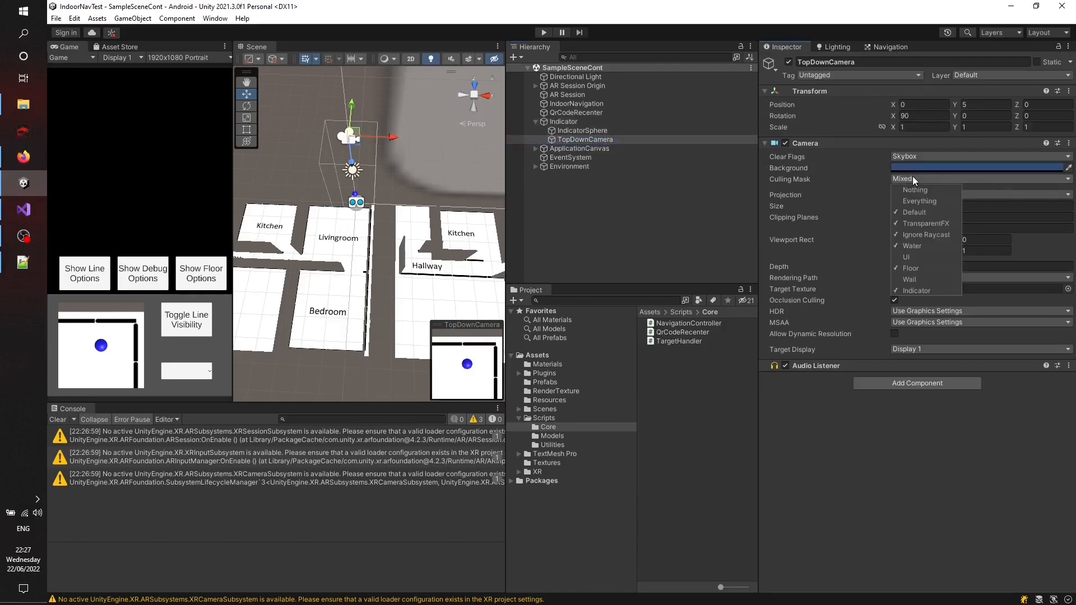
{"action": "mouse_move", "coordinate": [919, 279]}
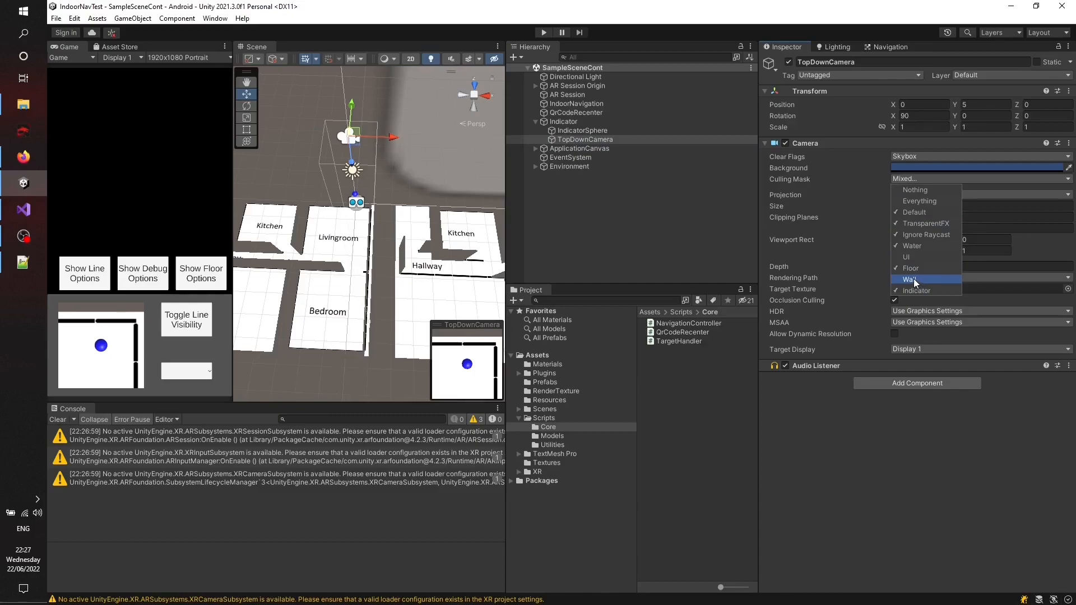
{"action": "left_click", "coordinate": [909, 279]}
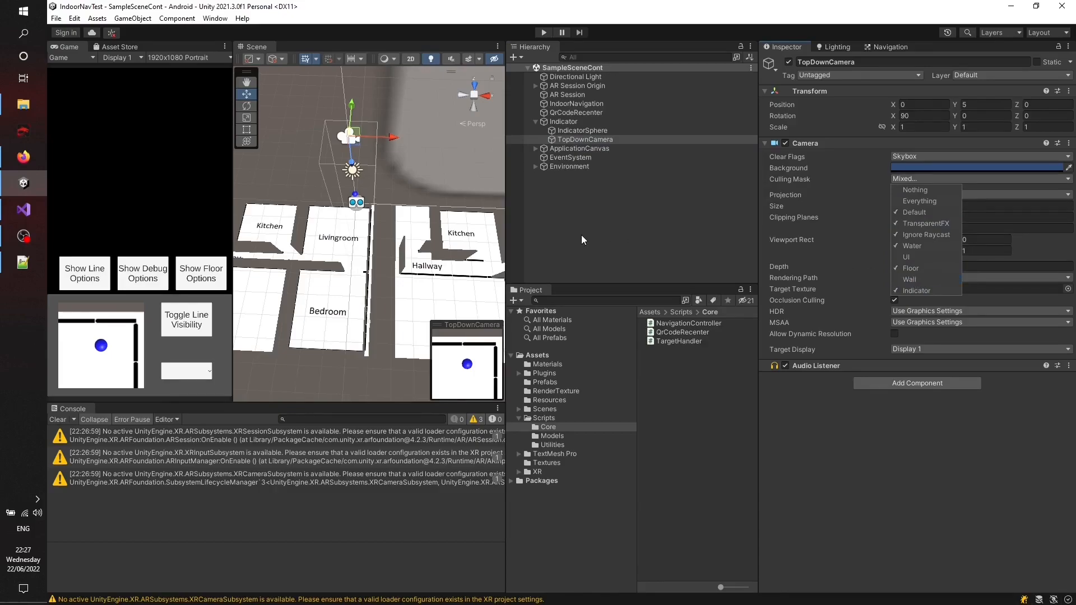
{"action": "left_click", "coordinate": [576, 94]}
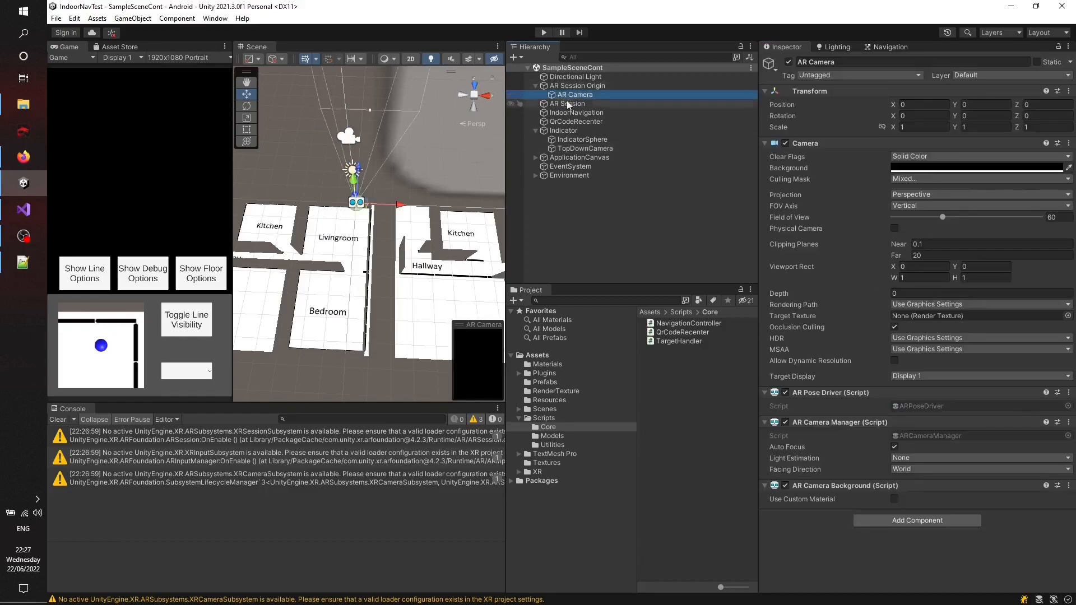
{"action": "left_click", "coordinate": [978, 178]}
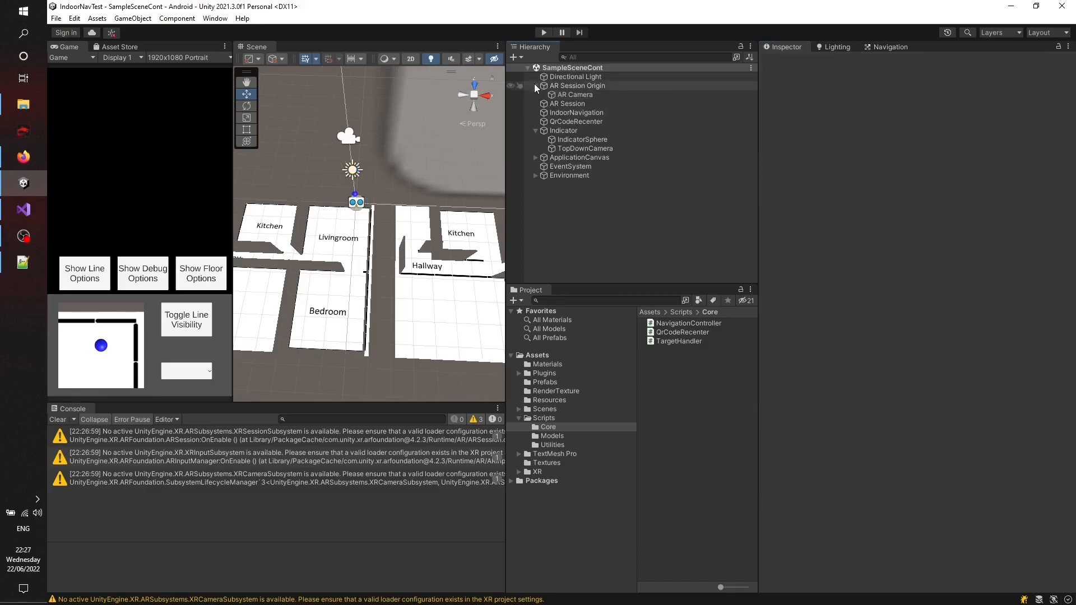
Step: Expand Environment and inspect FirstFloor and SecondFloor, noting SecondFloor's X position 11.53
{"action": "left_click", "coordinate": [536, 86]}
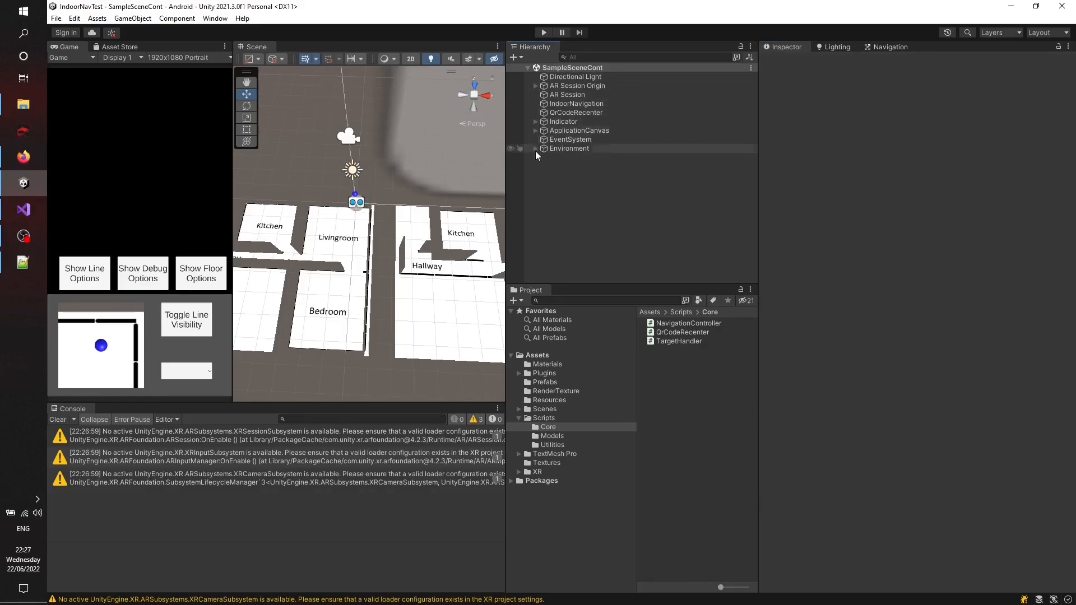
{"action": "left_click", "coordinate": [536, 148]}
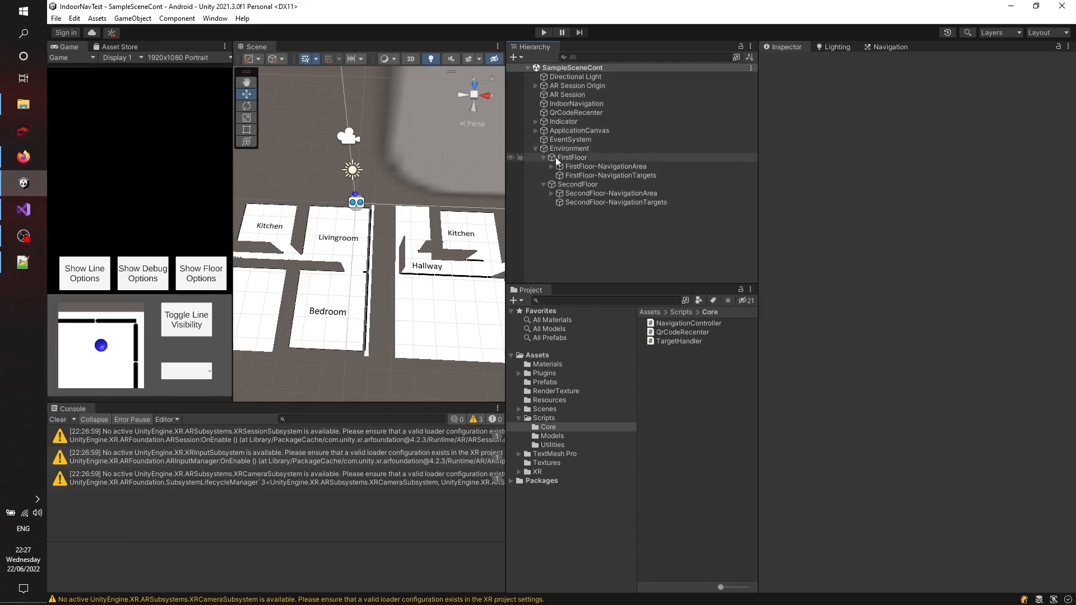
{"action": "left_click", "coordinate": [571, 157]}
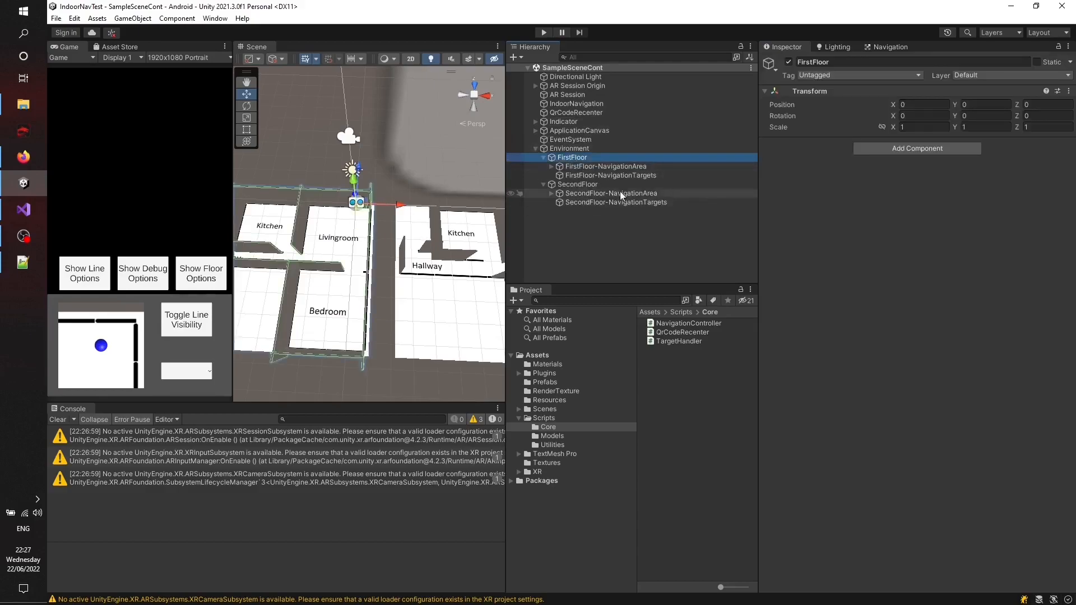
{"action": "left_click", "coordinate": [578, 184]}
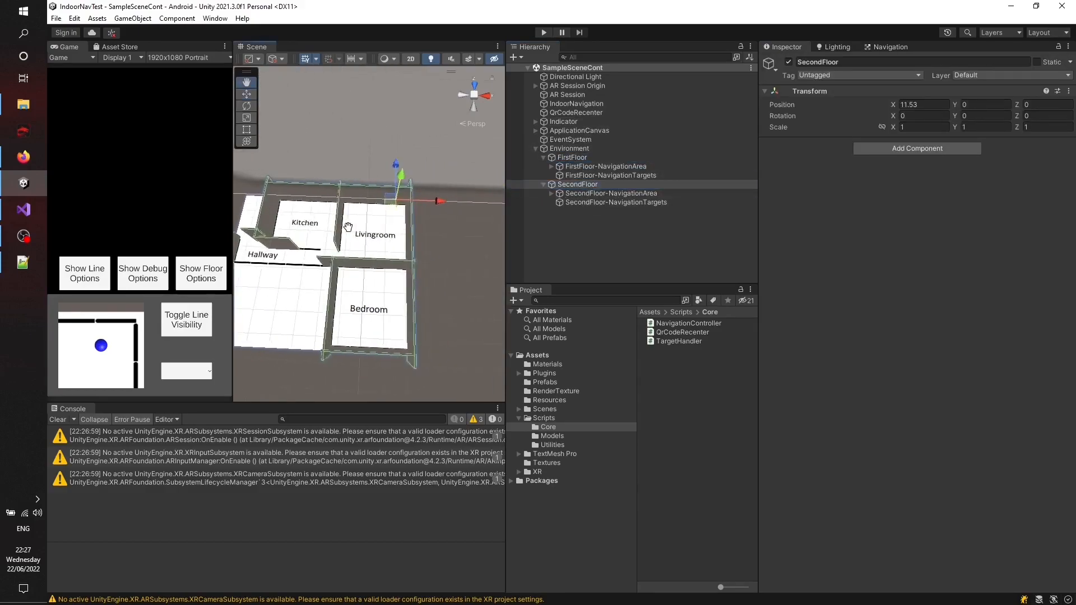